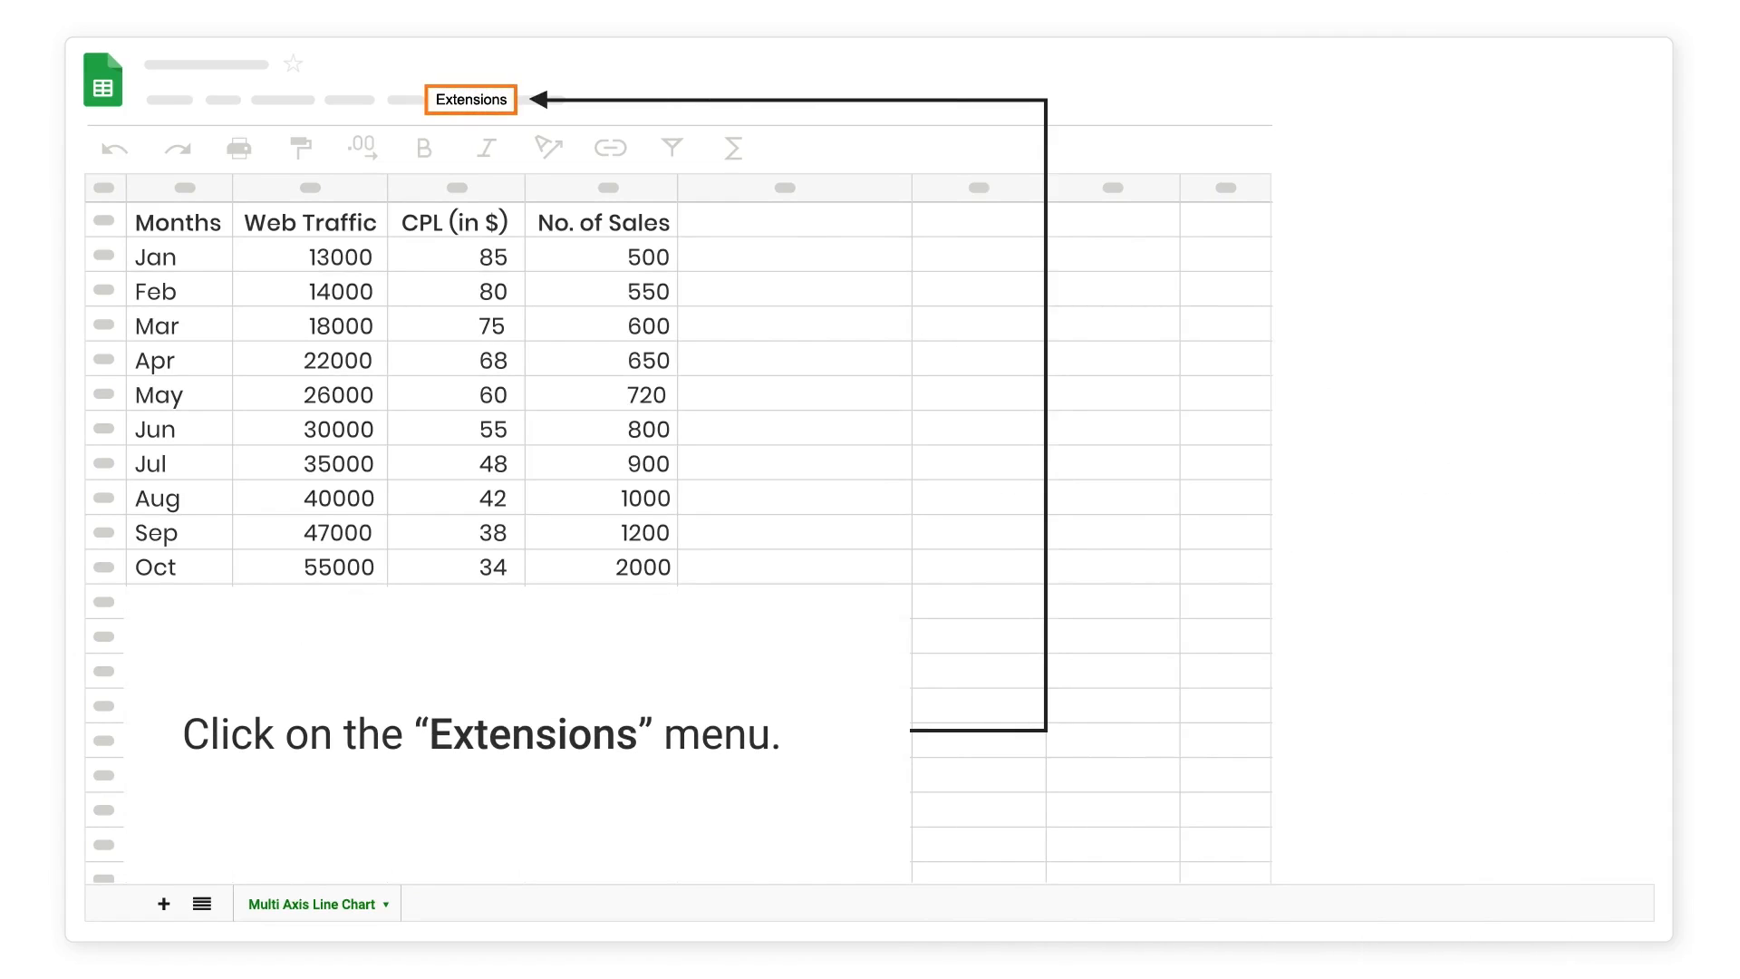
- Launch the ChartExpo add-on from the Extensions menu so its panel appears beside the data
left_click(469, 99)
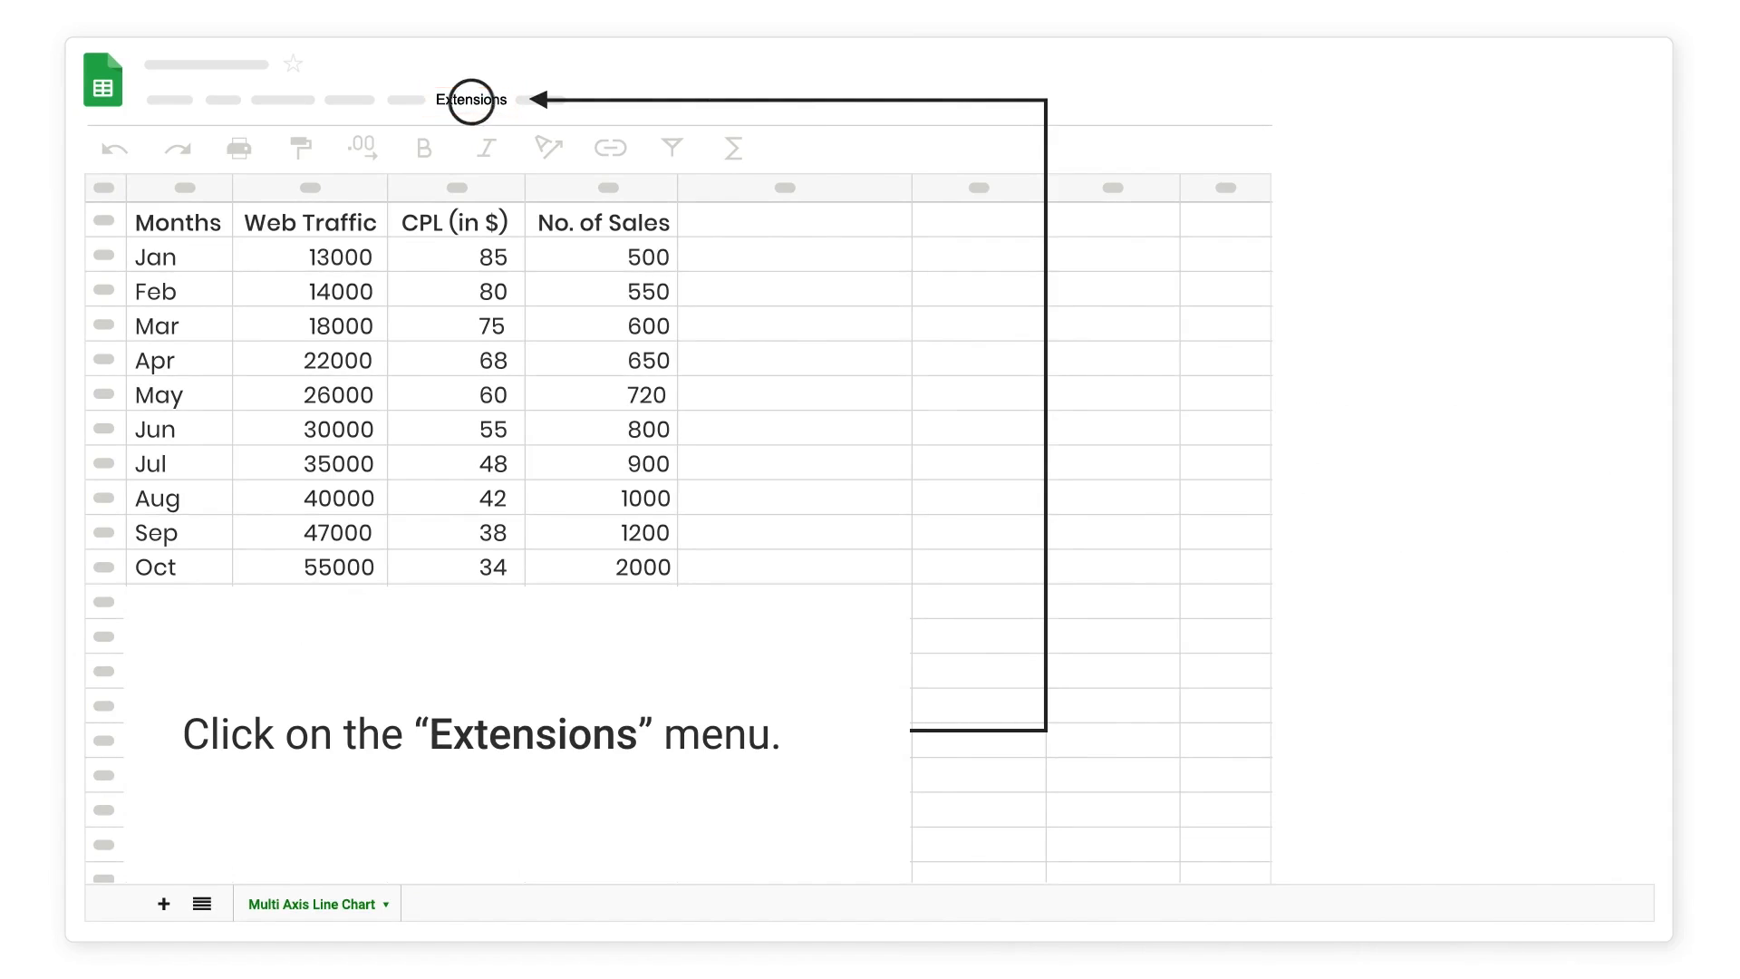
left_click(471, 99)
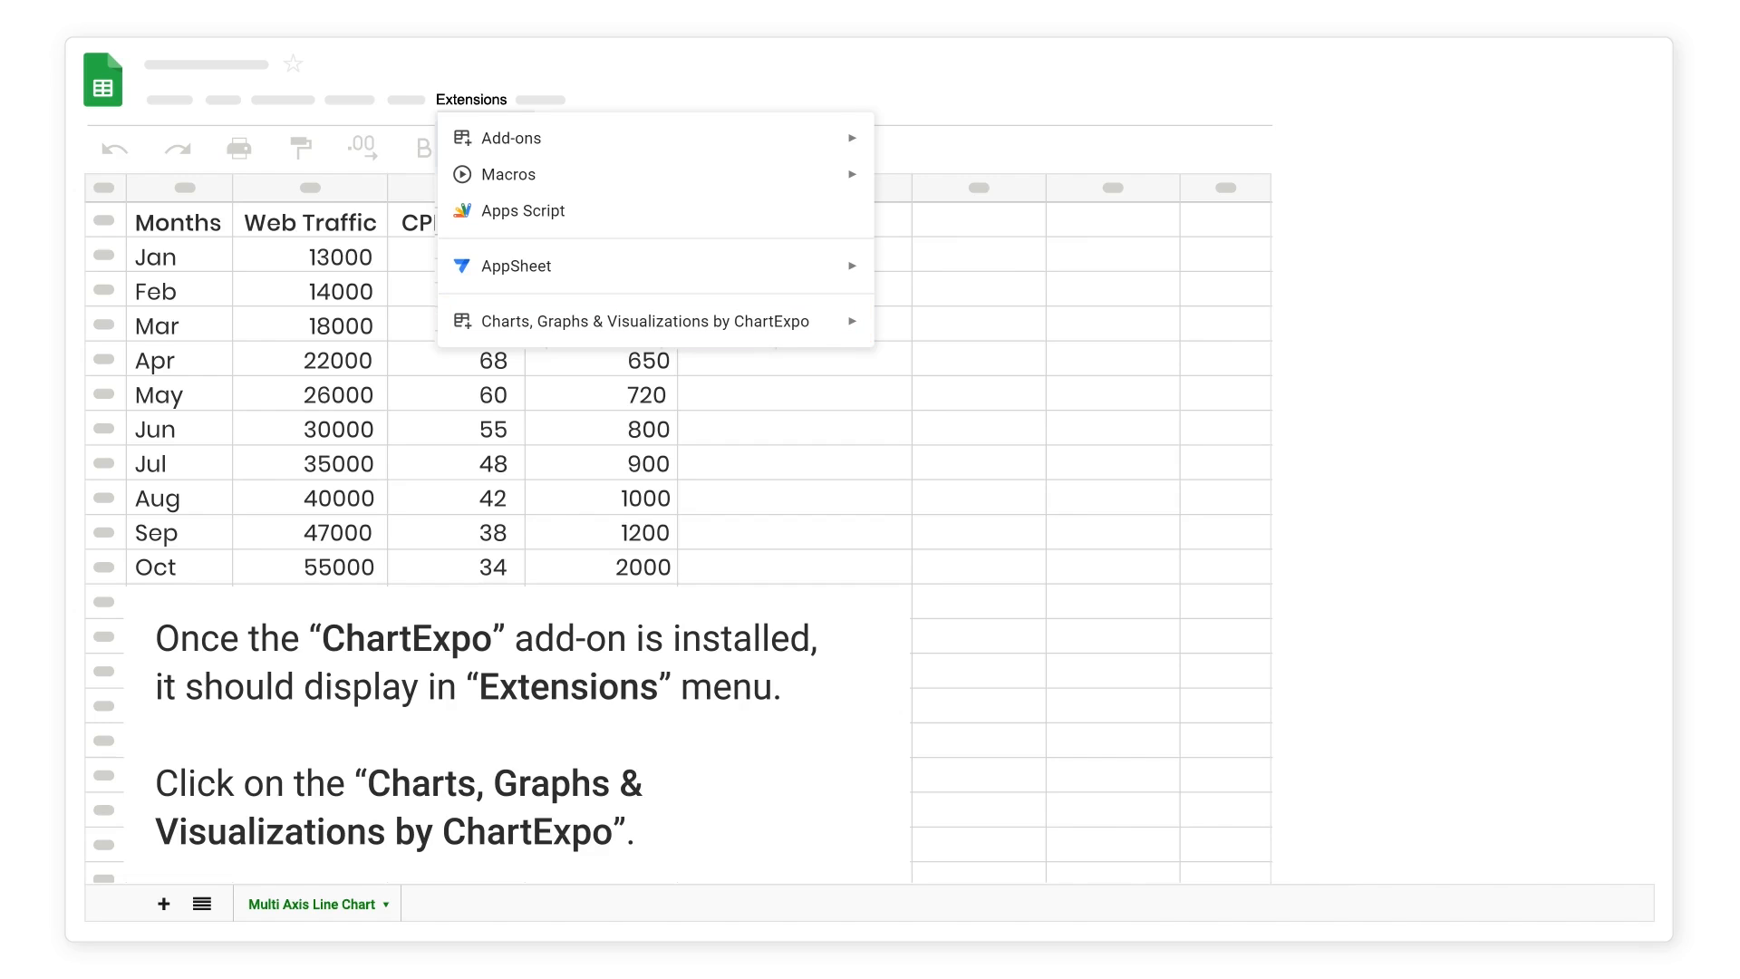
mouse_move(654, 320)
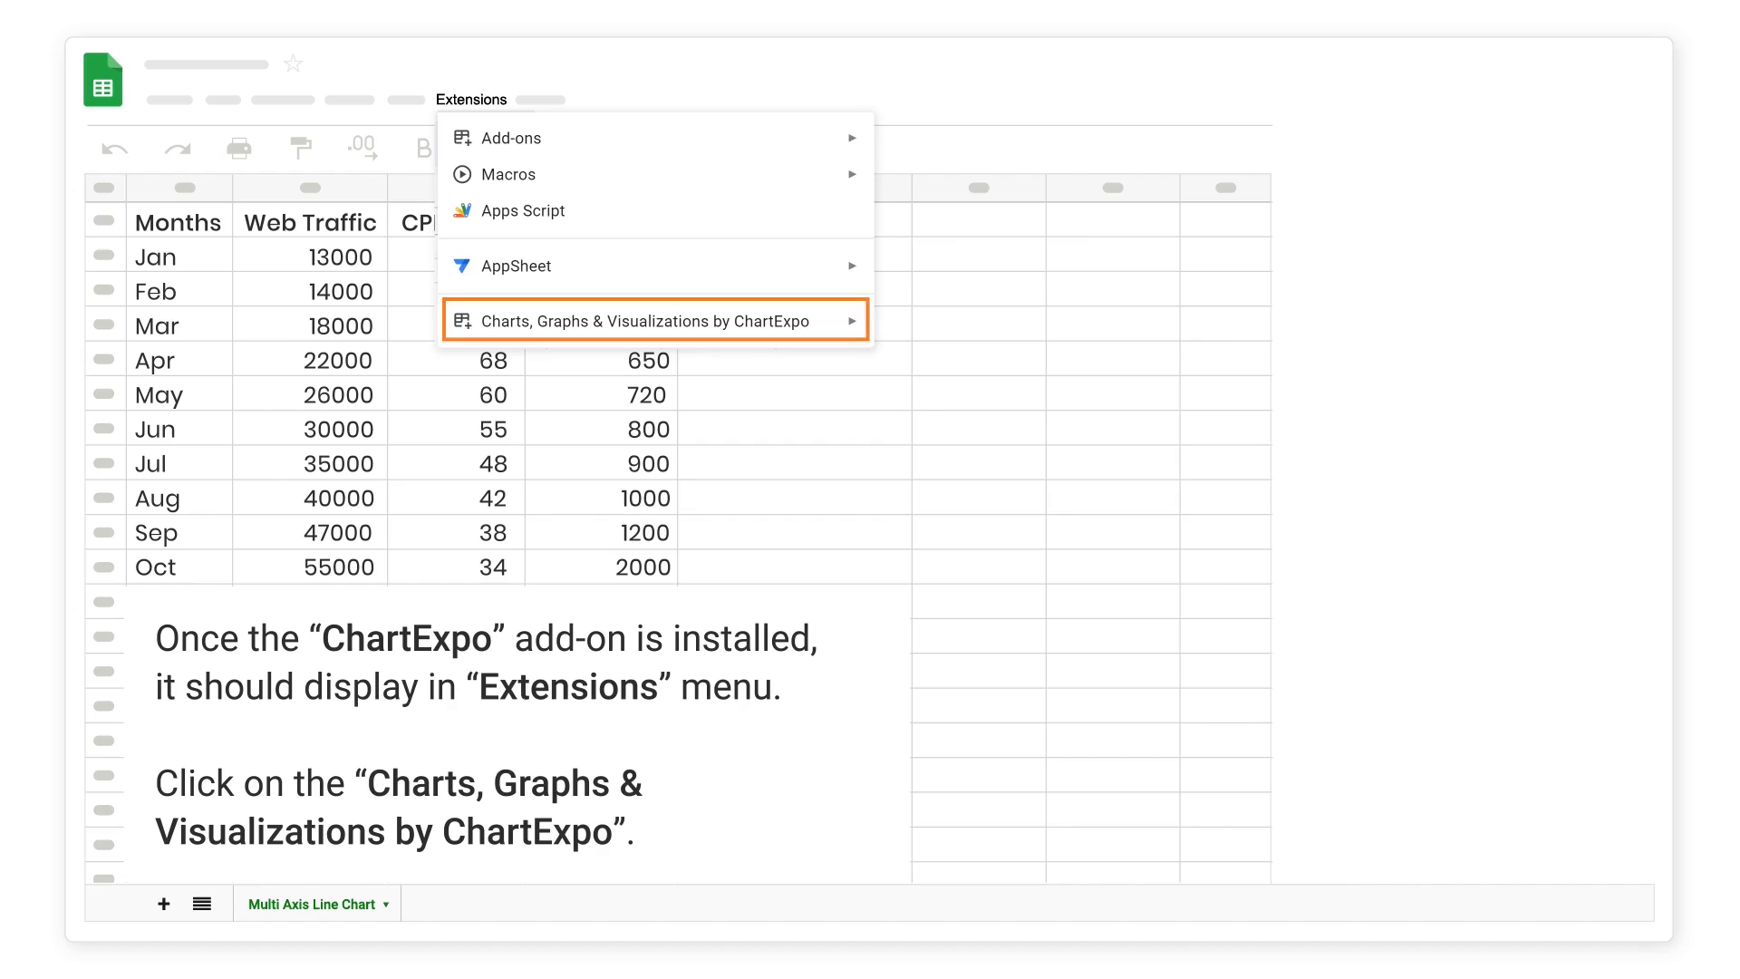
left_click(654, 320)
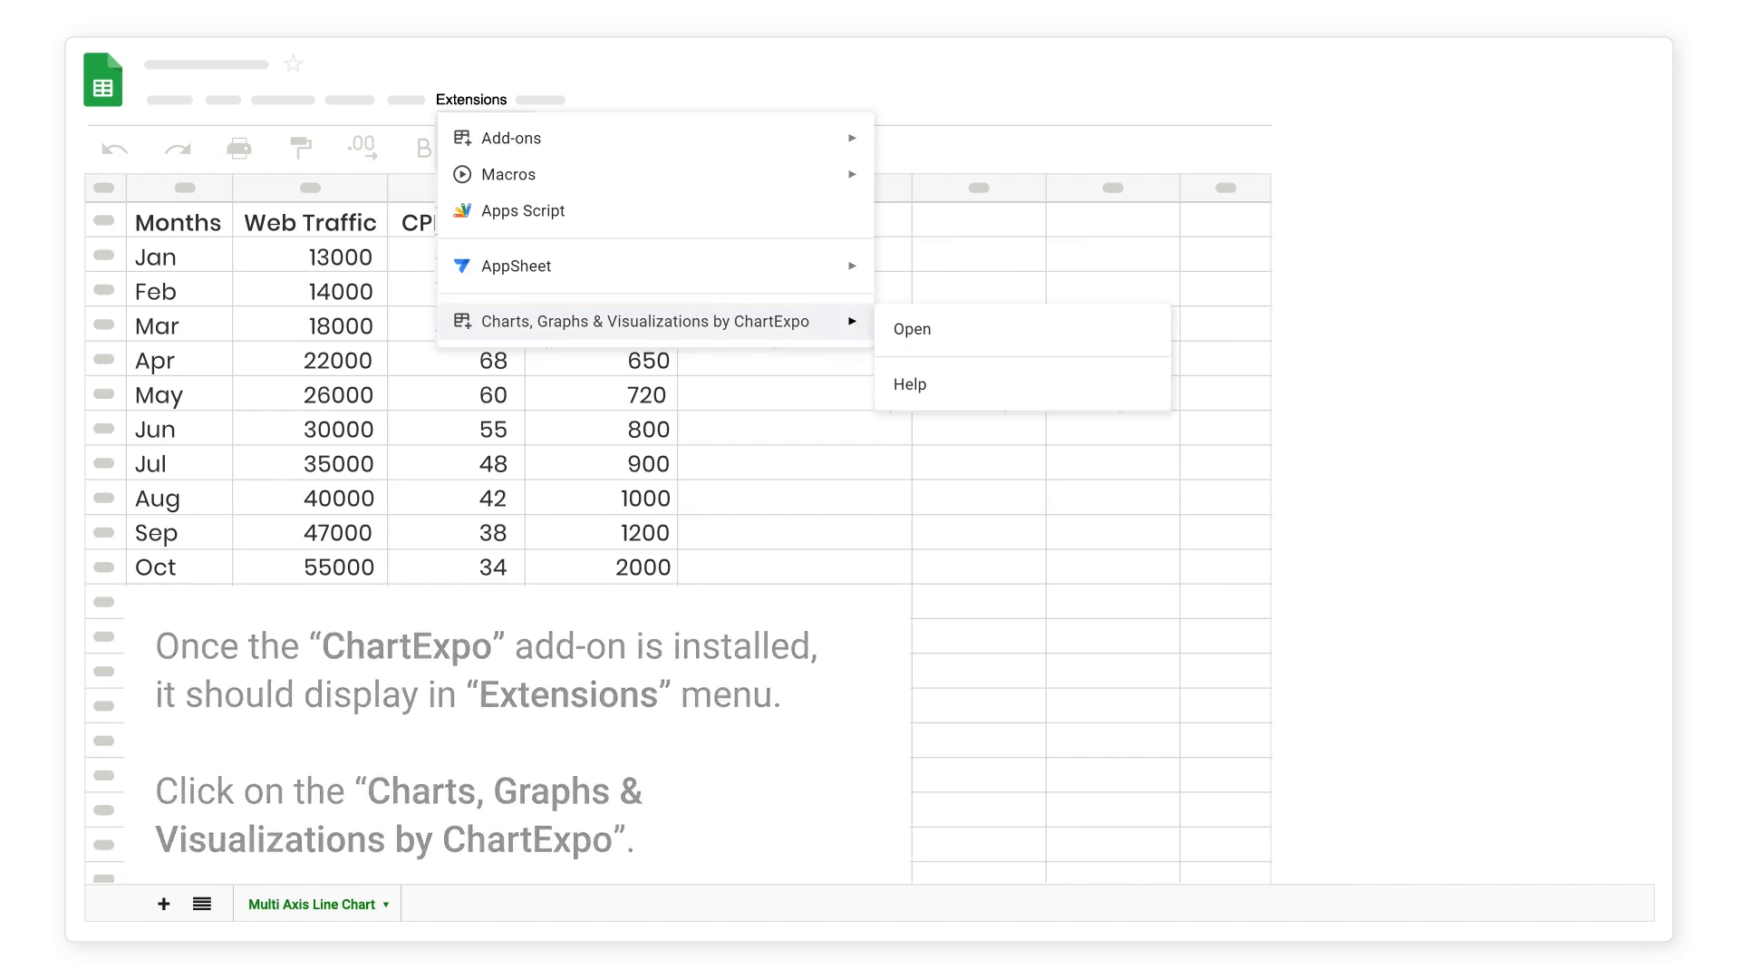
mouse_move(1021, 328)
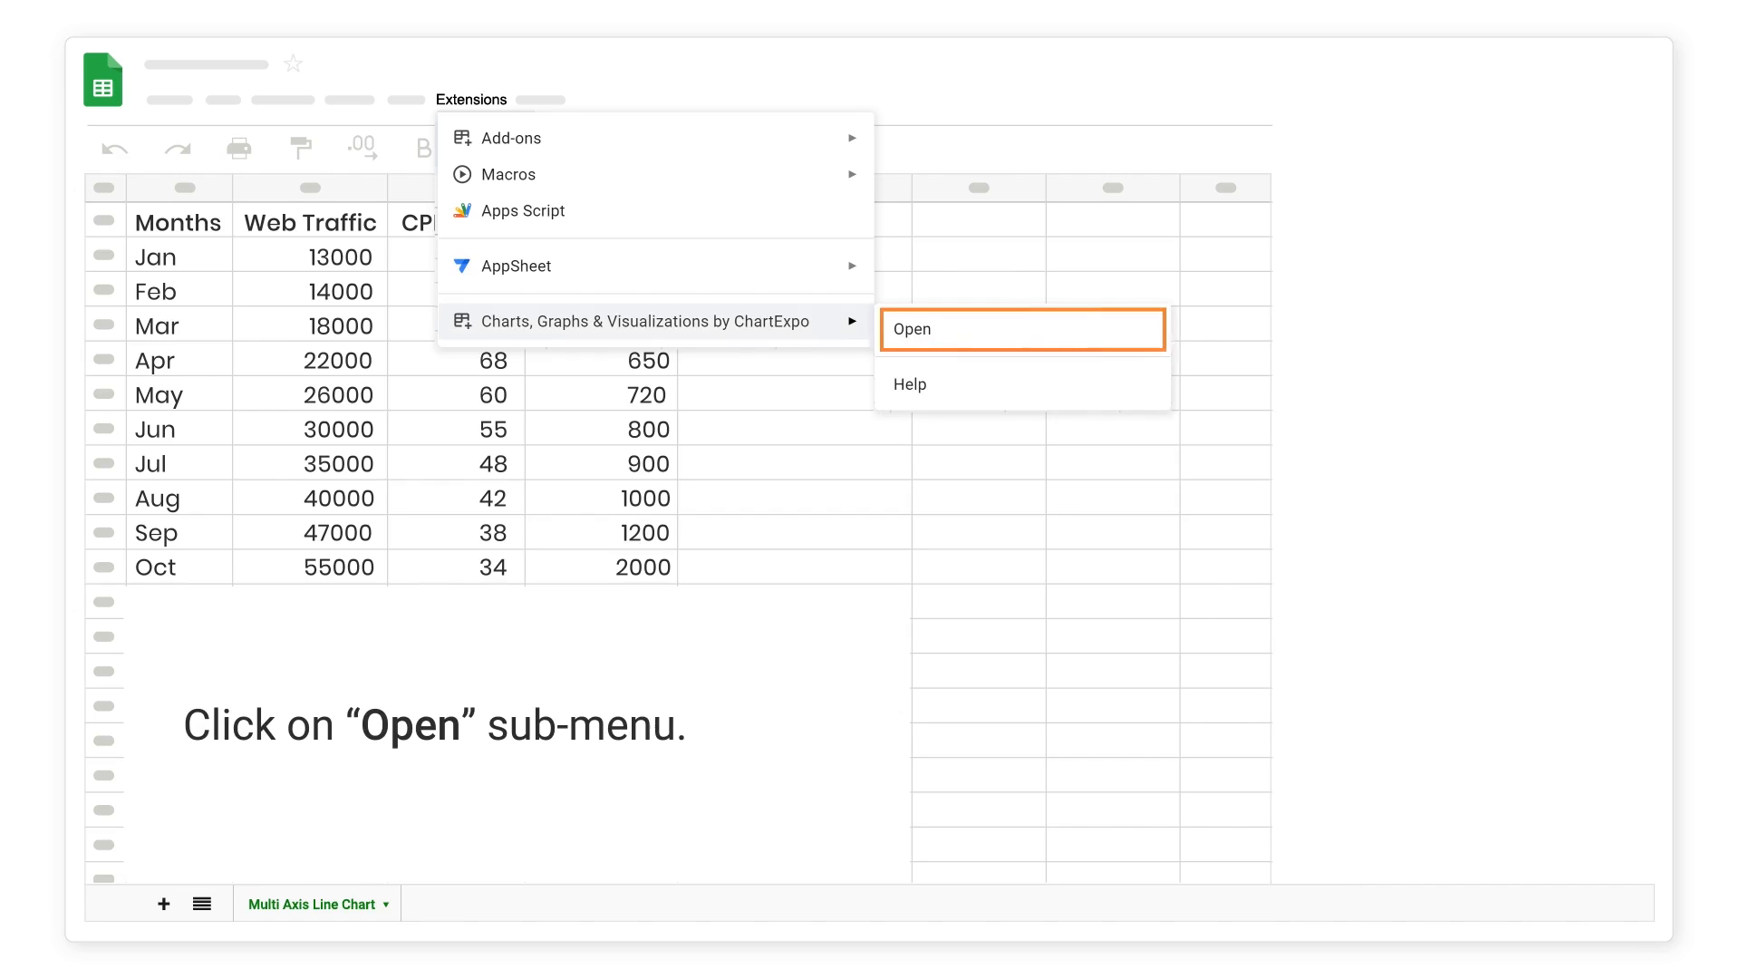
left_click(1020, 328)
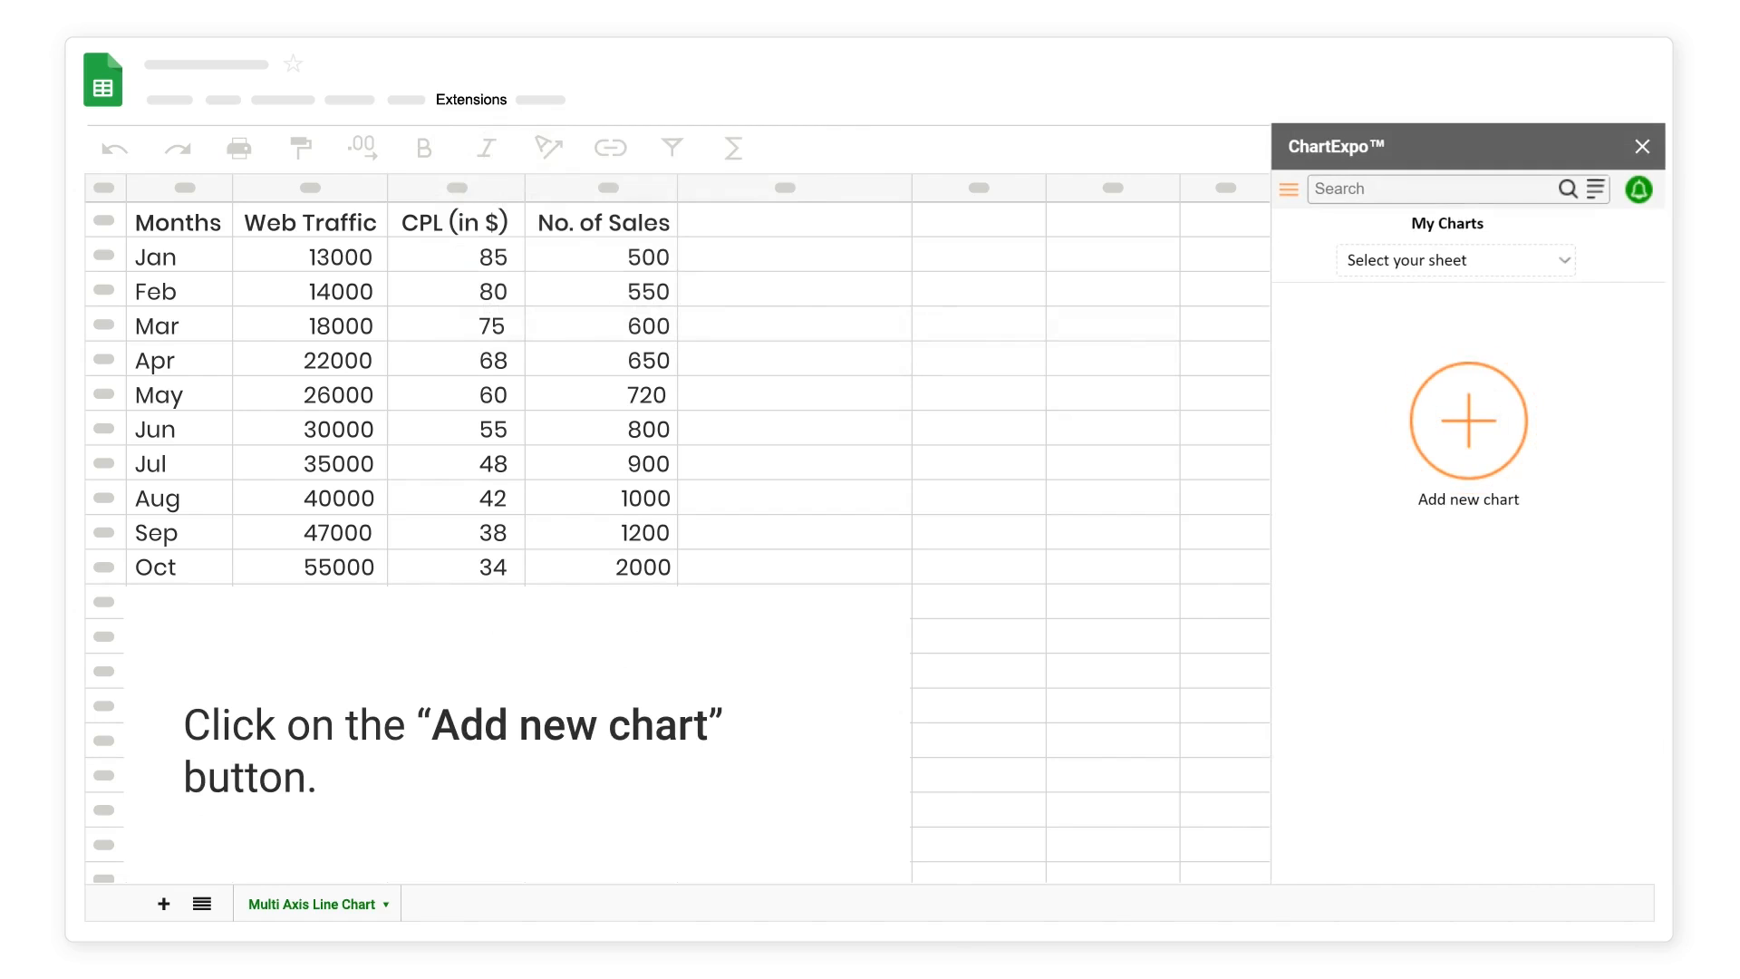
- Add a new Multi Axis Line Chart sourced from the Multi Axis Line Chart sheet
left_click(1466, 422)
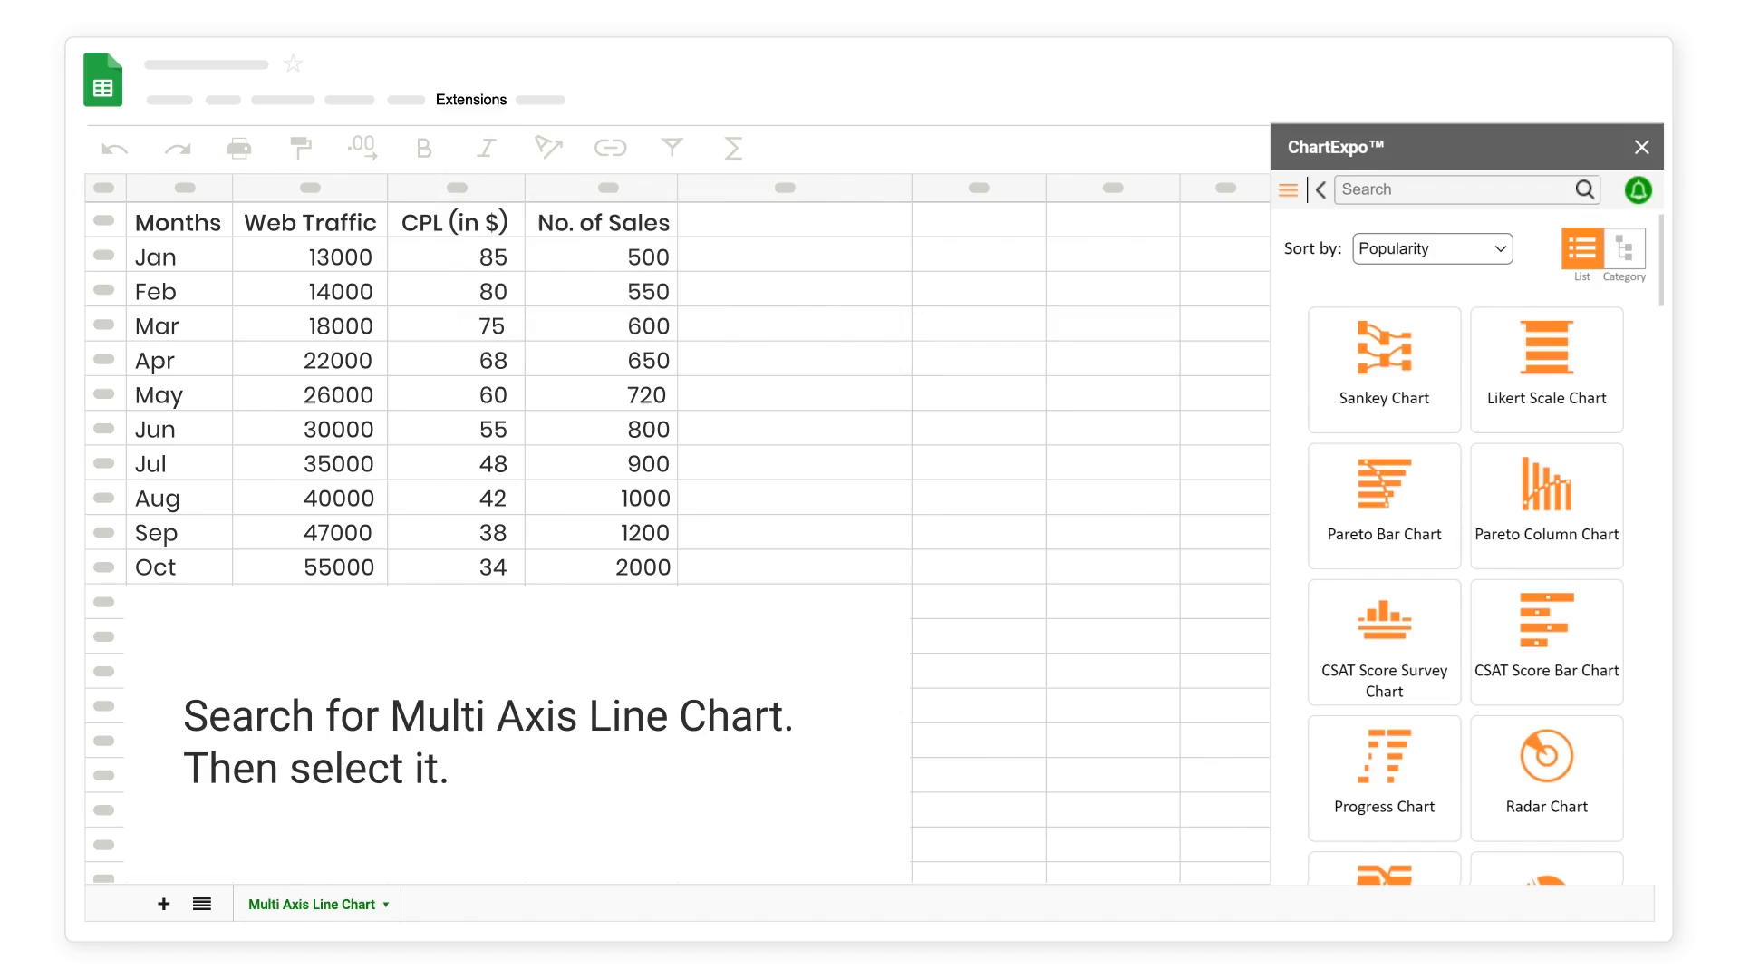
type("multi")
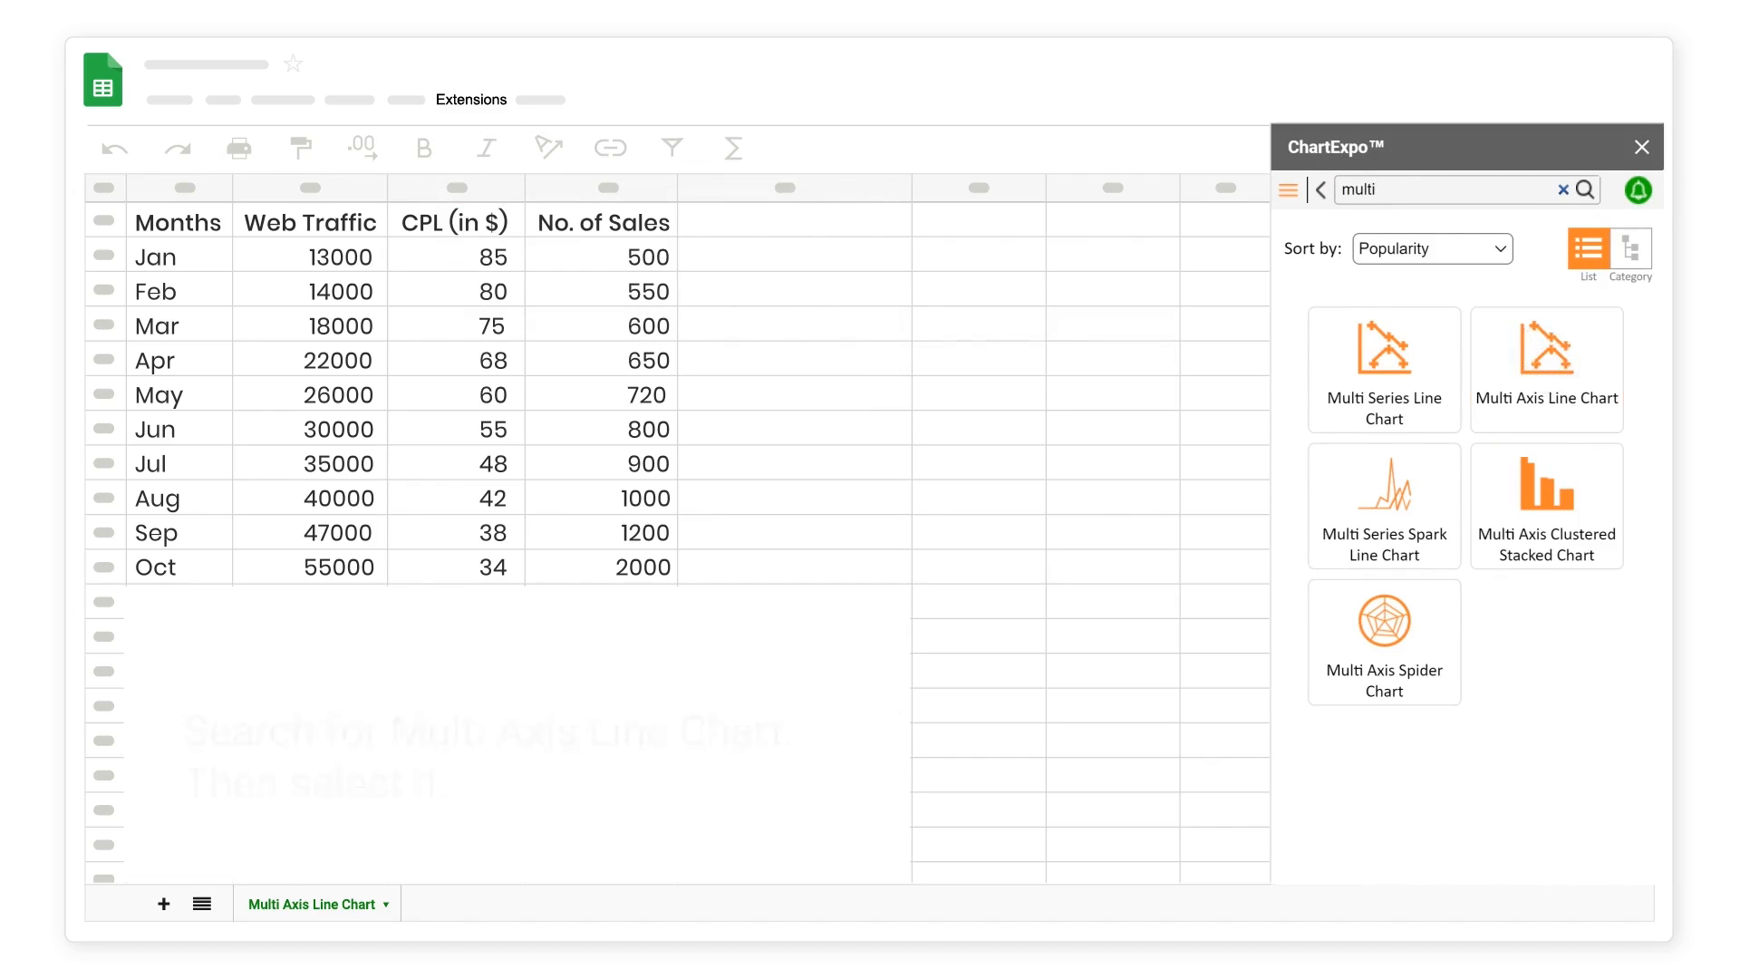
left_click(1547, 355)
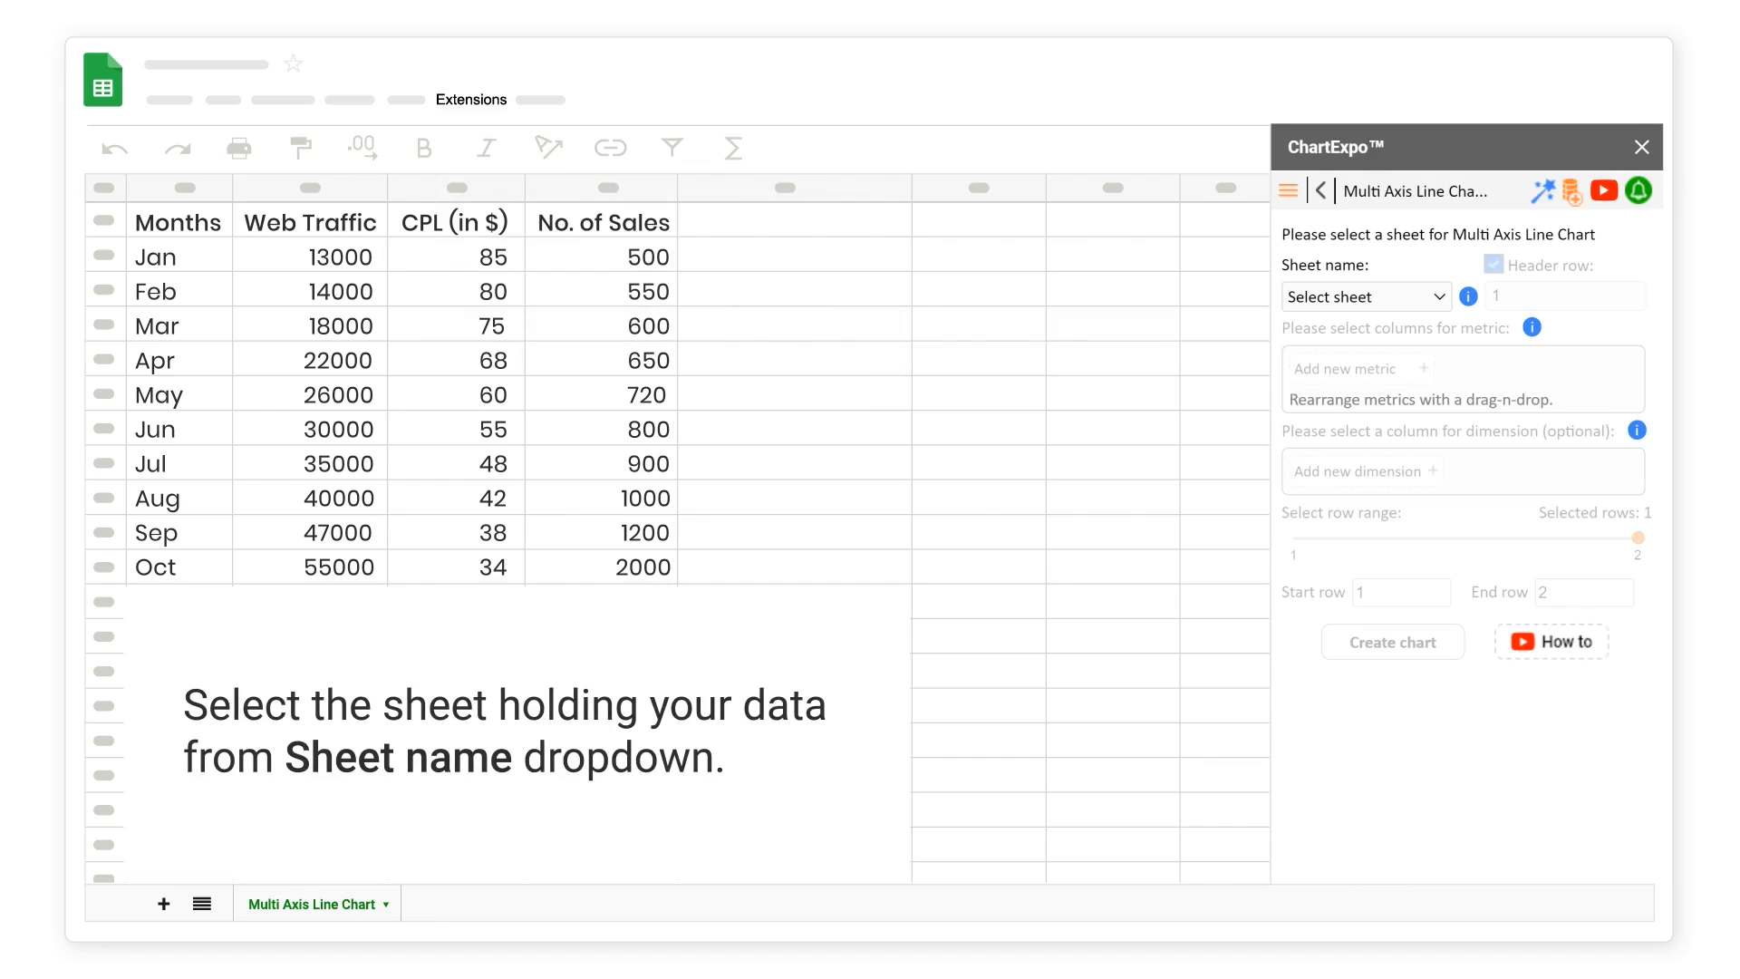
left_click(1363, 295)
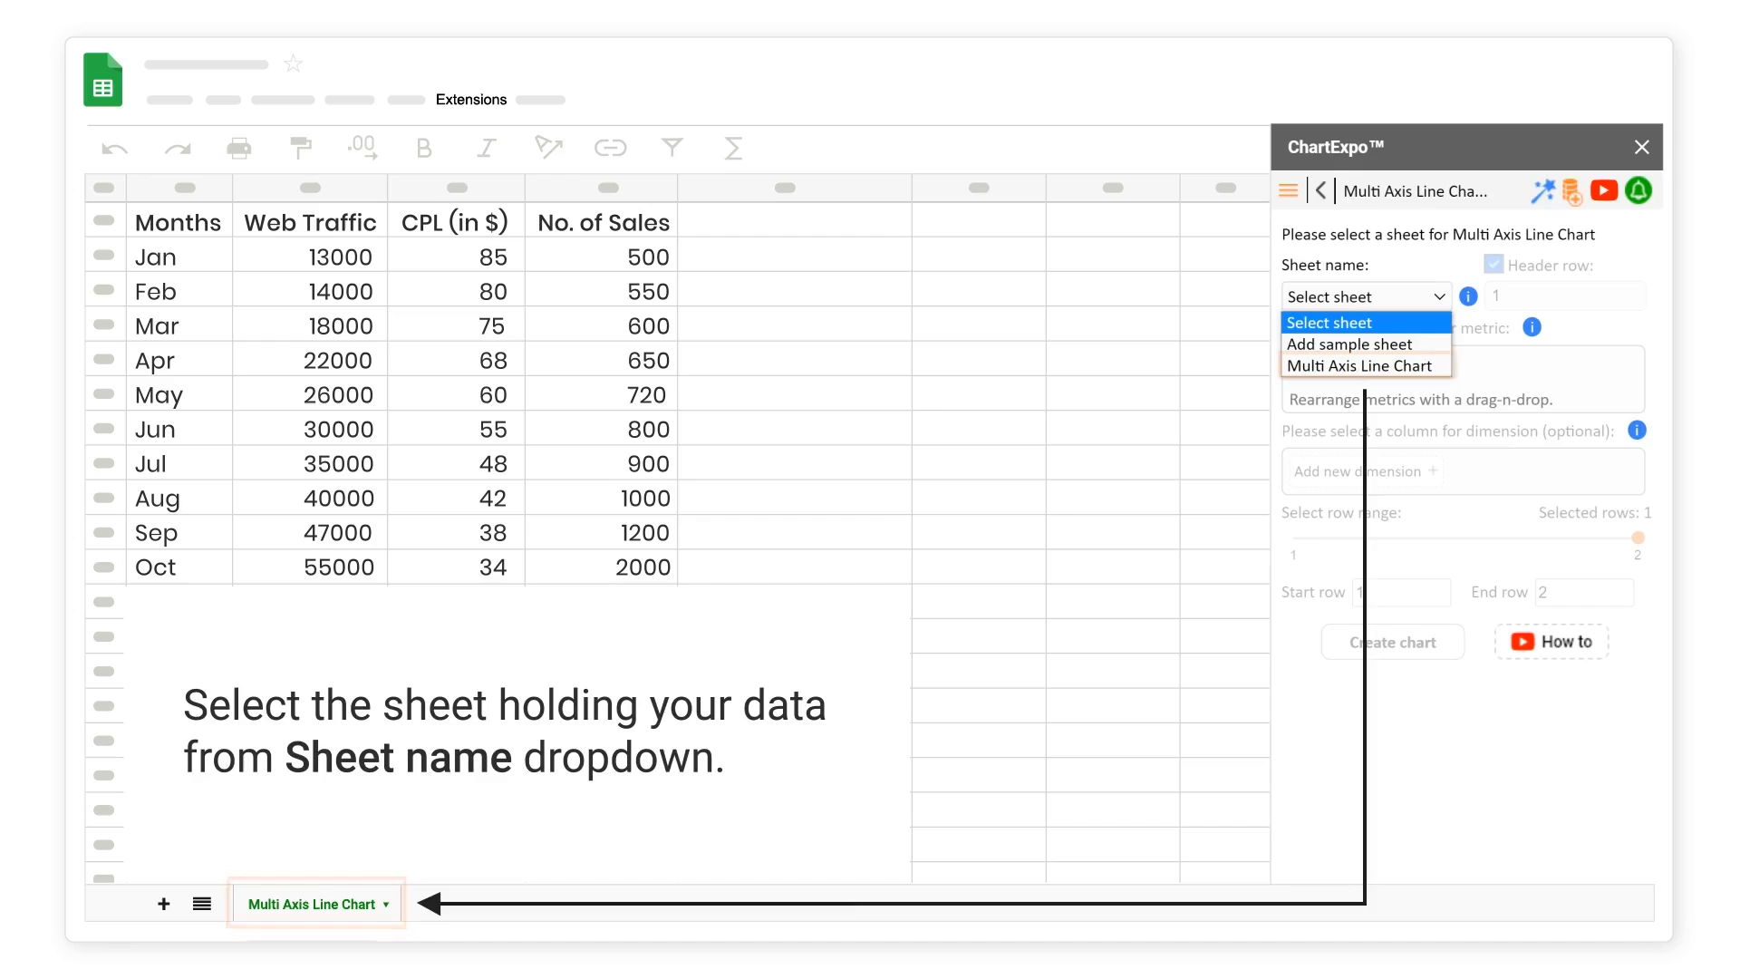
mouse_move(1367, 365)
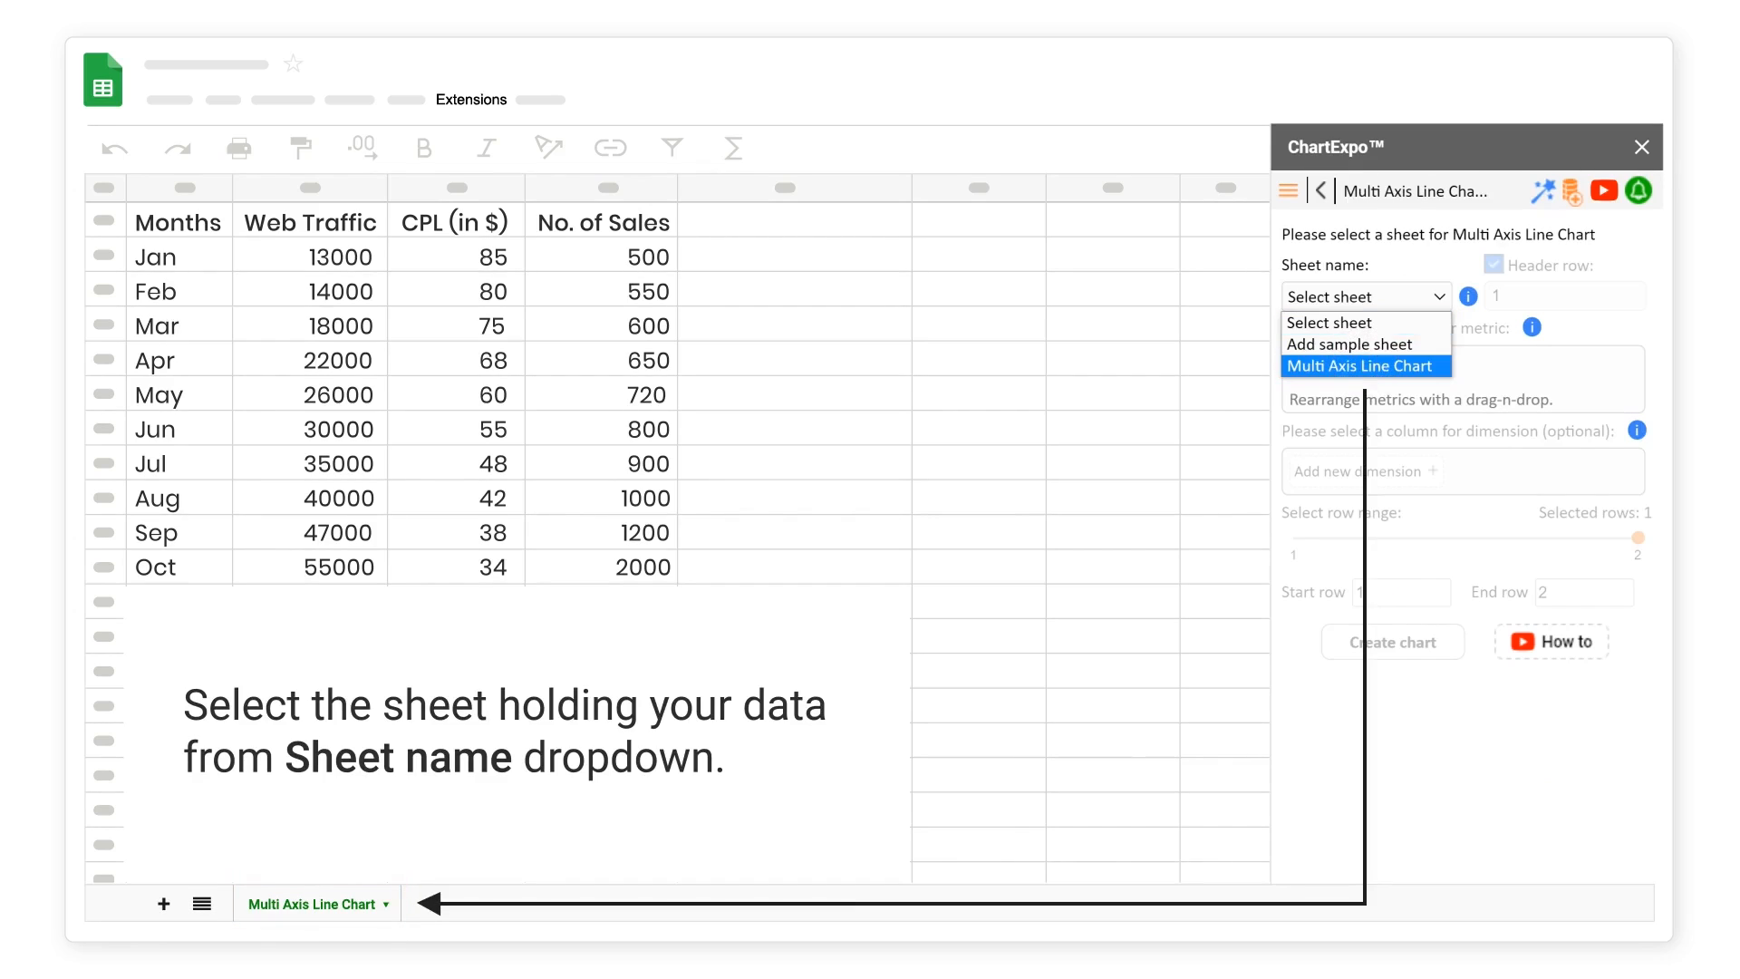
left_click(1367, 364)
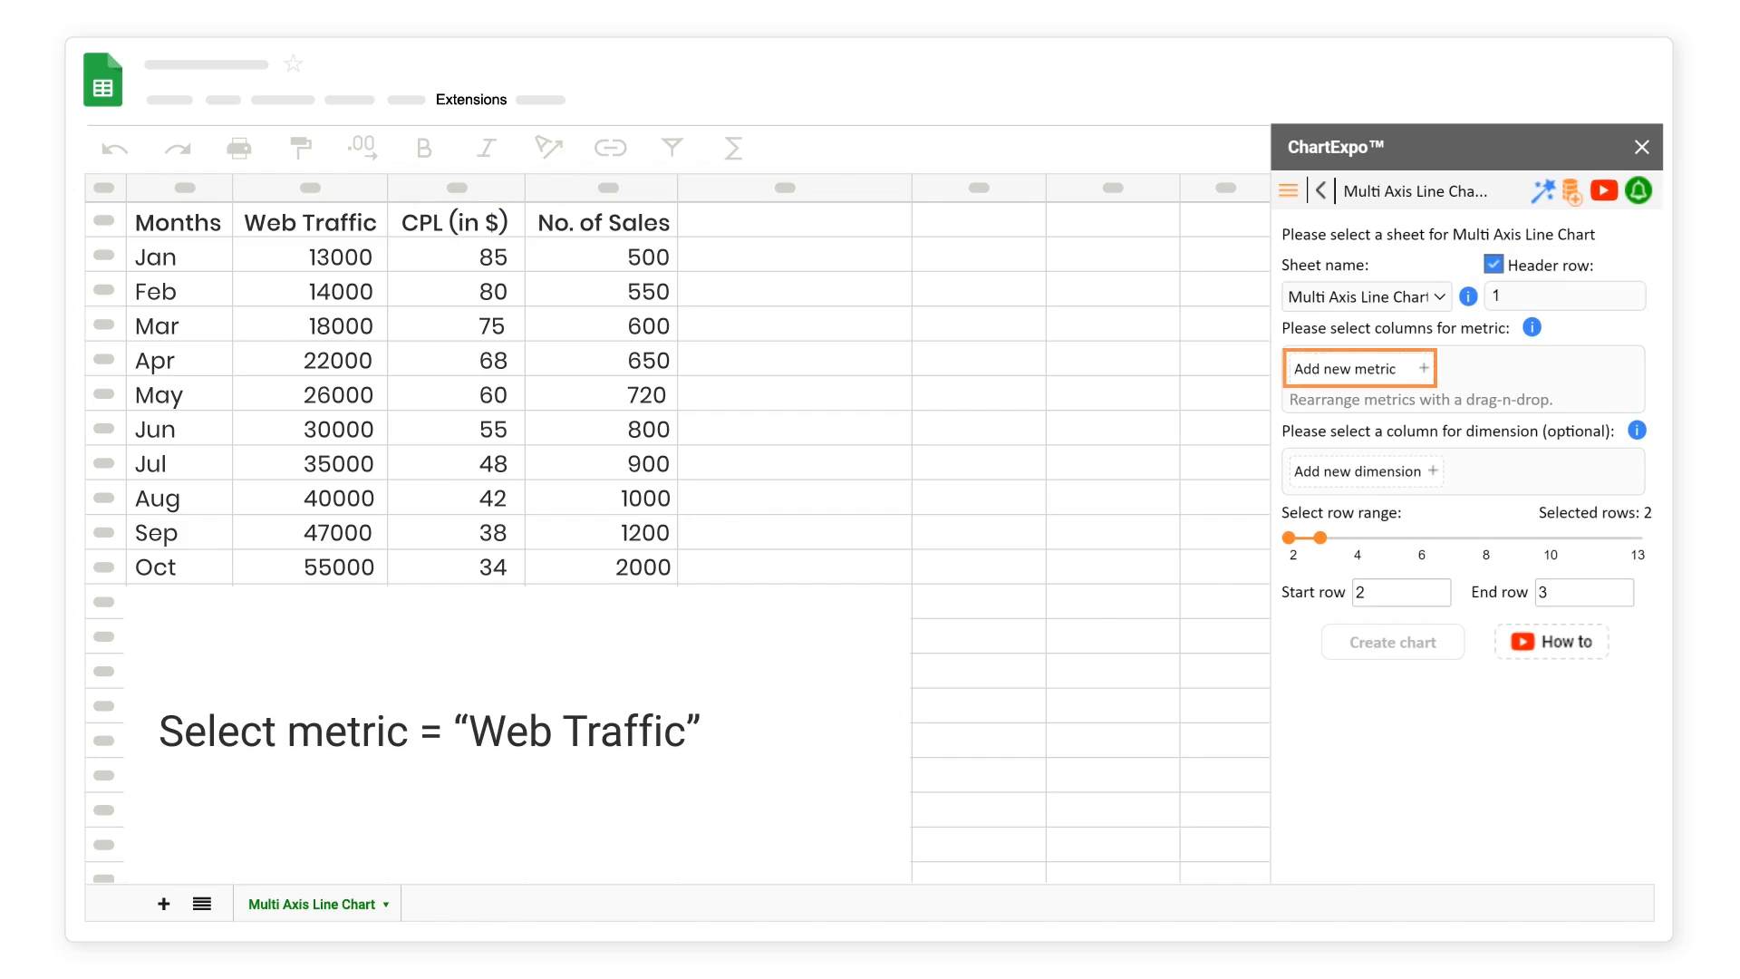
- Add Web Traffic, CPL (in $) and No. of Sales as the chart's metrics
left_click(1358, 368)
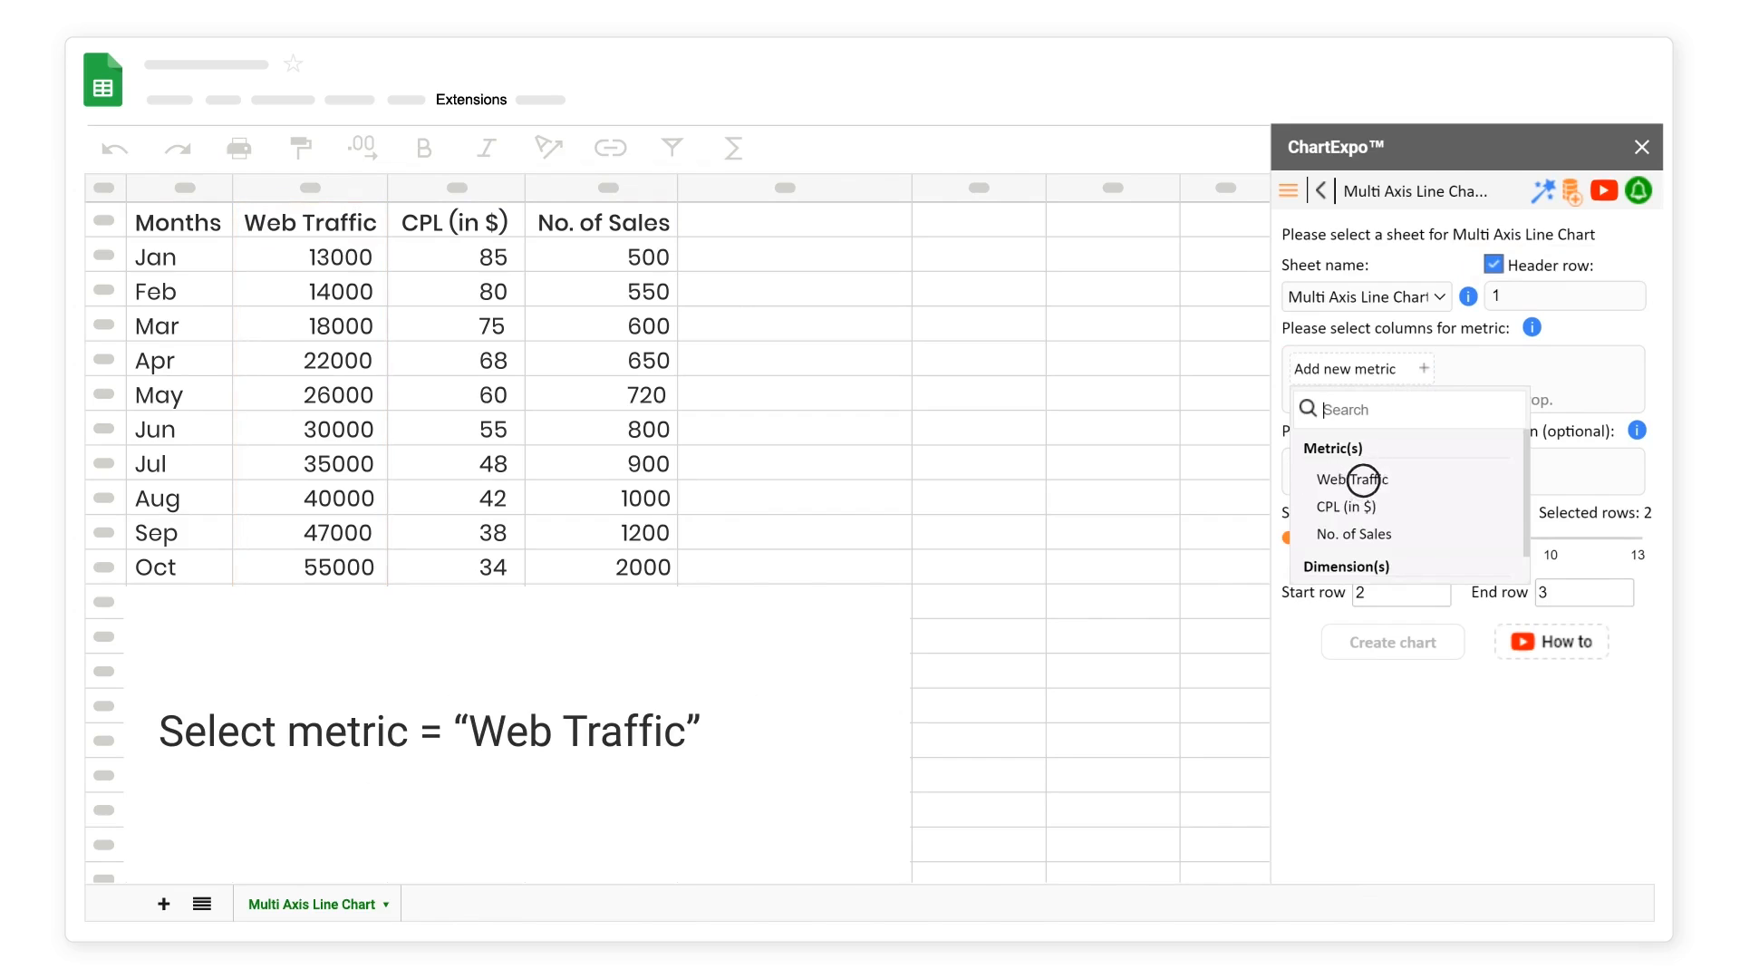
left_click(1350, 479)
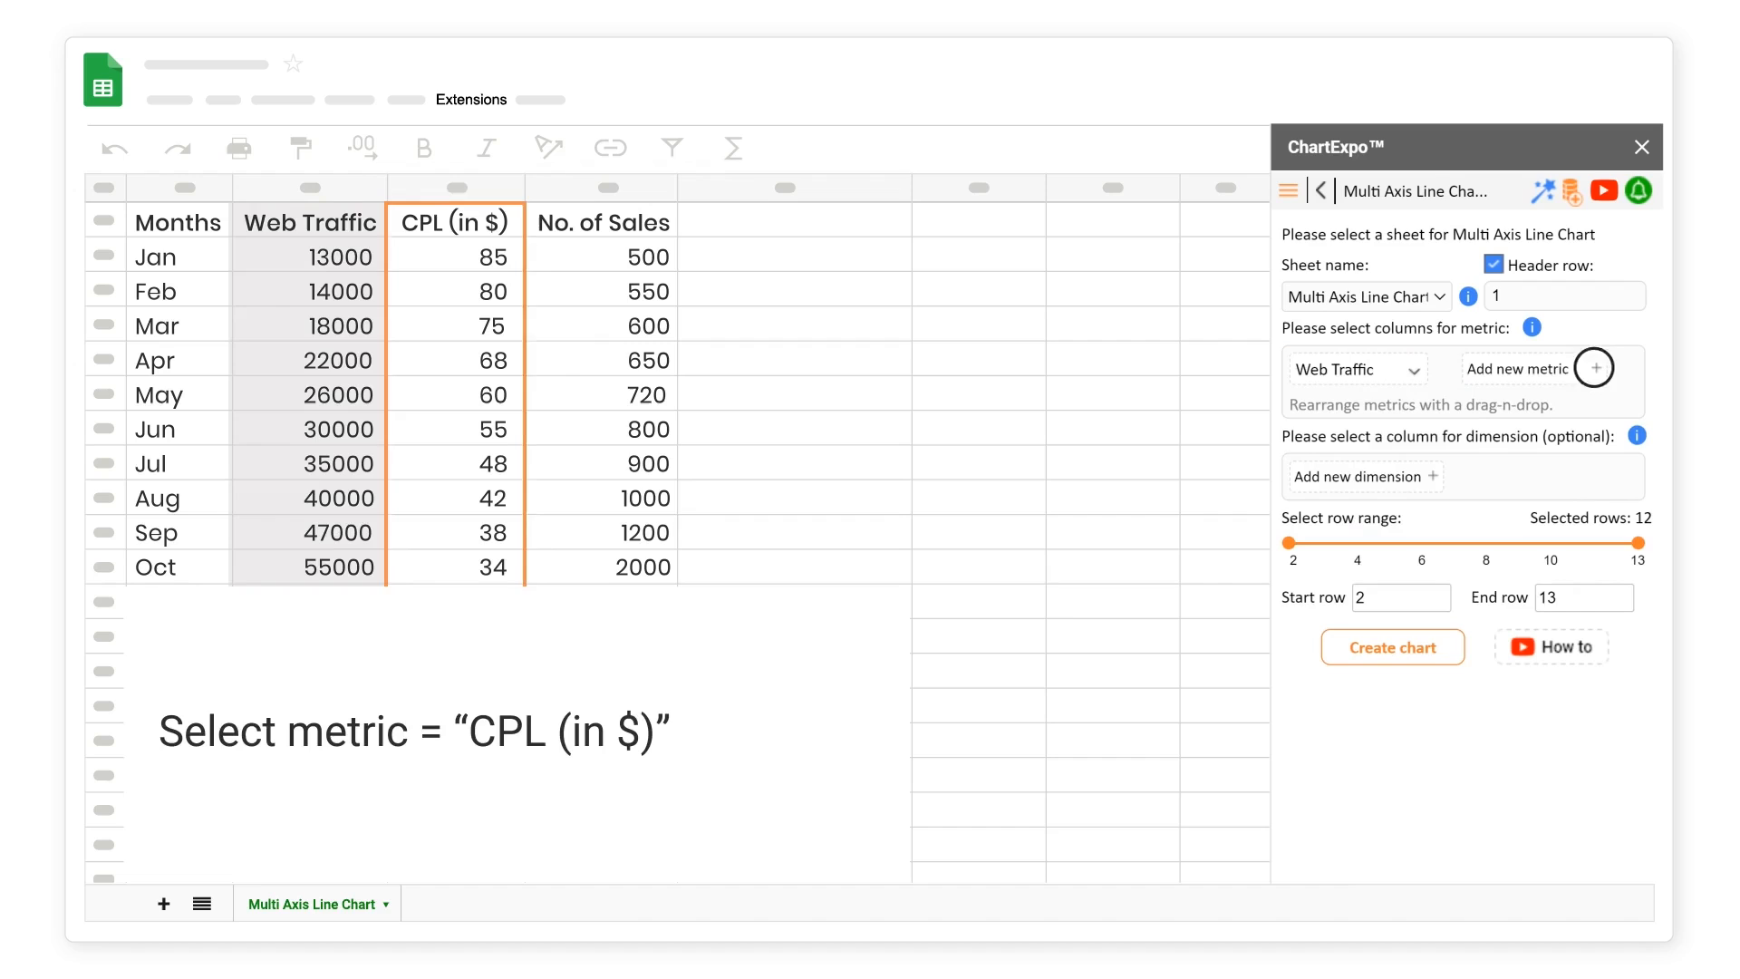
left_click(1595, 368)
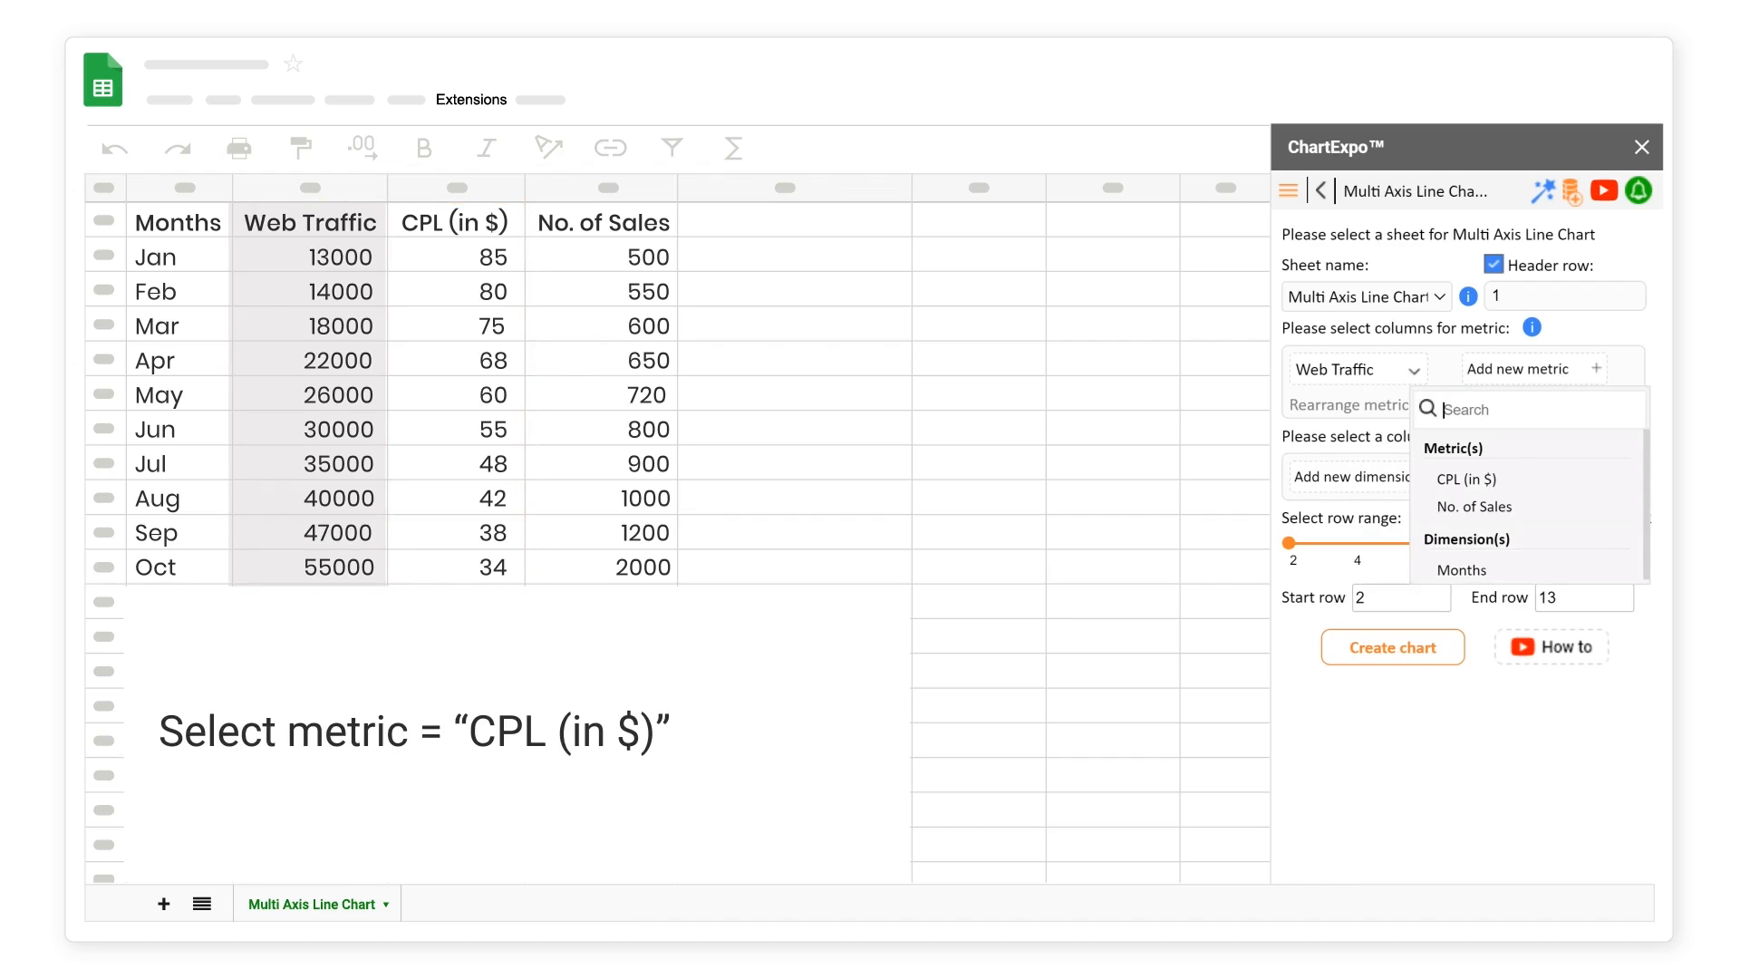
left_click(1466, 479)
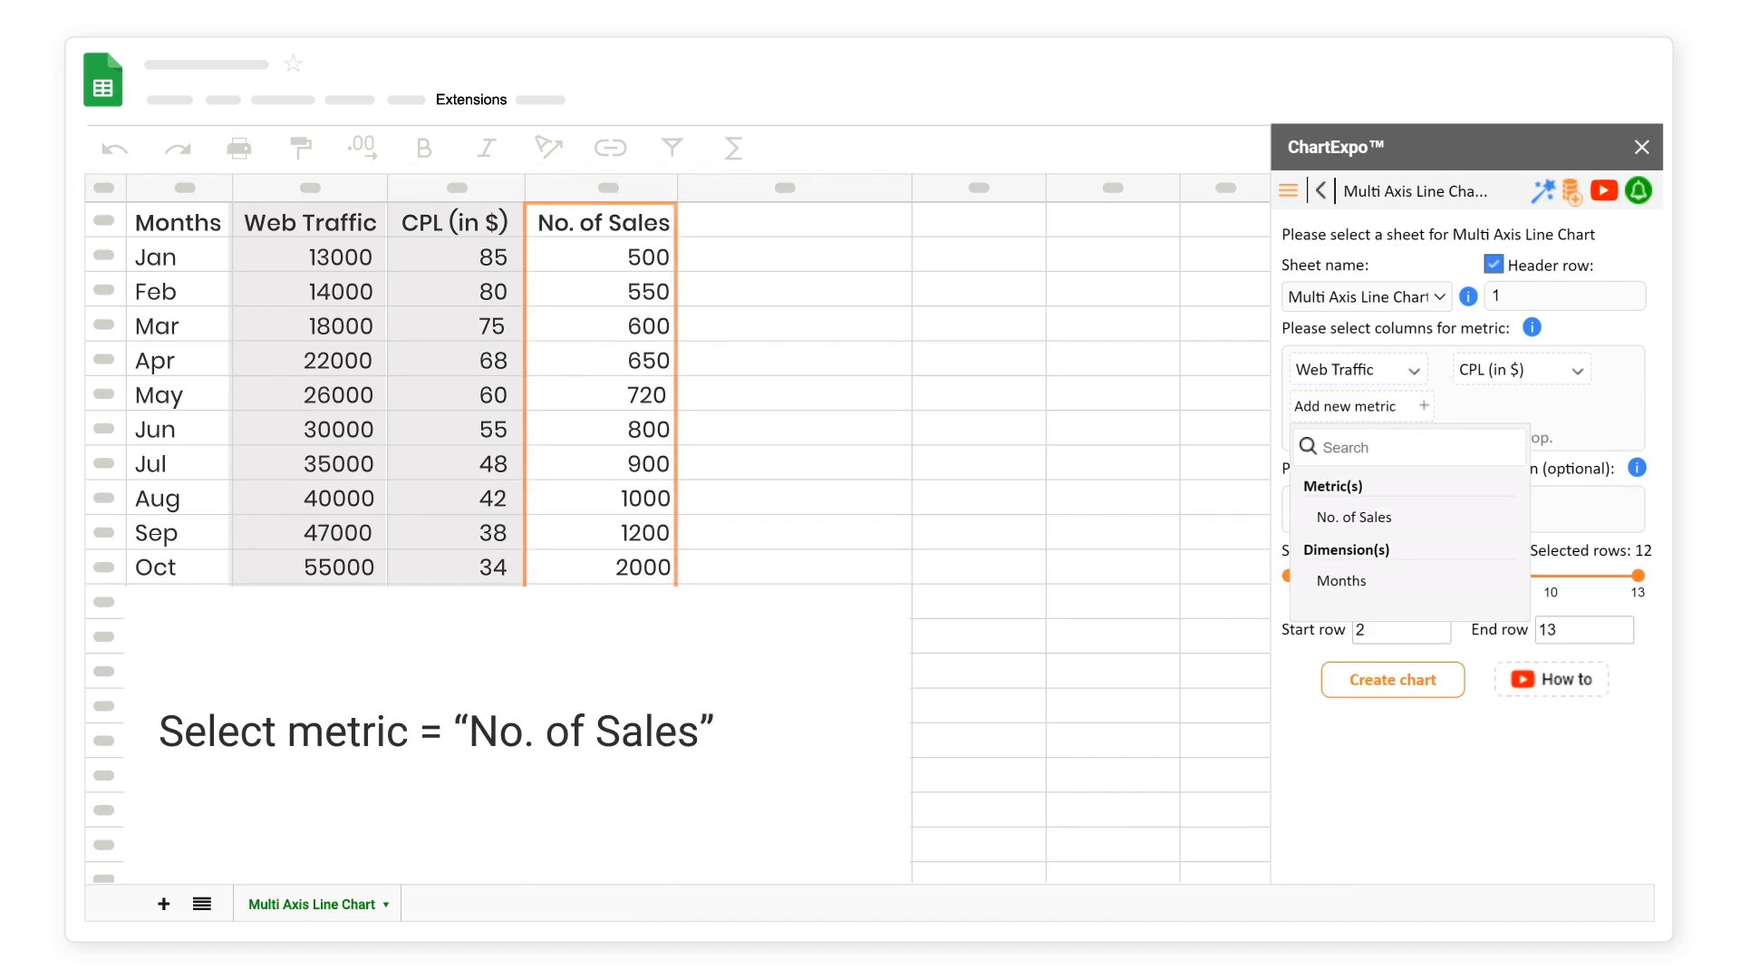
left_click(1352, 517)
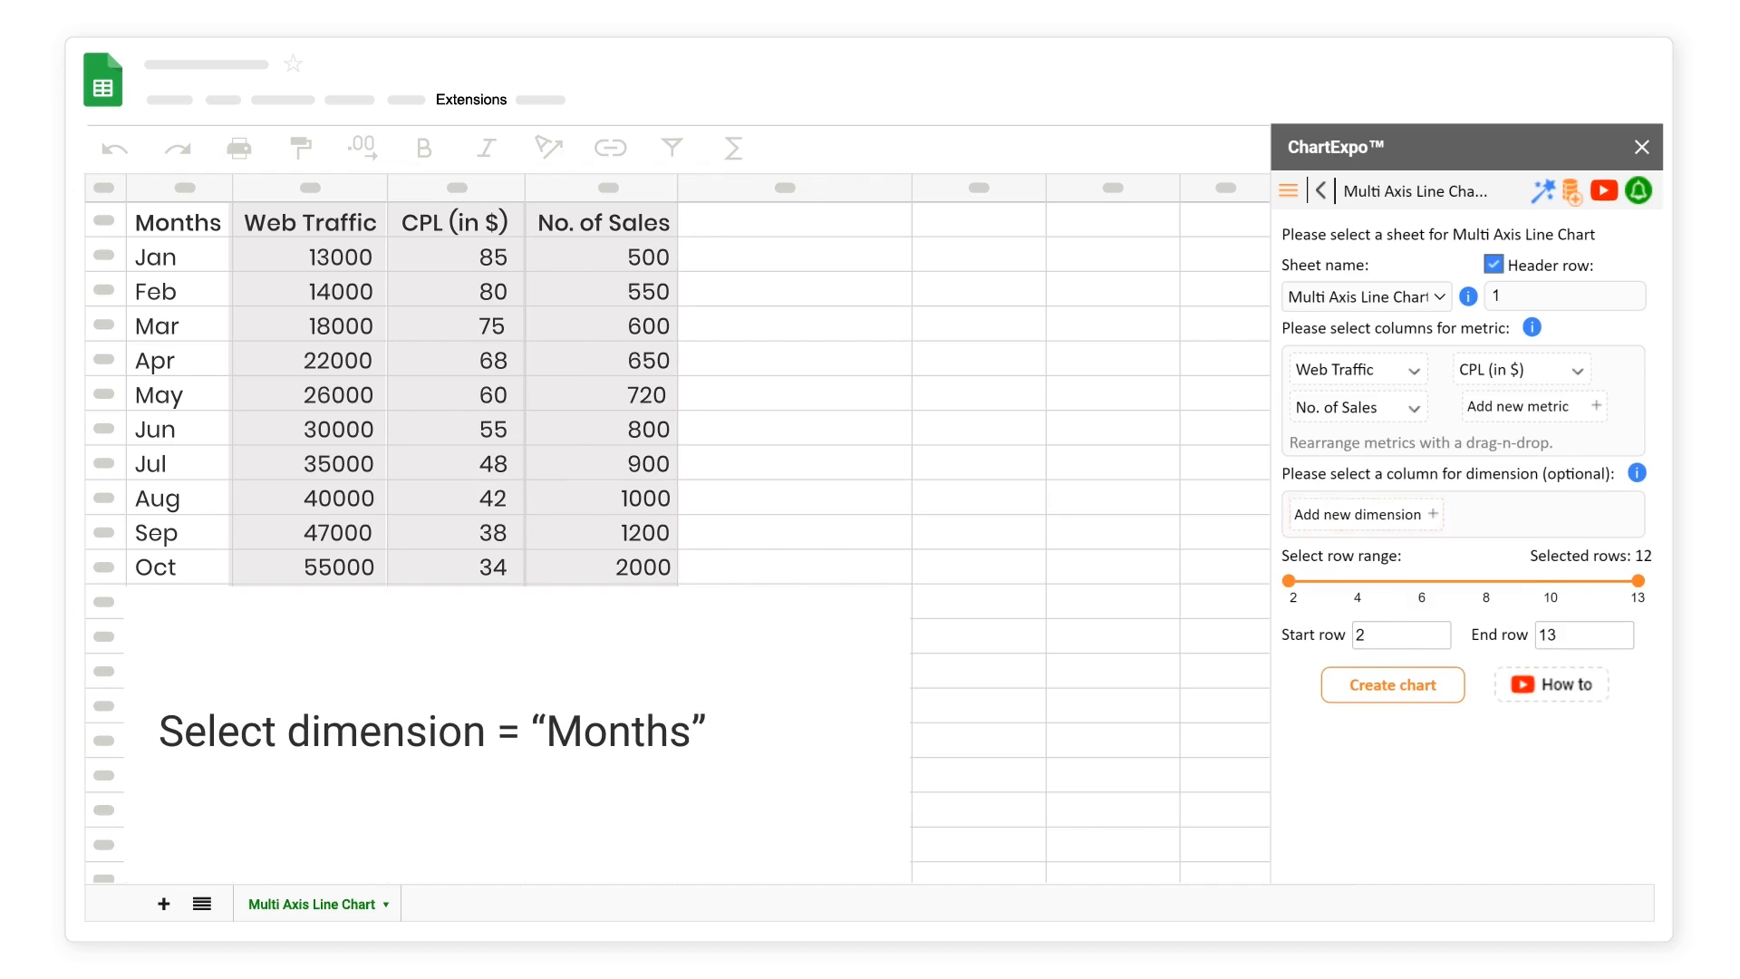
- Use Months as the dimension and create the chart
left_click(1361, 513)
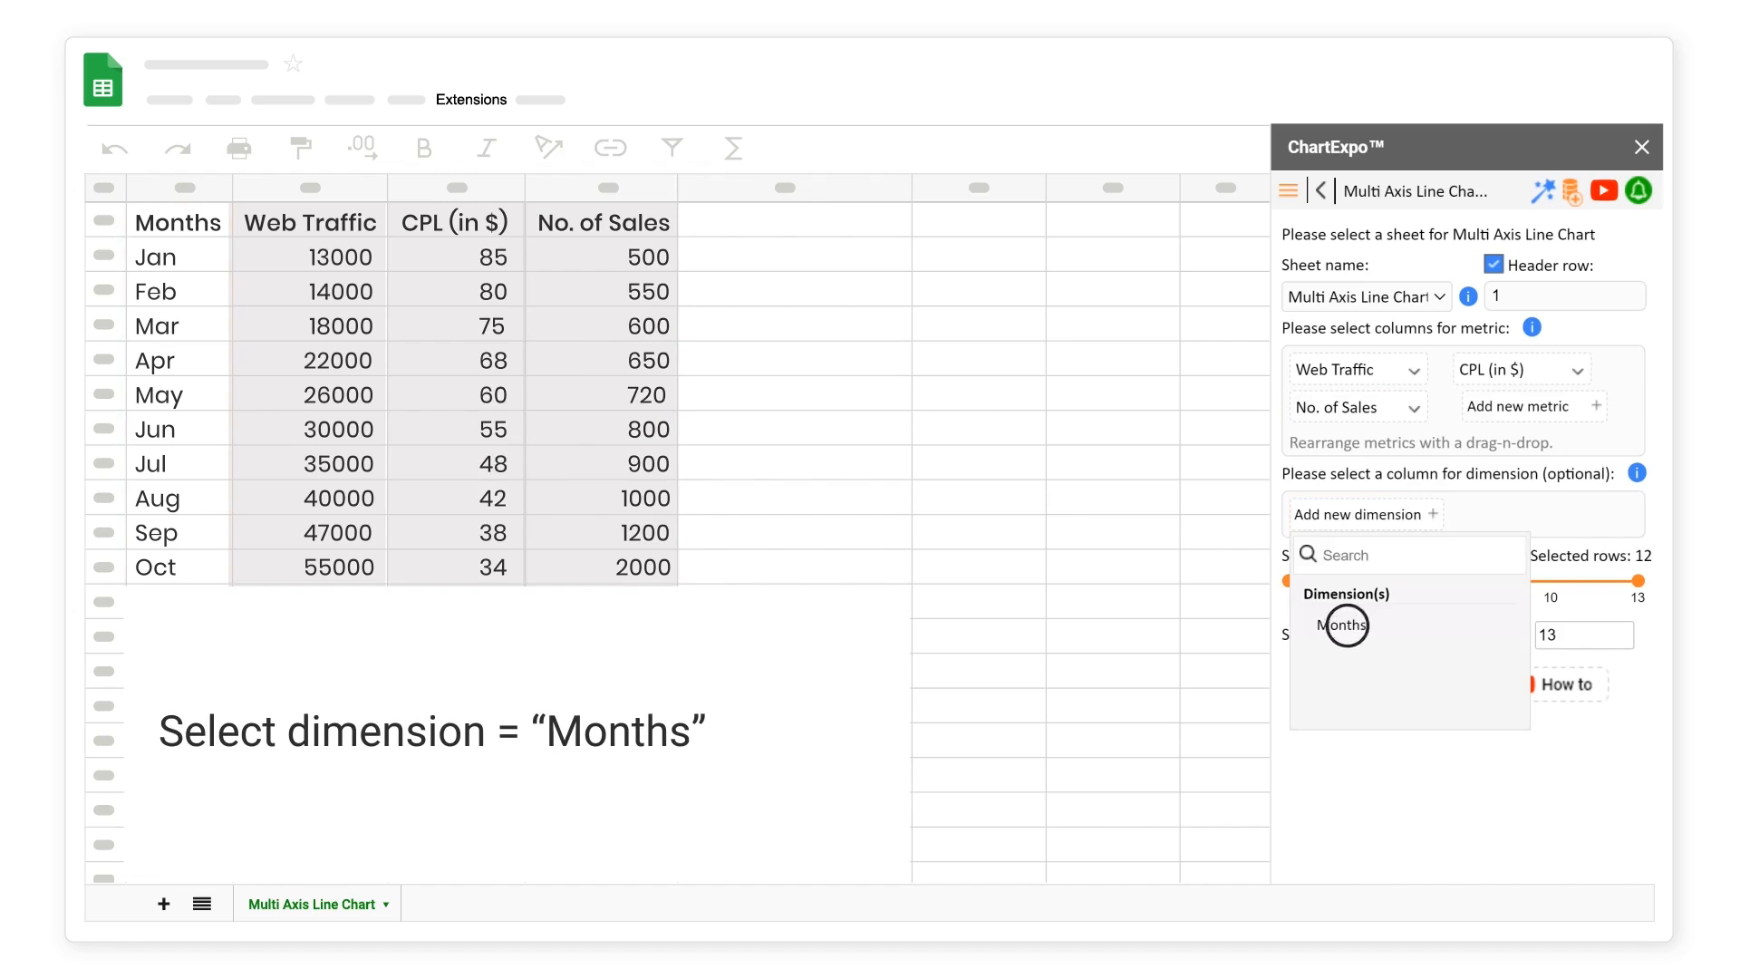
left_click(1343, 625)
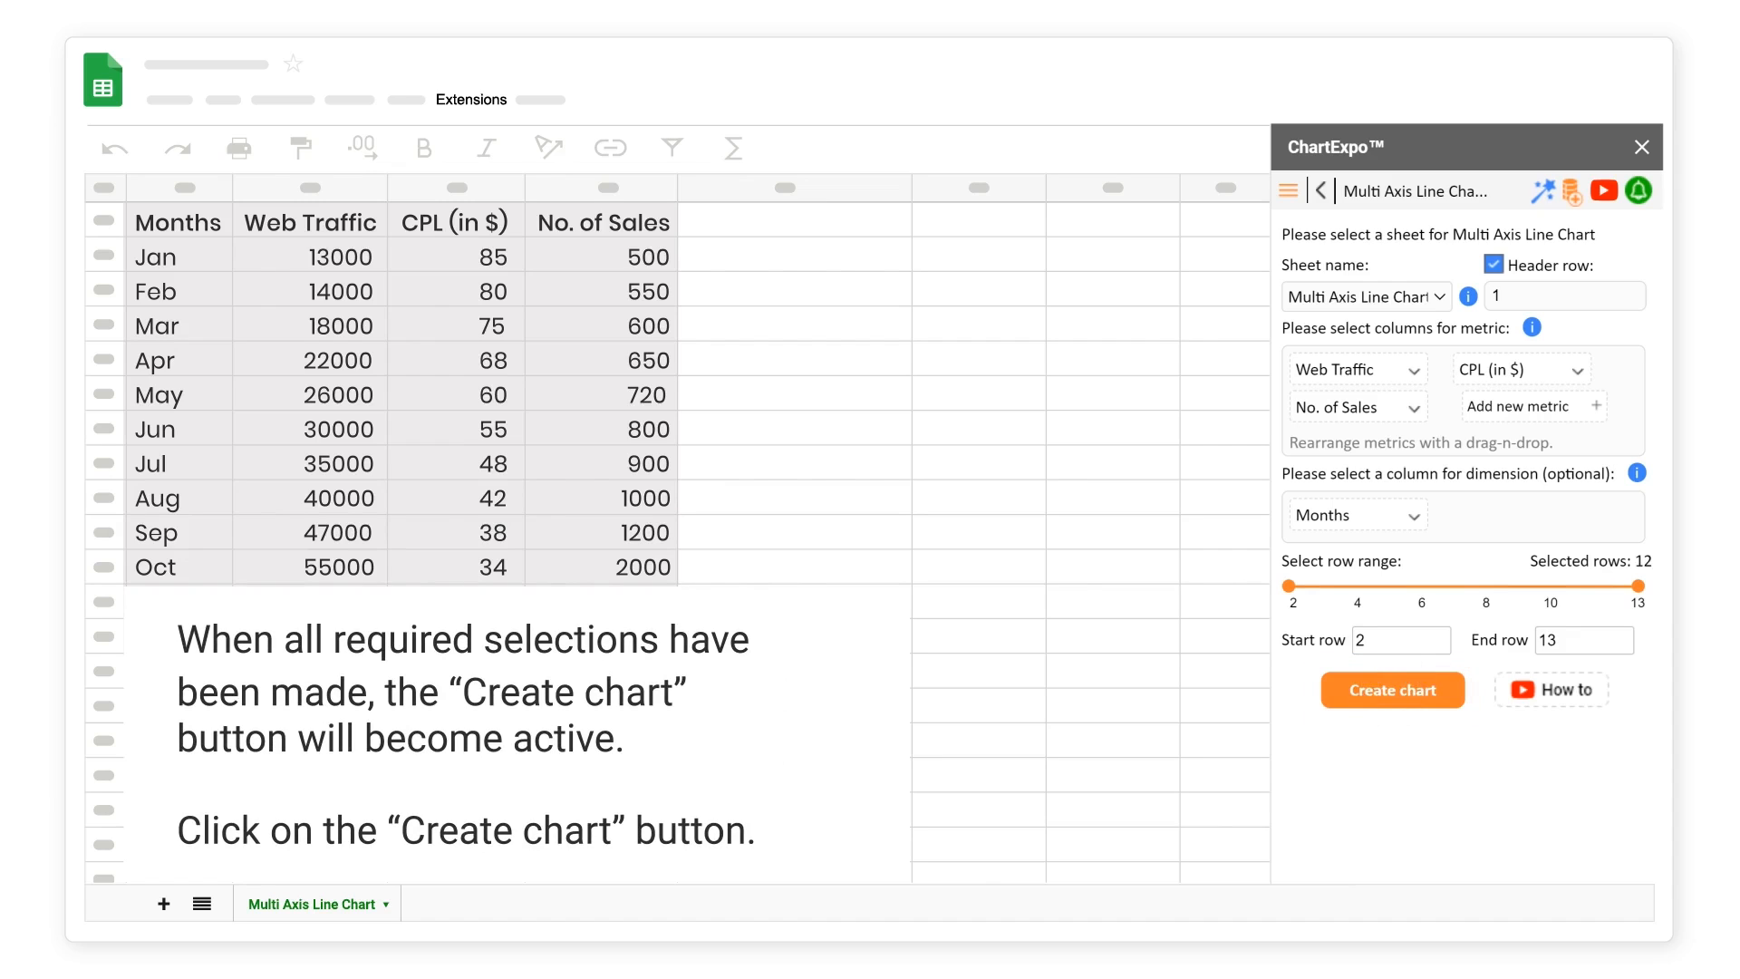
left_click(1392, 689)
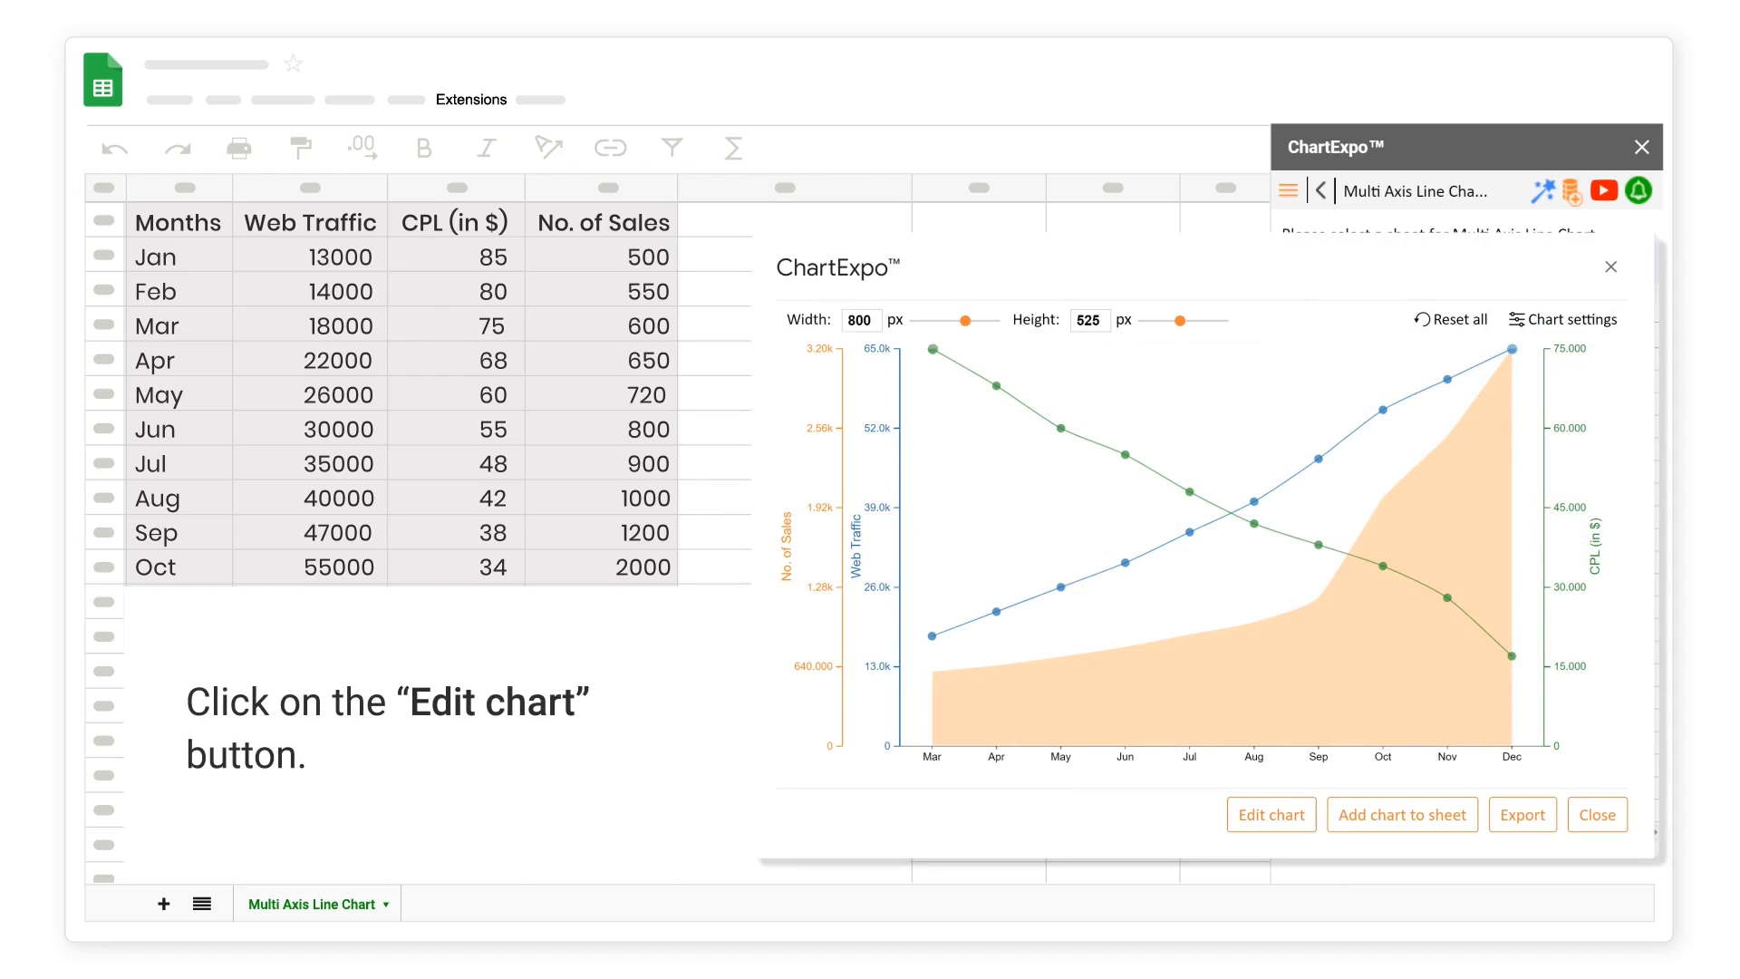
mouse_move(1270, 813)
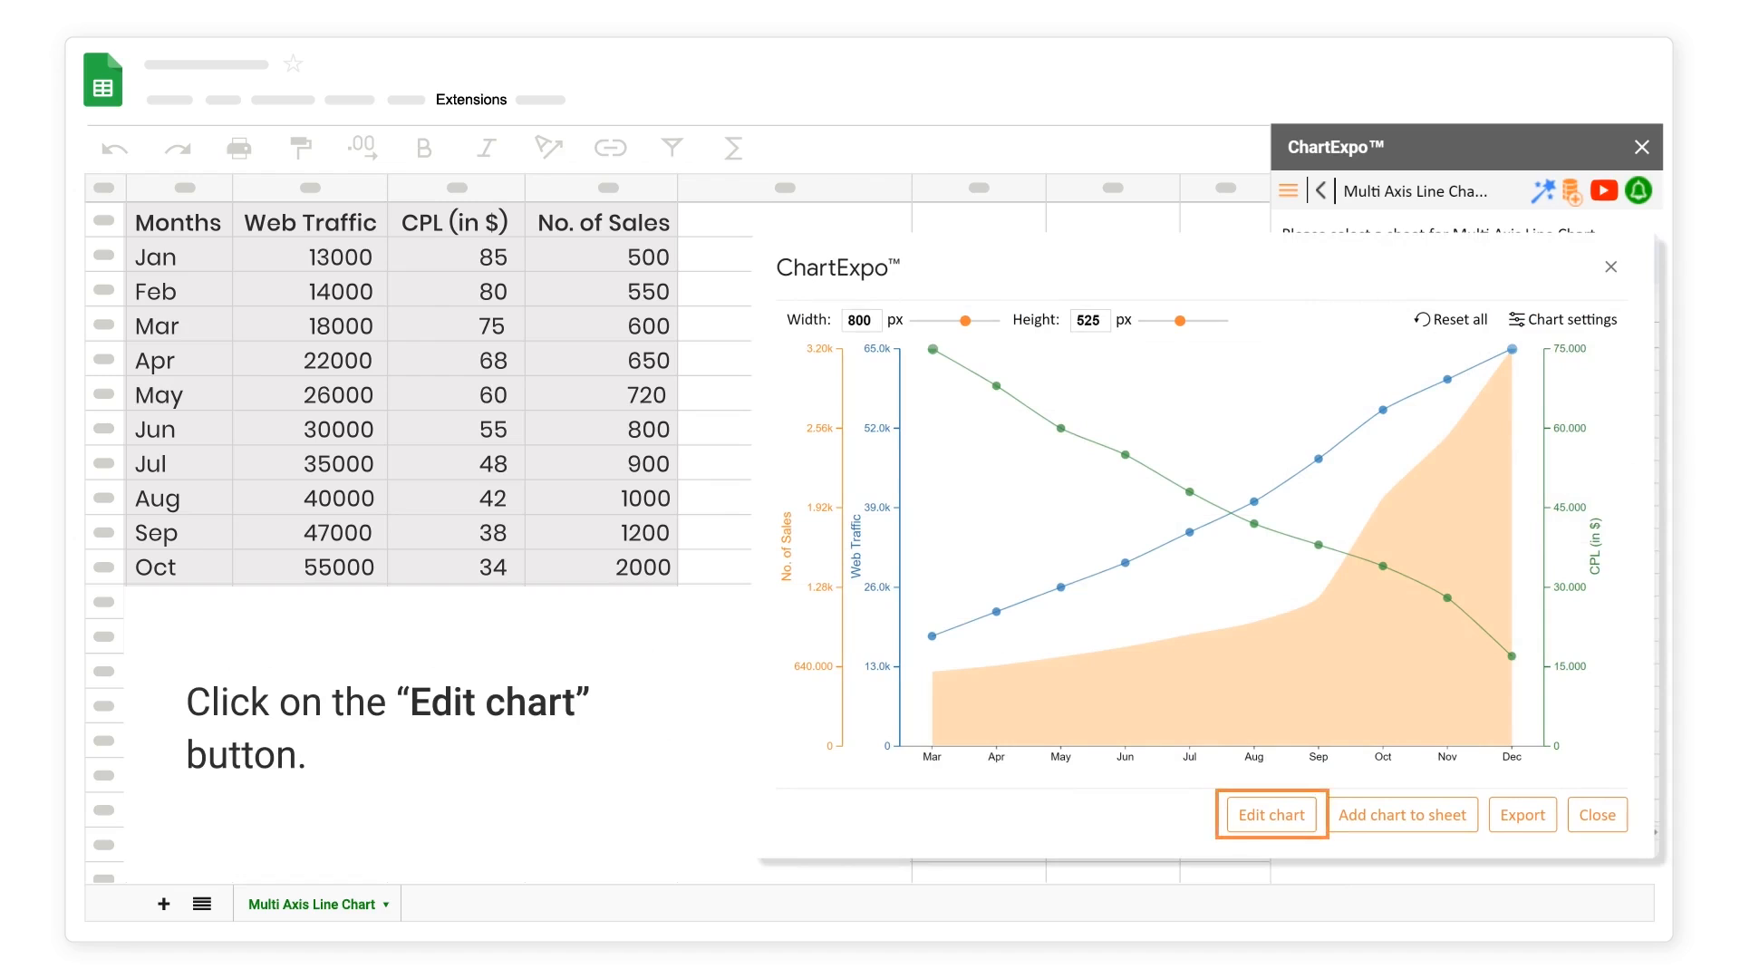
- In edit mode, apply the header "Web Traffic vs. Cost per lead vs. No. of sales"
left_click(1271, 814)
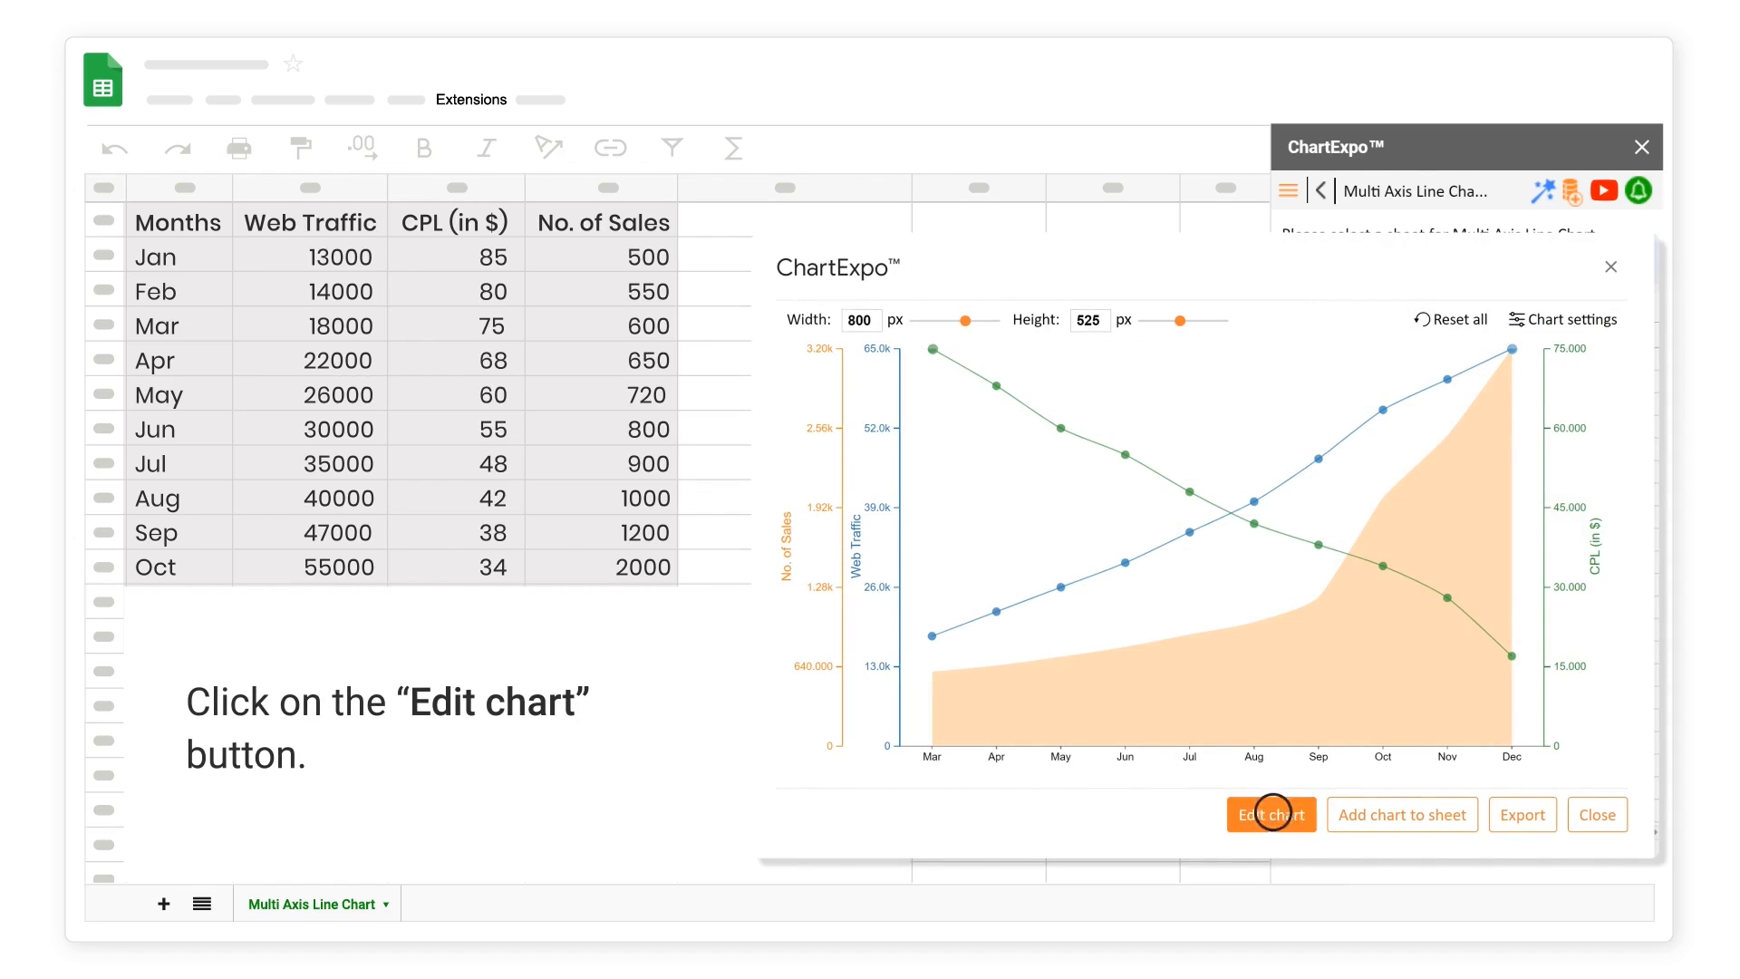
left_click(1269, 813)
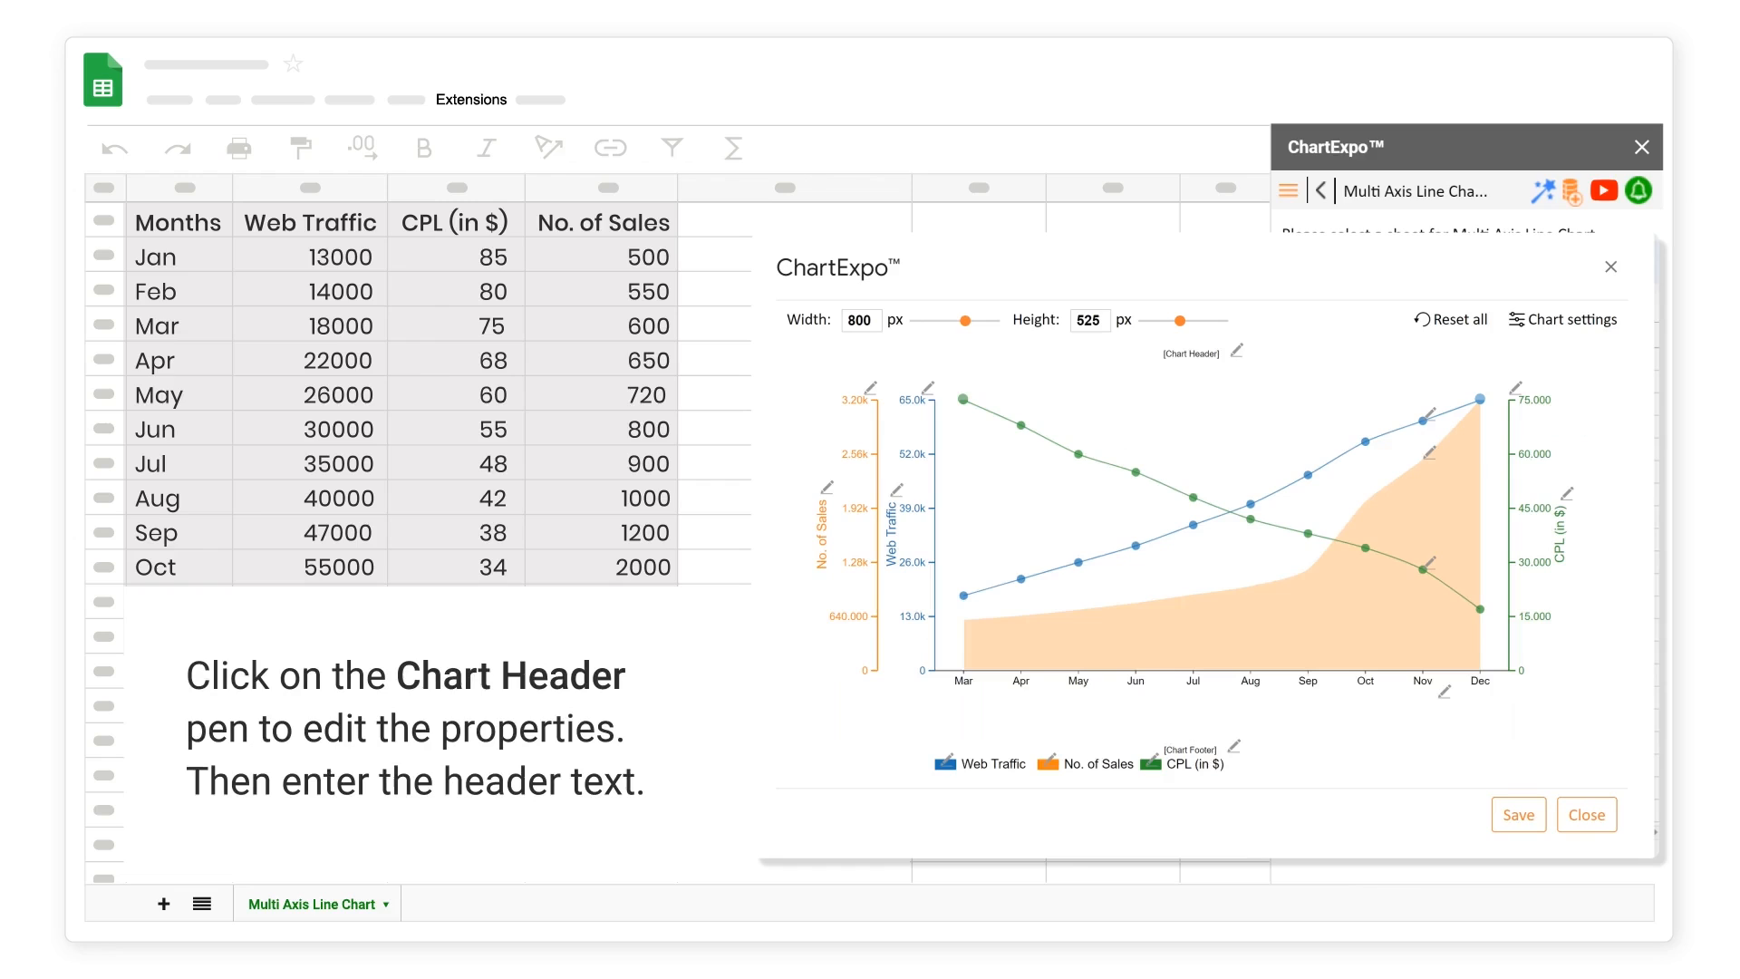
left_click(1234, 348)
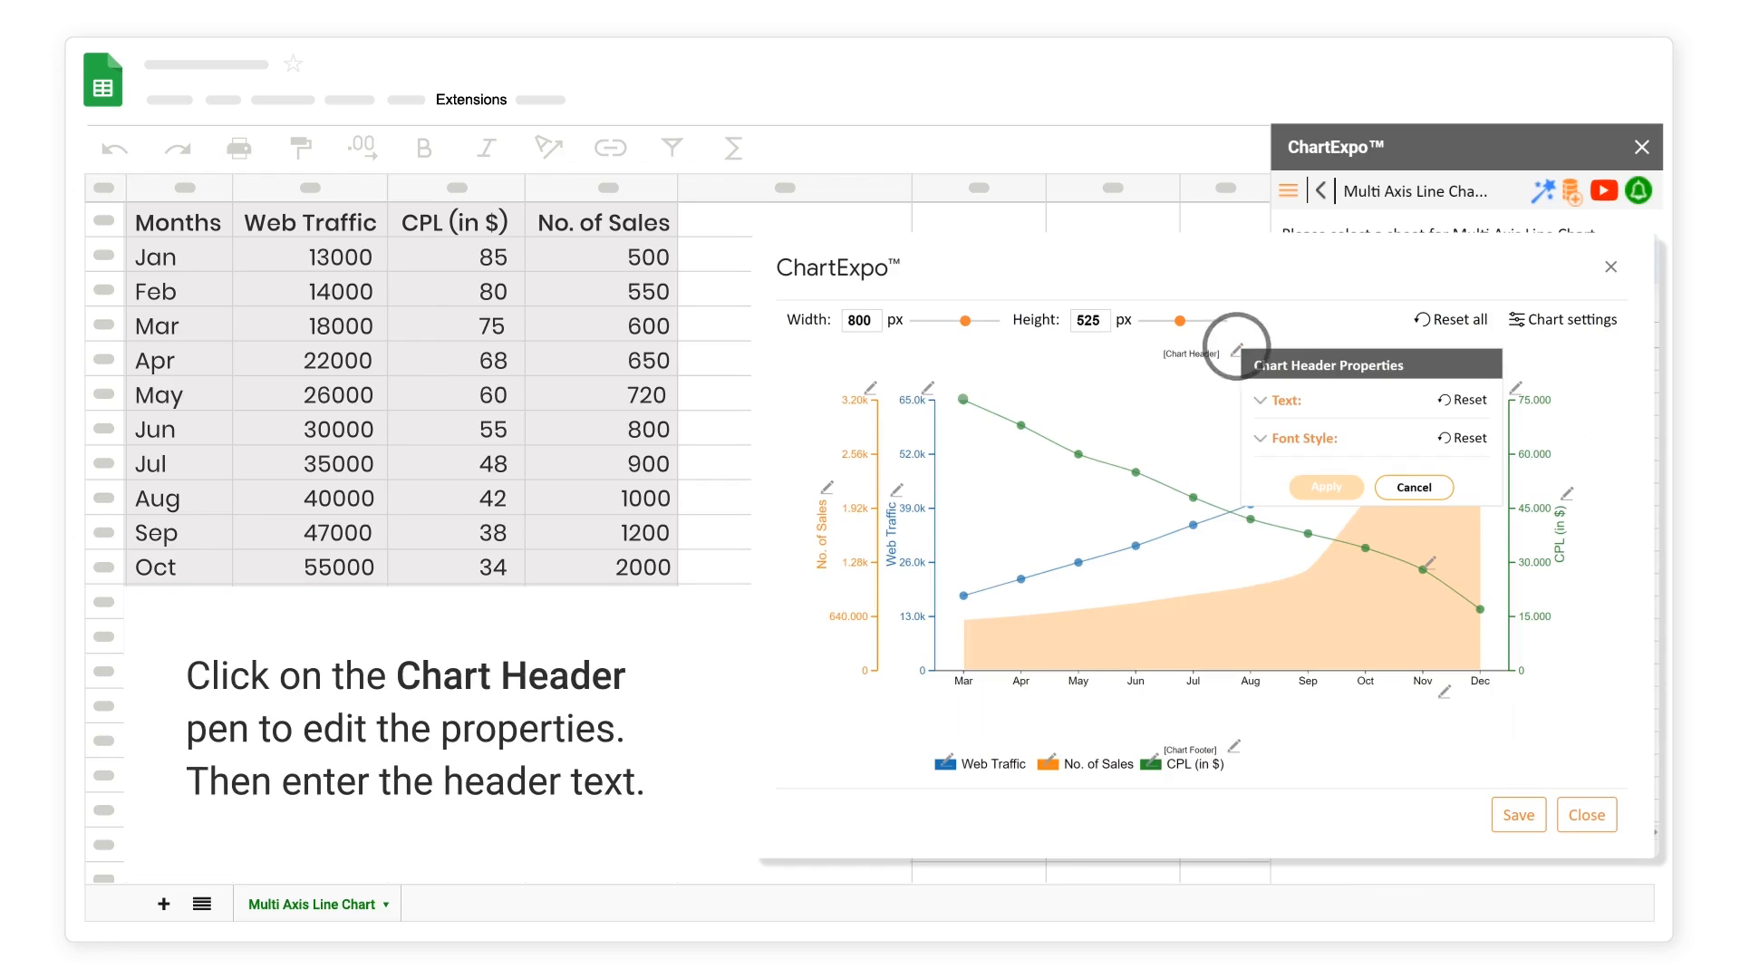
left_click(1275, 400)
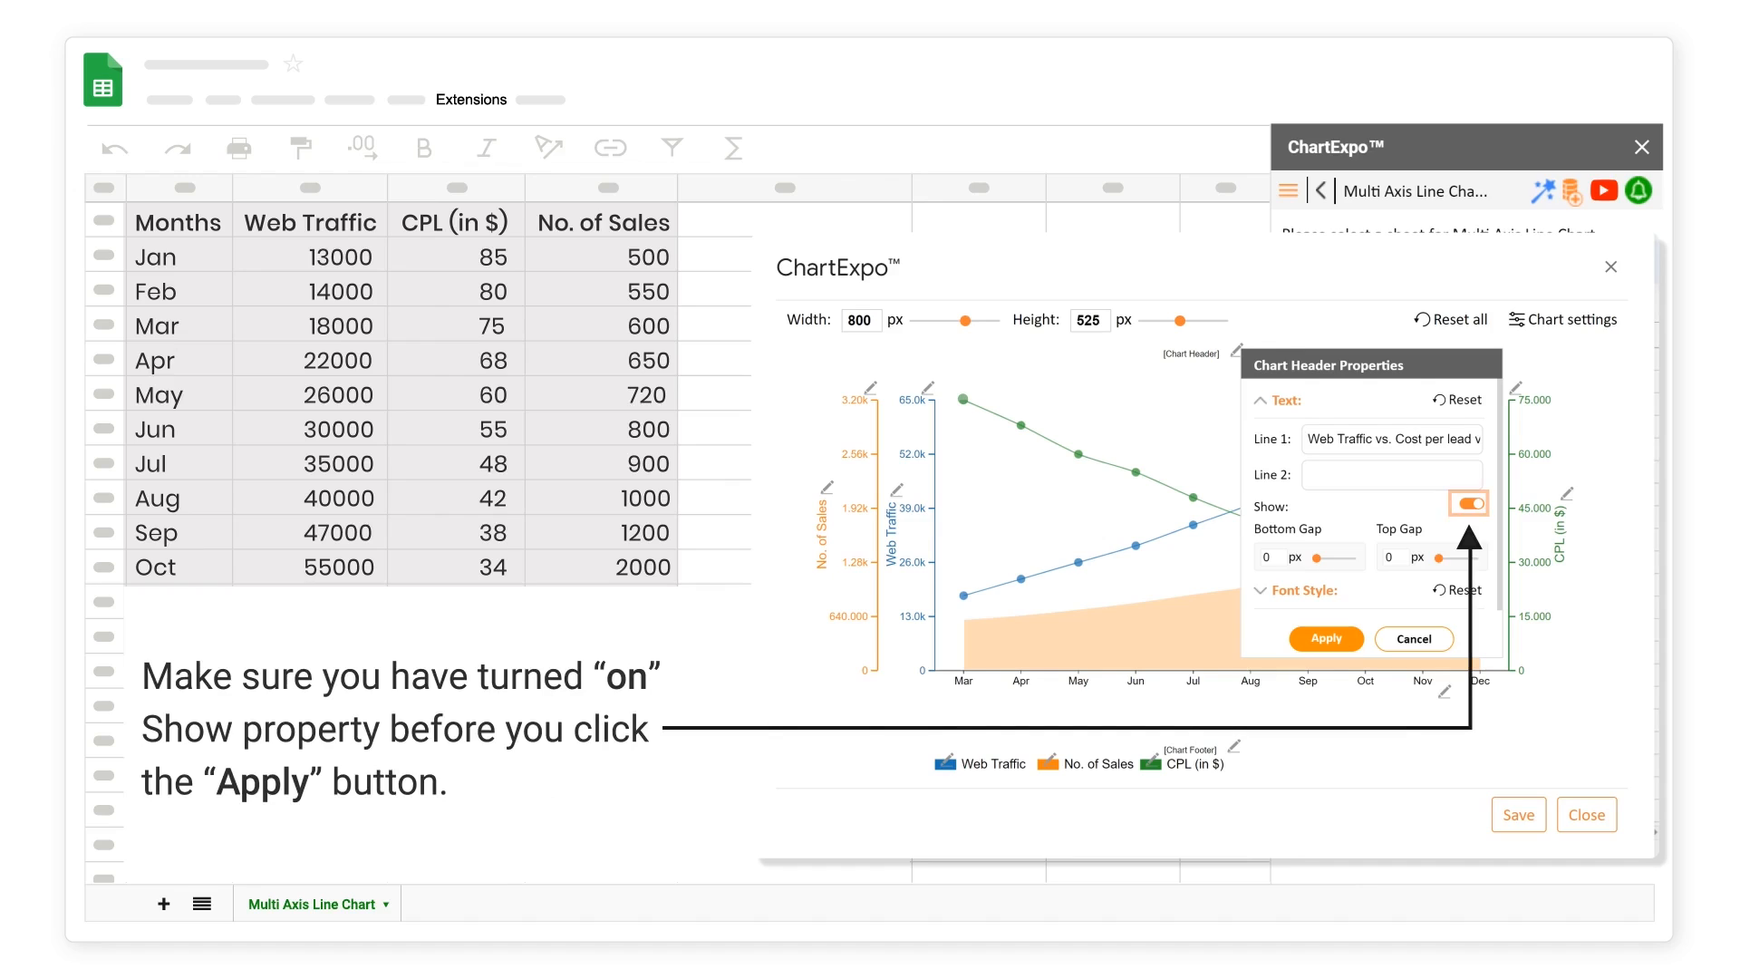
left_click(1325, 638)
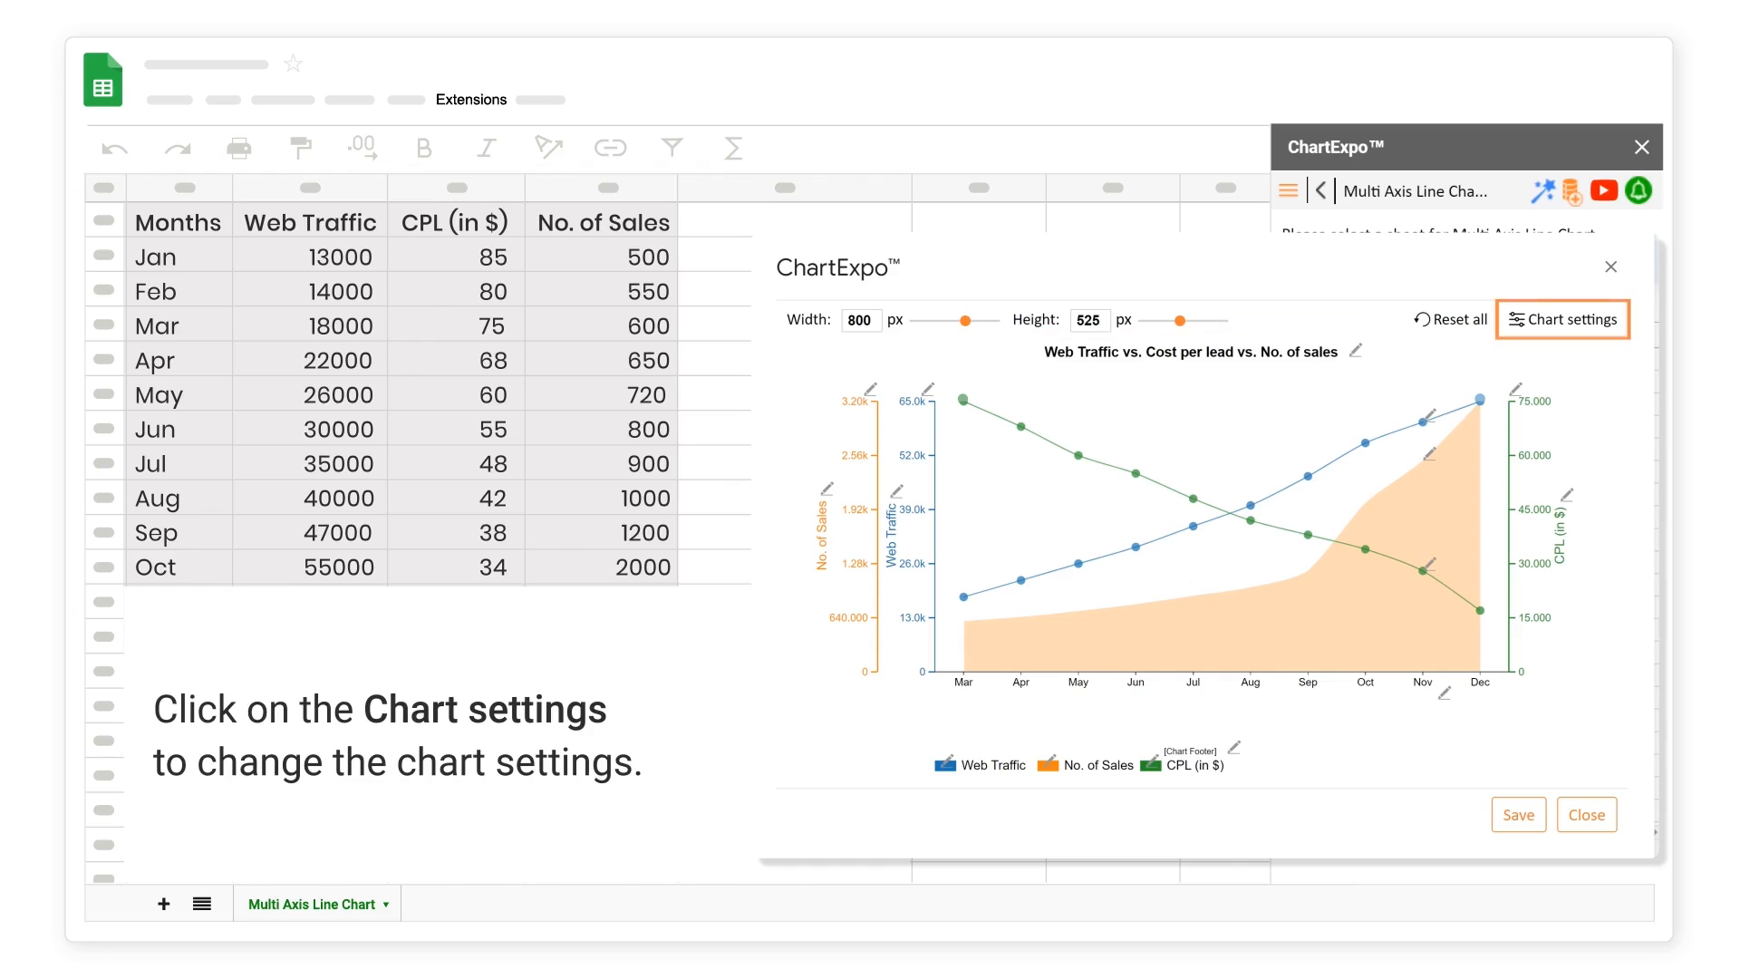
- In Chart settings, display CPL (in $) as bars instead of a line
left_click(1560, 319)
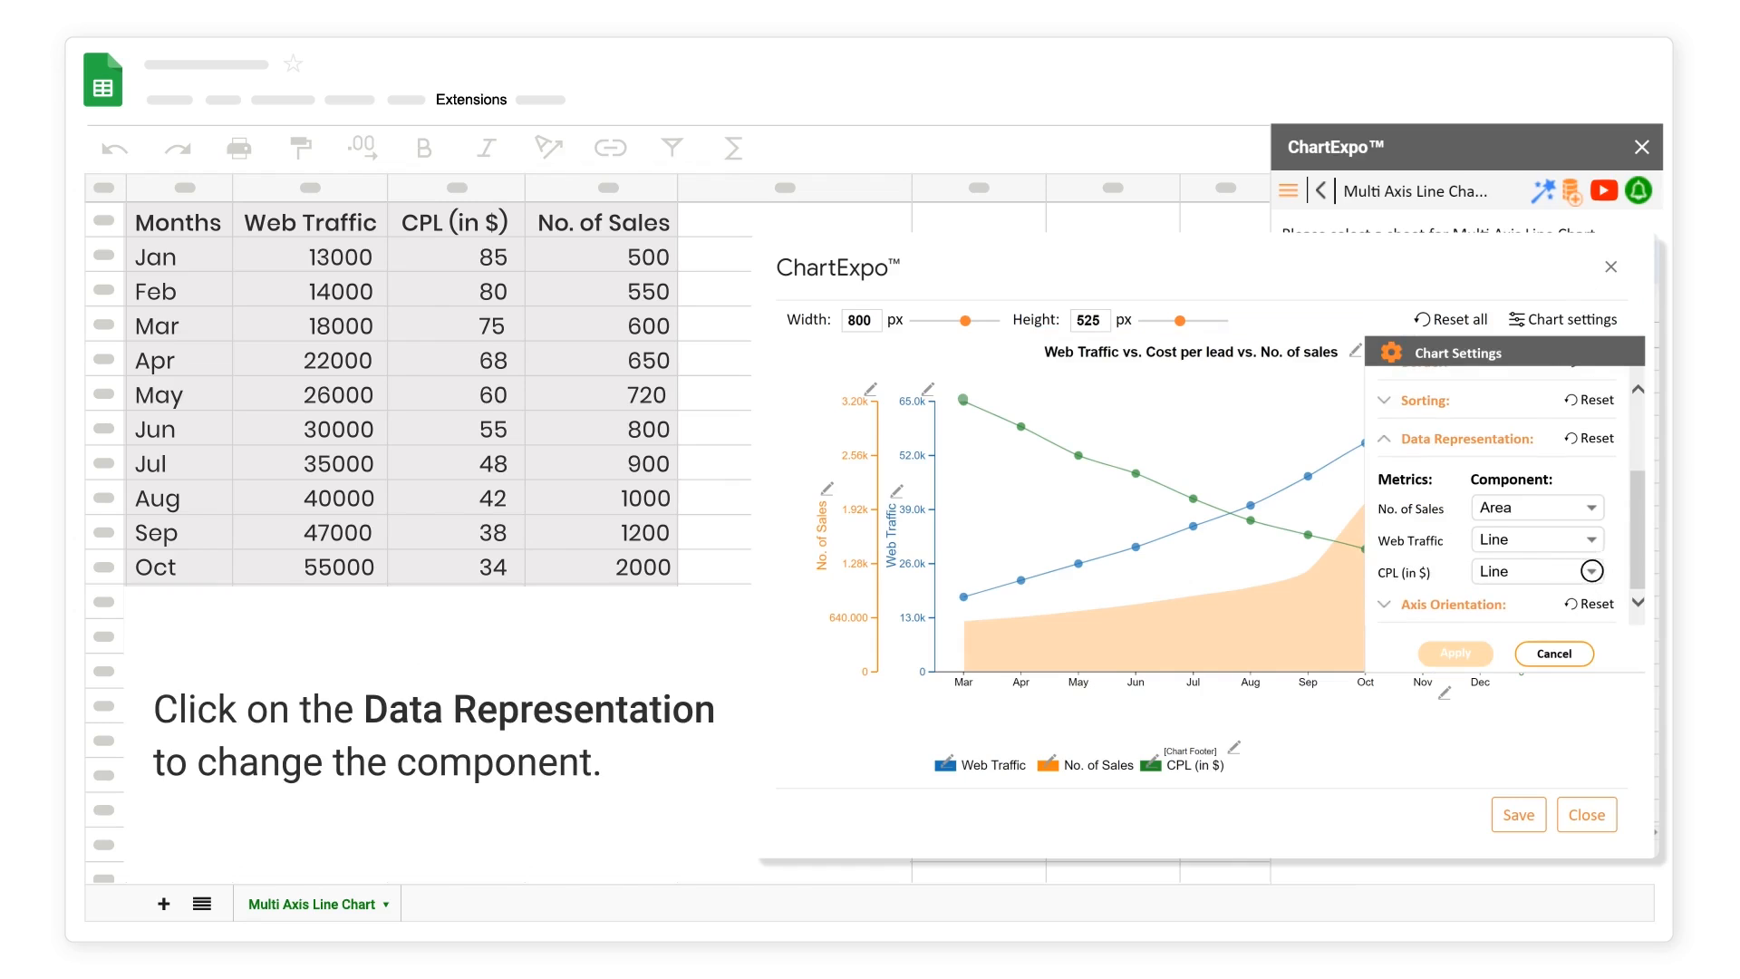
left_click(1590, 571)
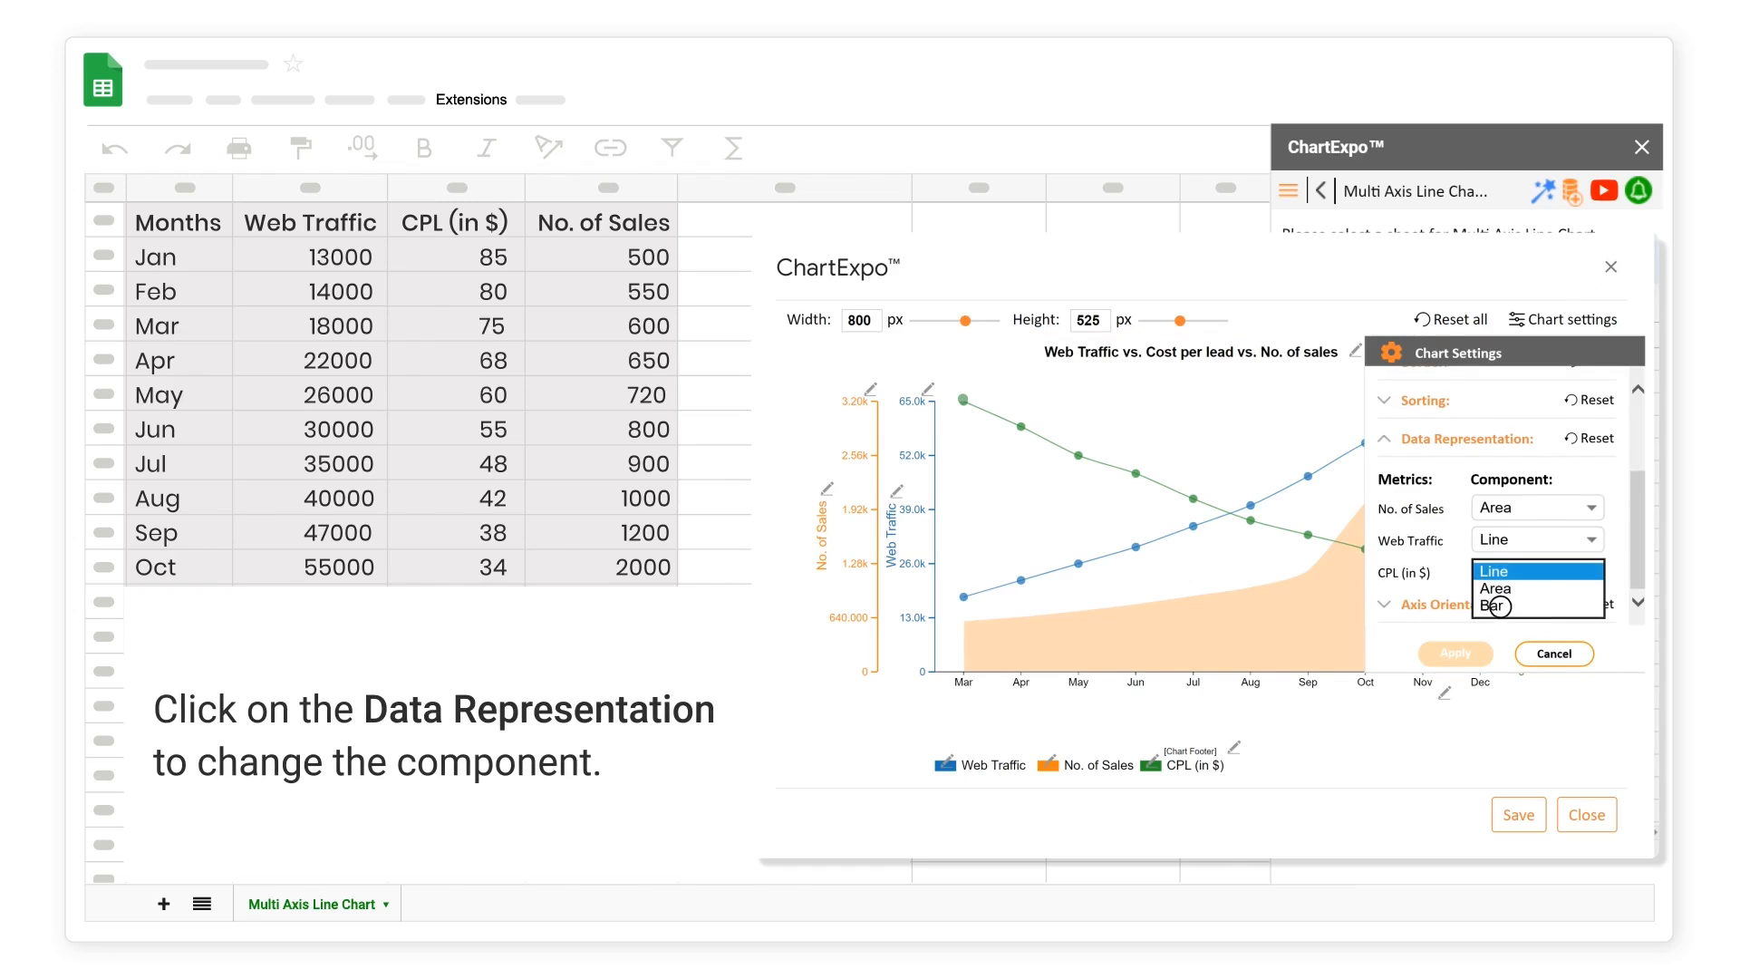
left_click(1497, 606)
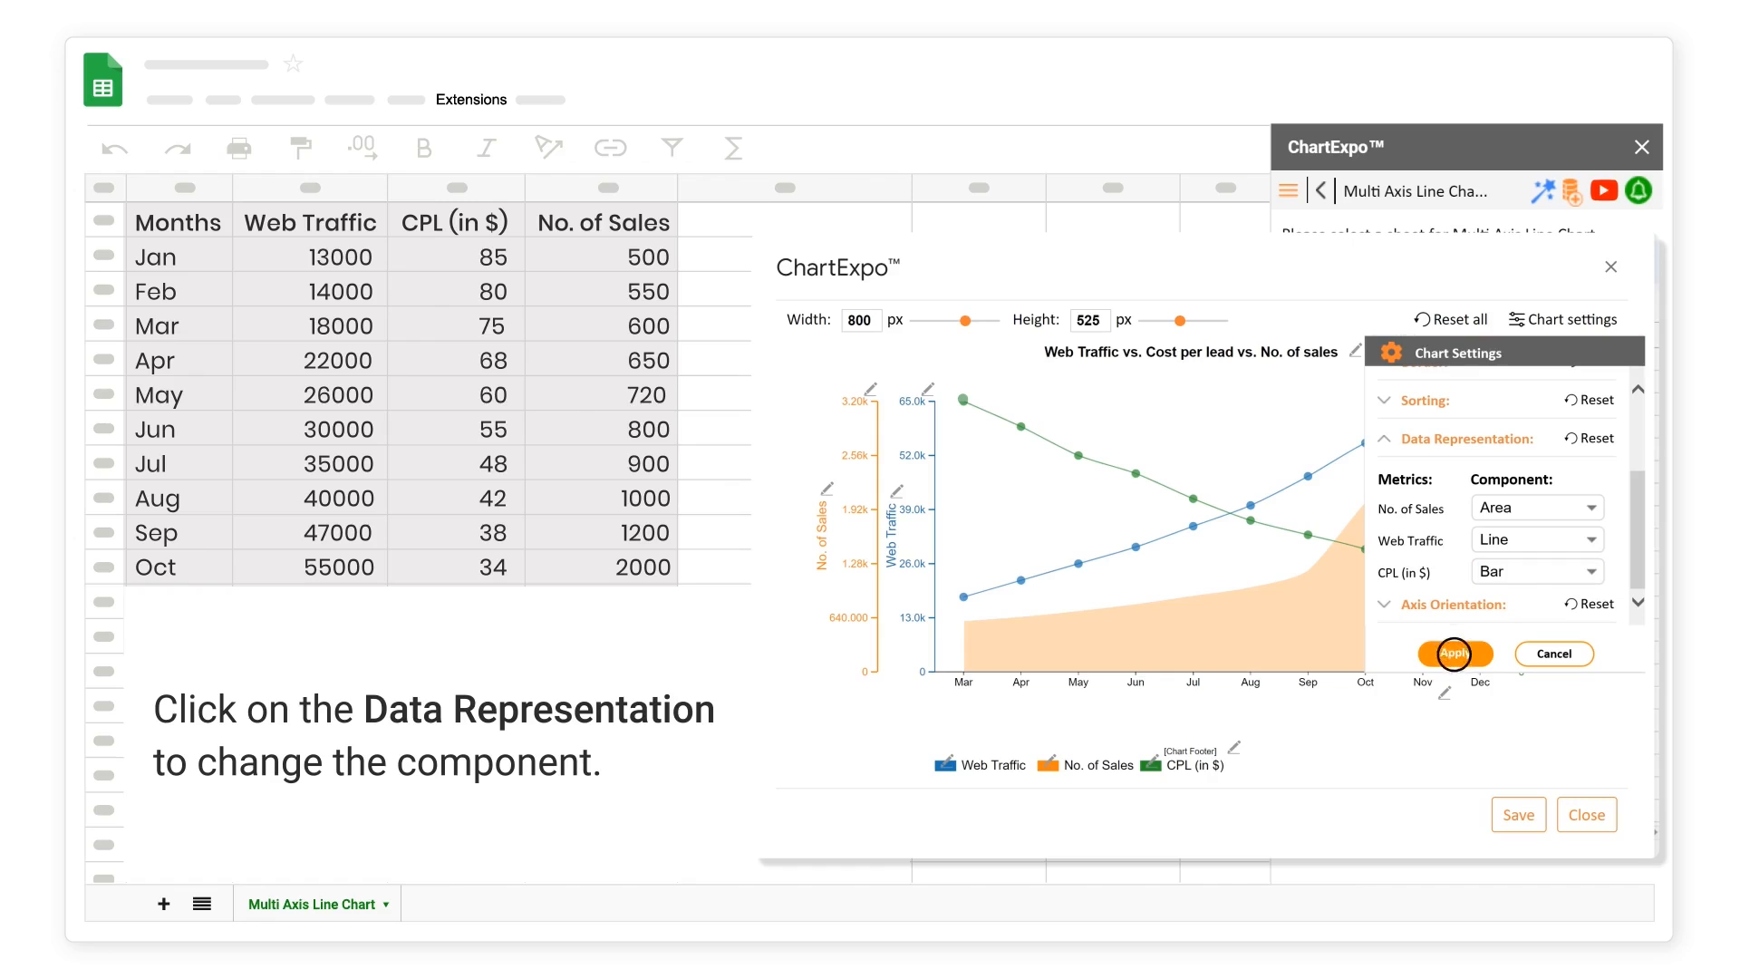
left_click(1455, 653)
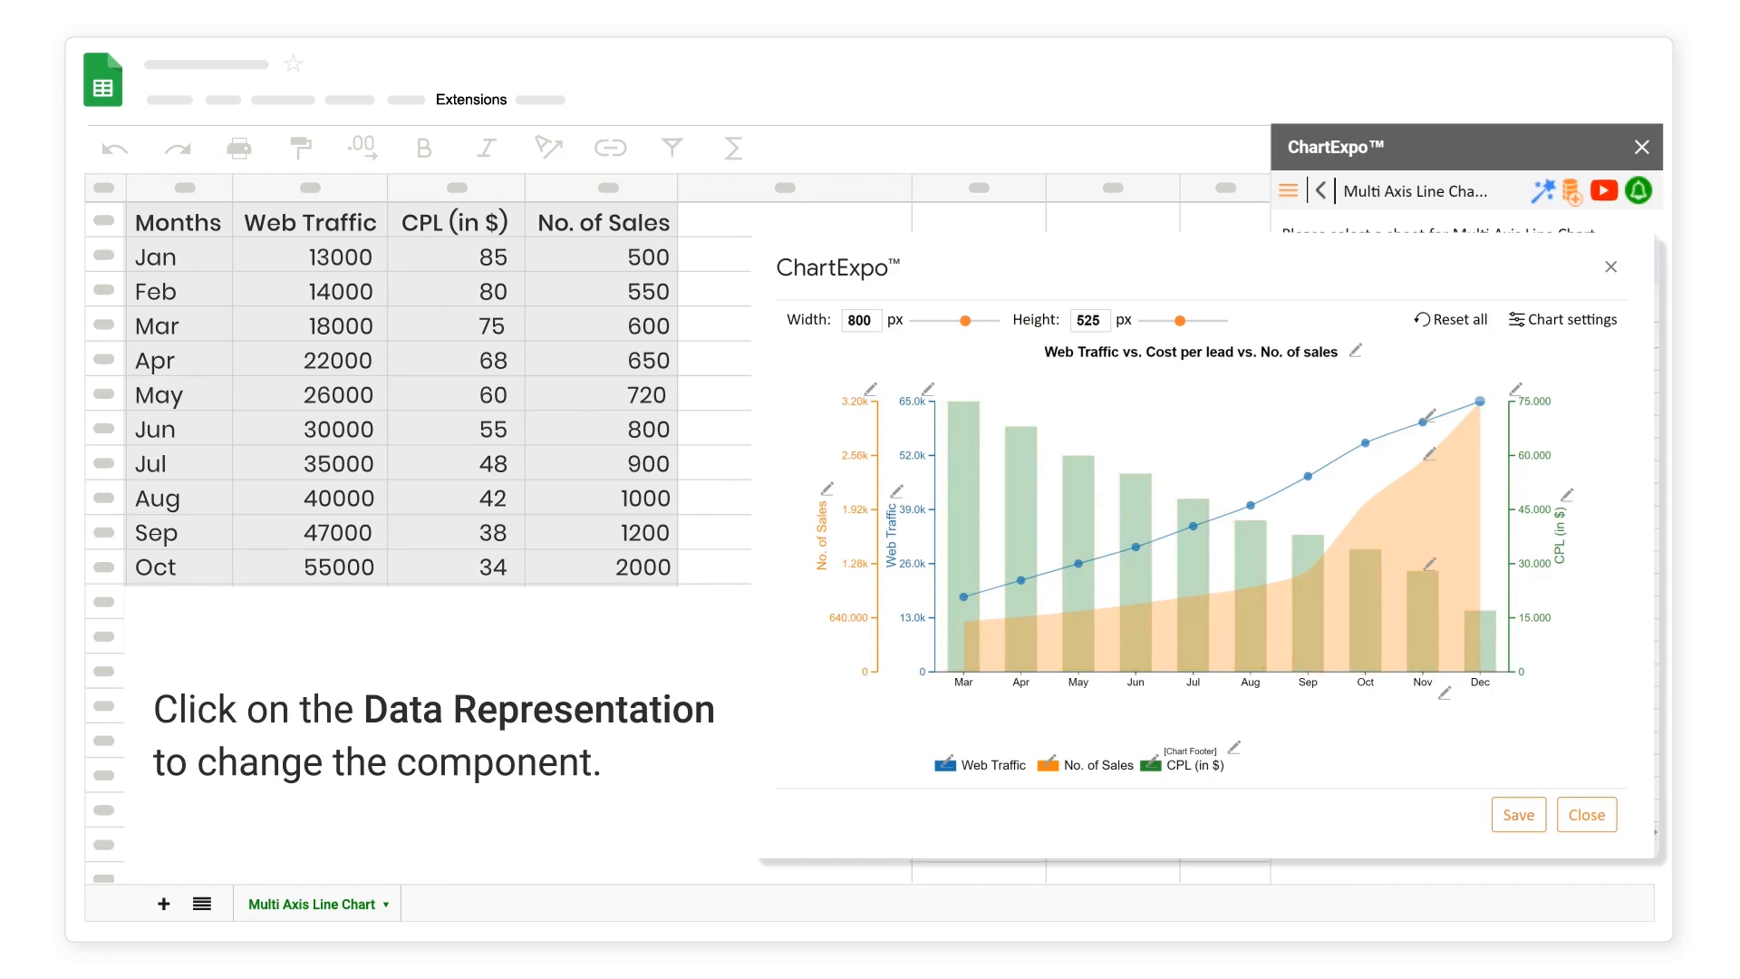
- In Axis Orientation, move the Web Traffic axis outermost and apply the new order
left_click(1563, 319)
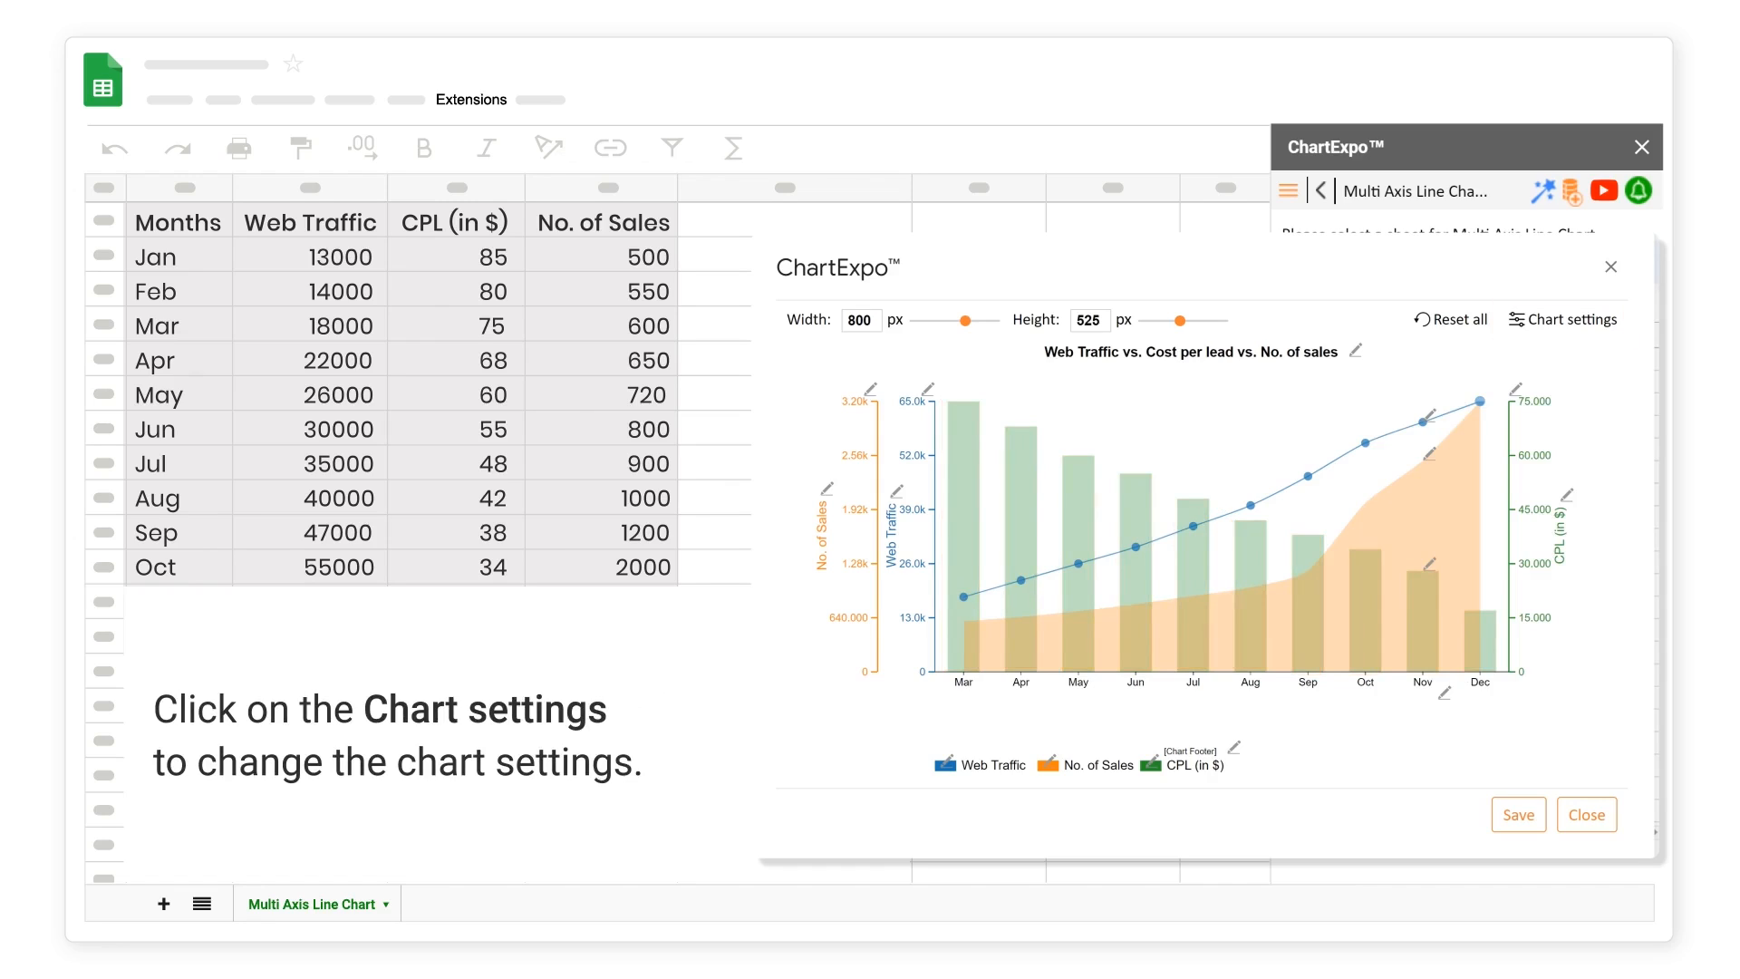
left_click(1563, 319)
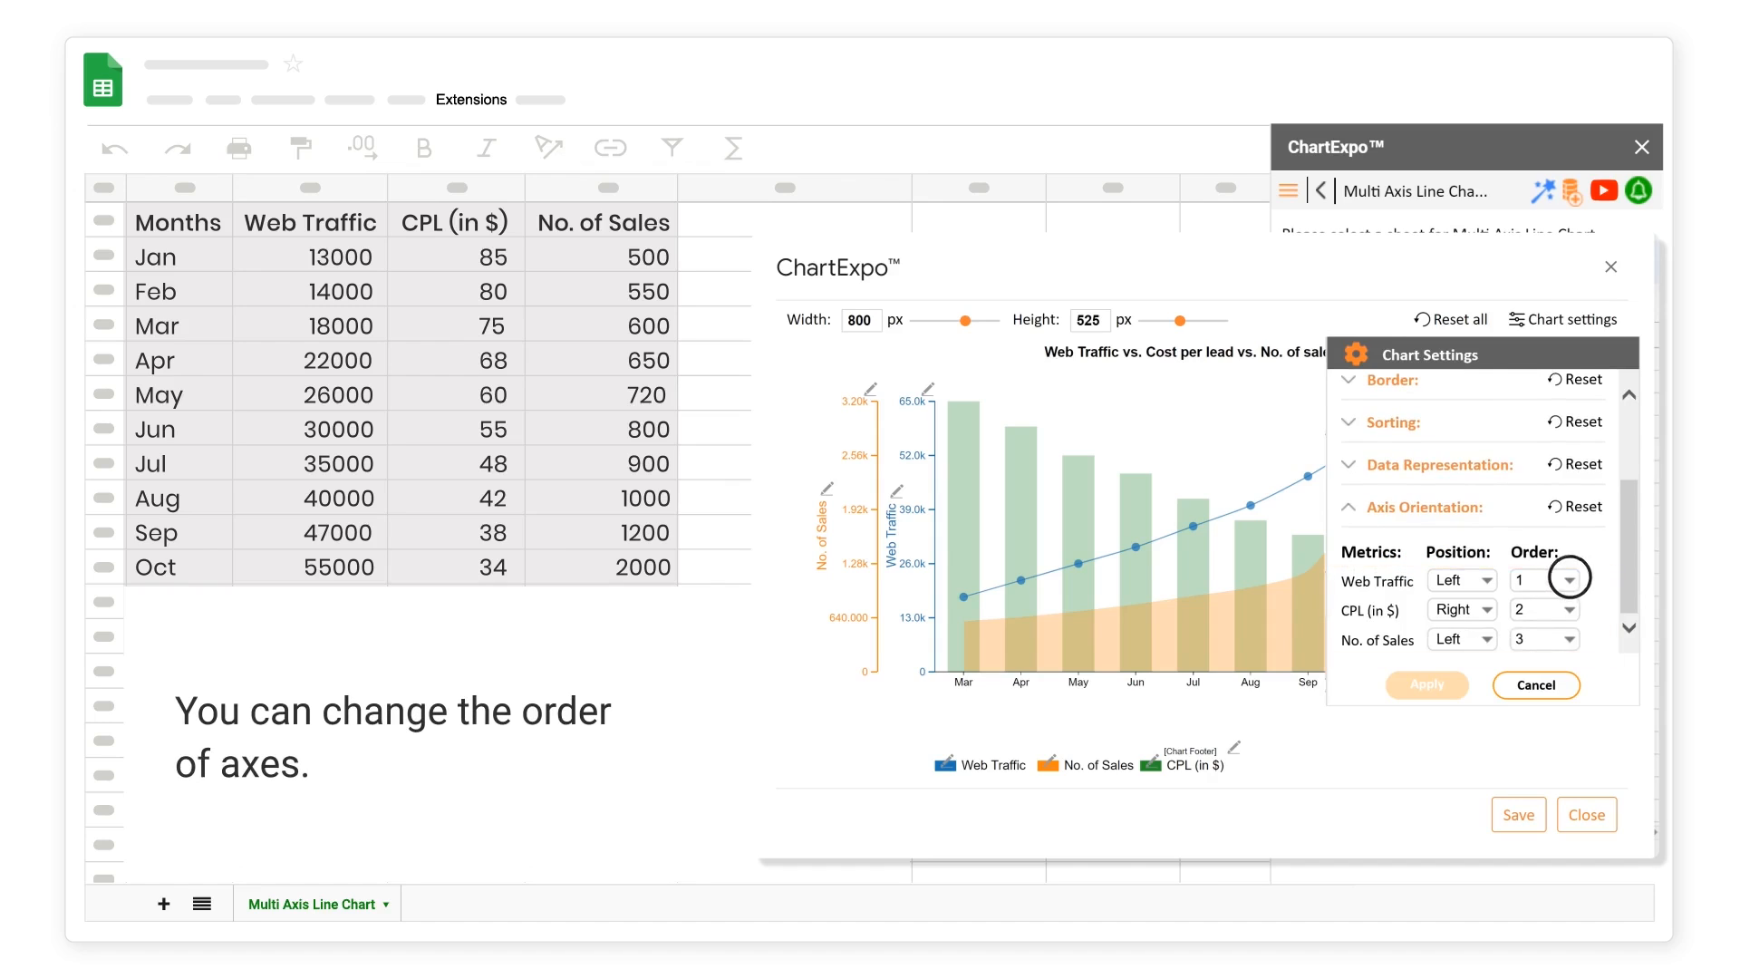
left_click(1564, 578)
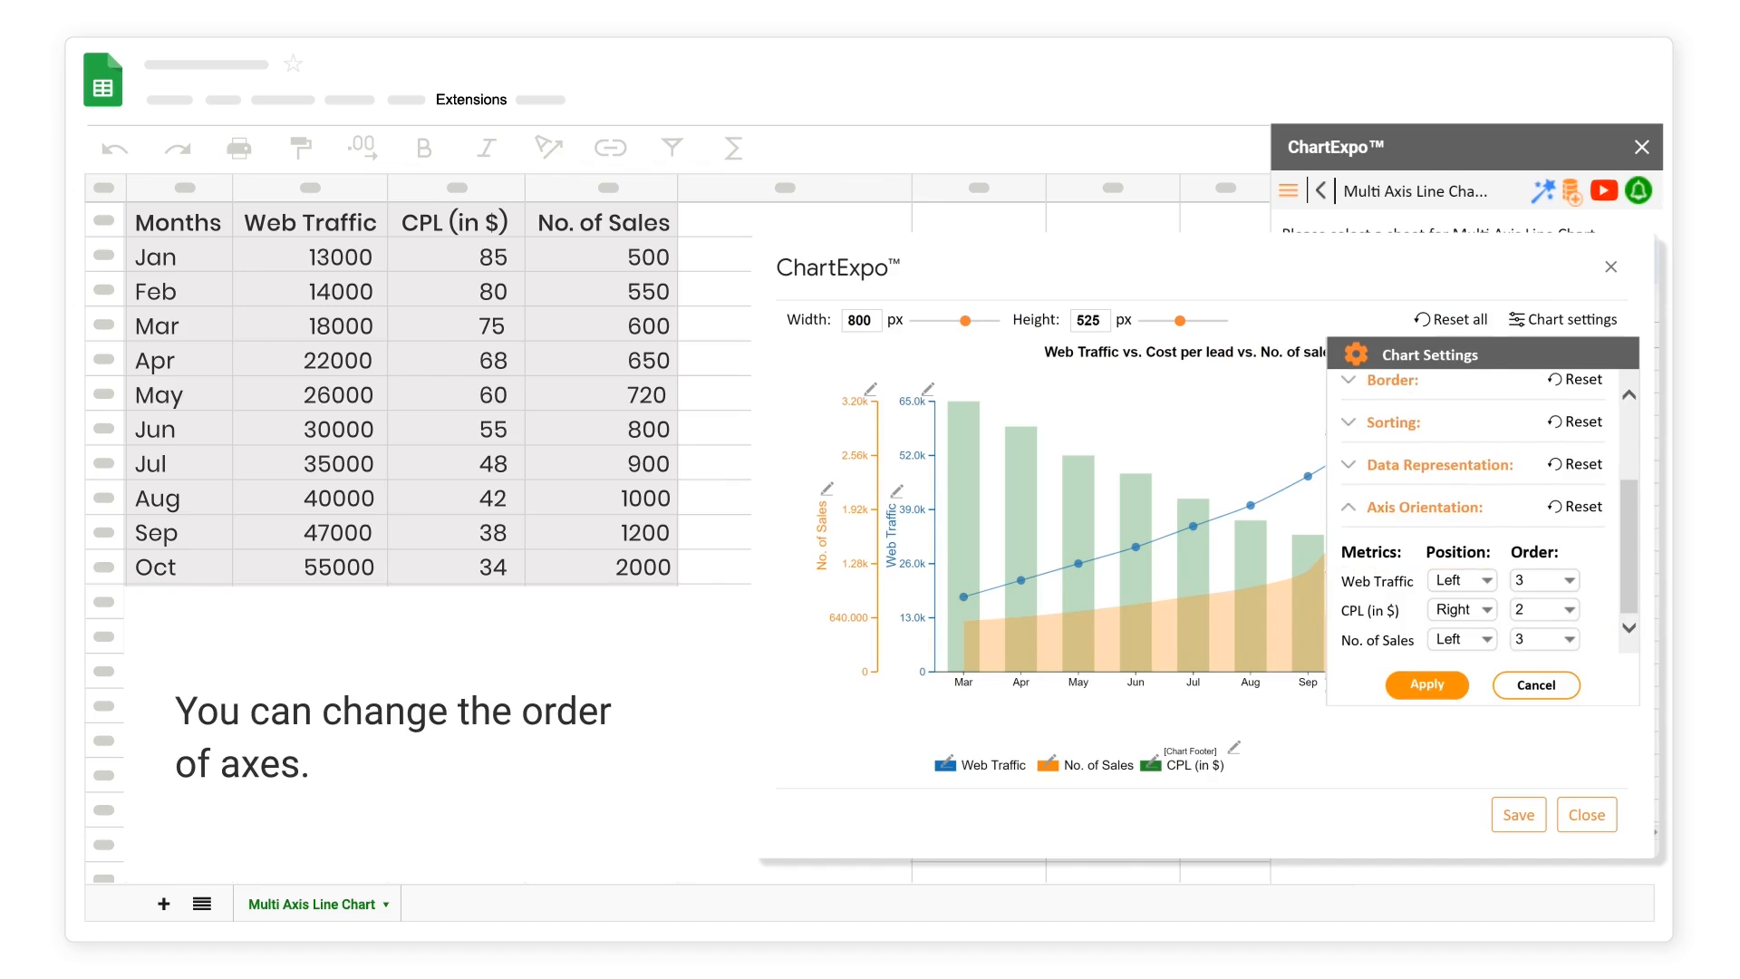
left_click(1541, 638)
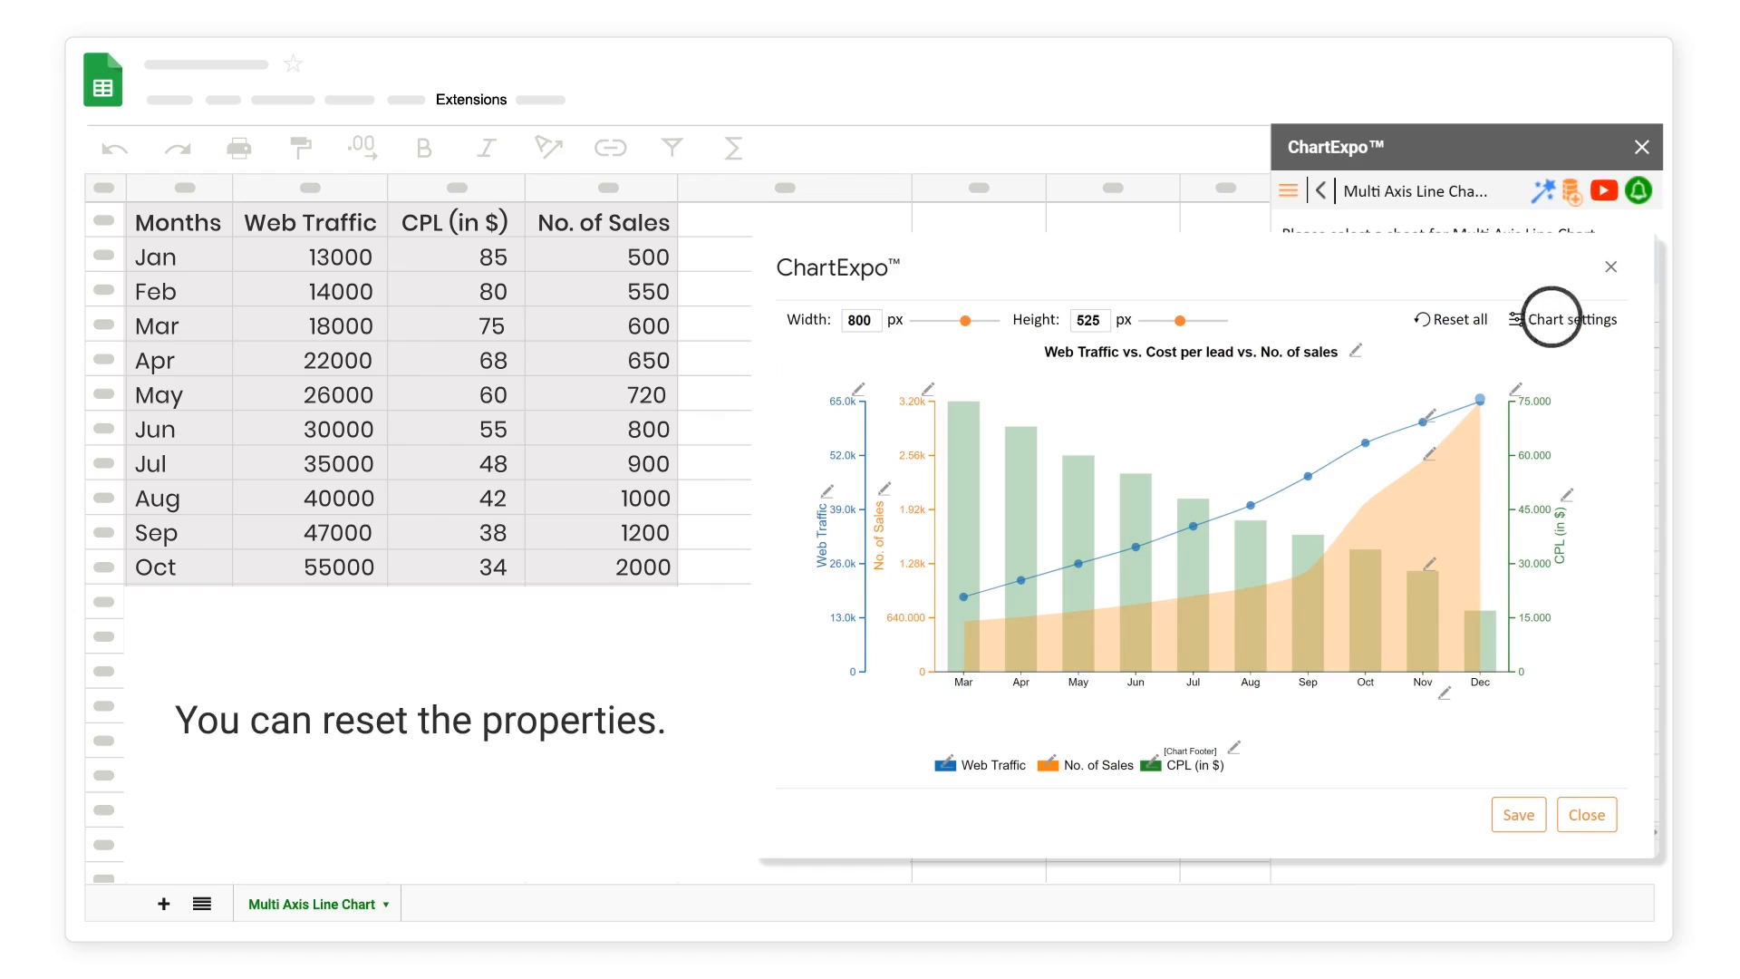
- Reset the chart settings property group and apply, restoring the original axis order
left_click(1572, 319)
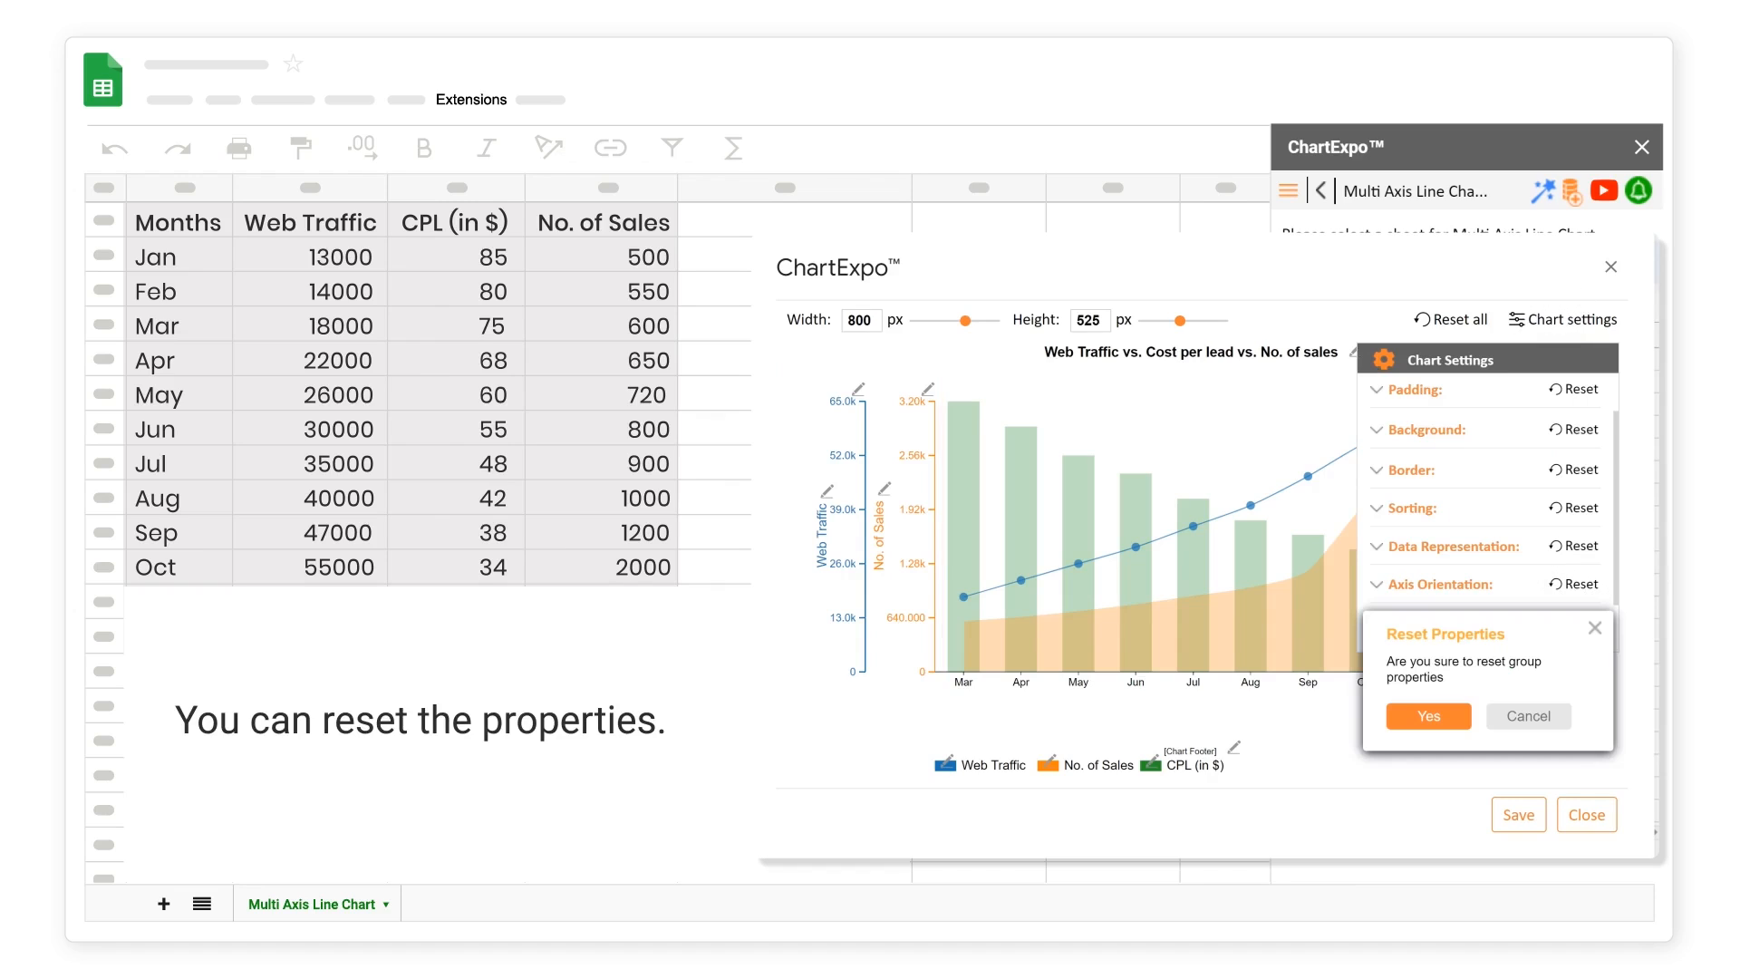
left_click(1428, 716)
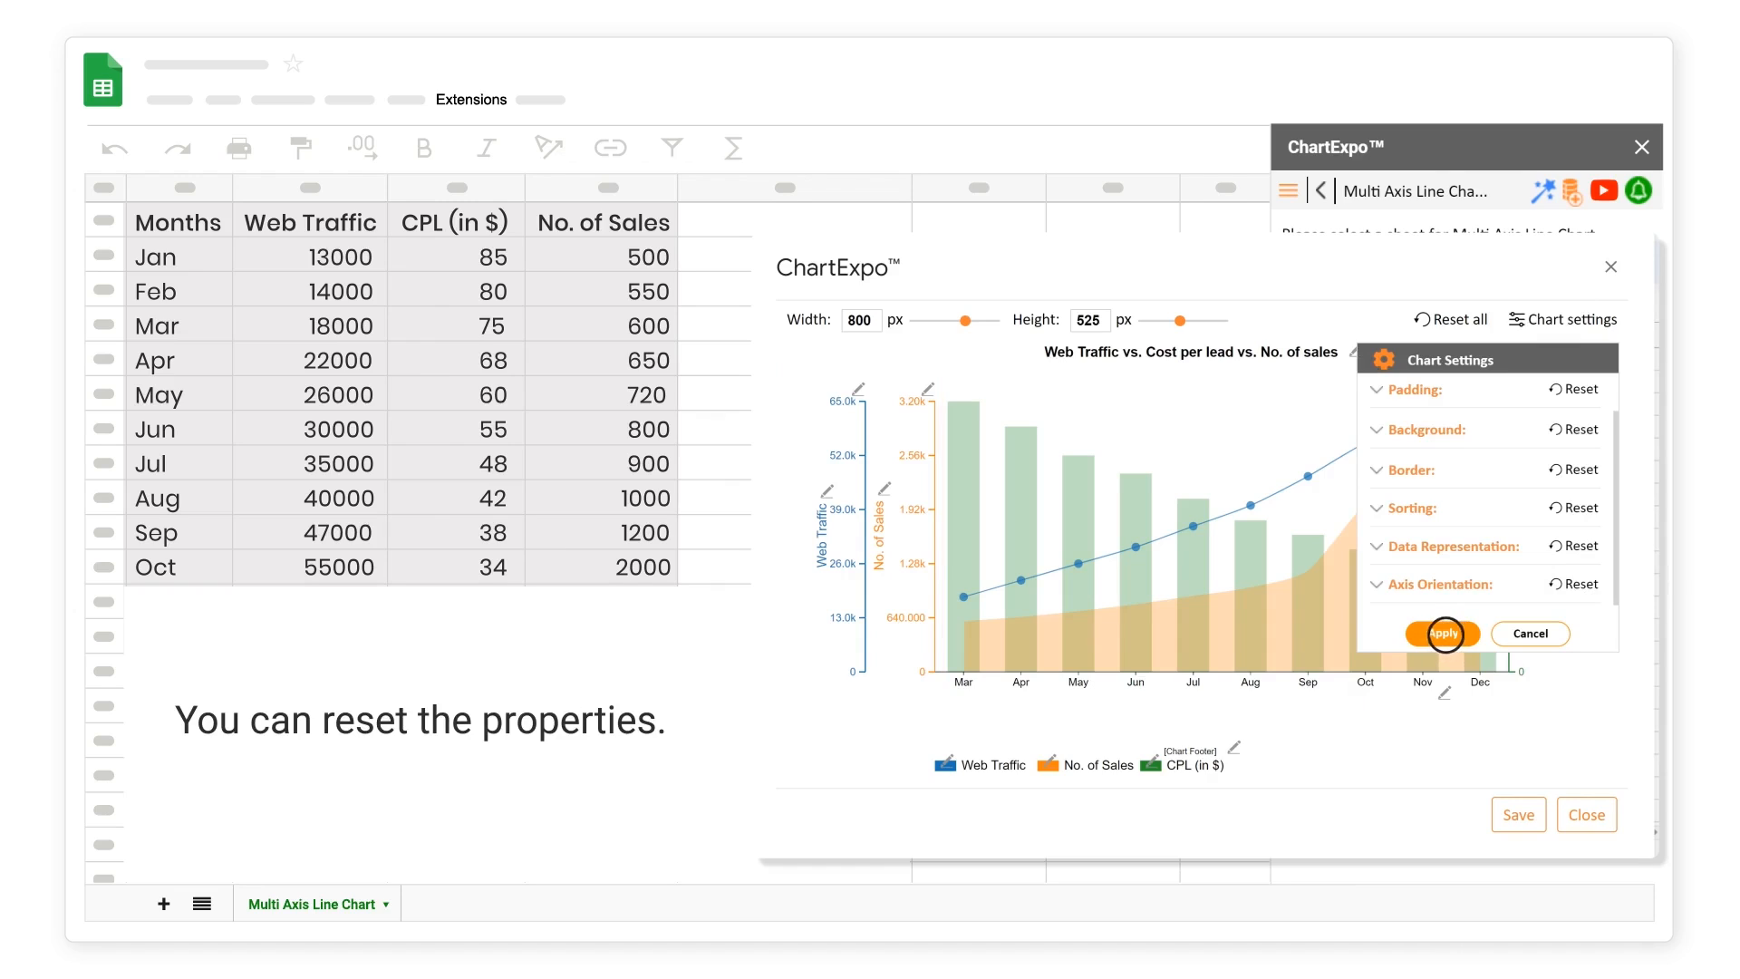
left_click(1441, 634)
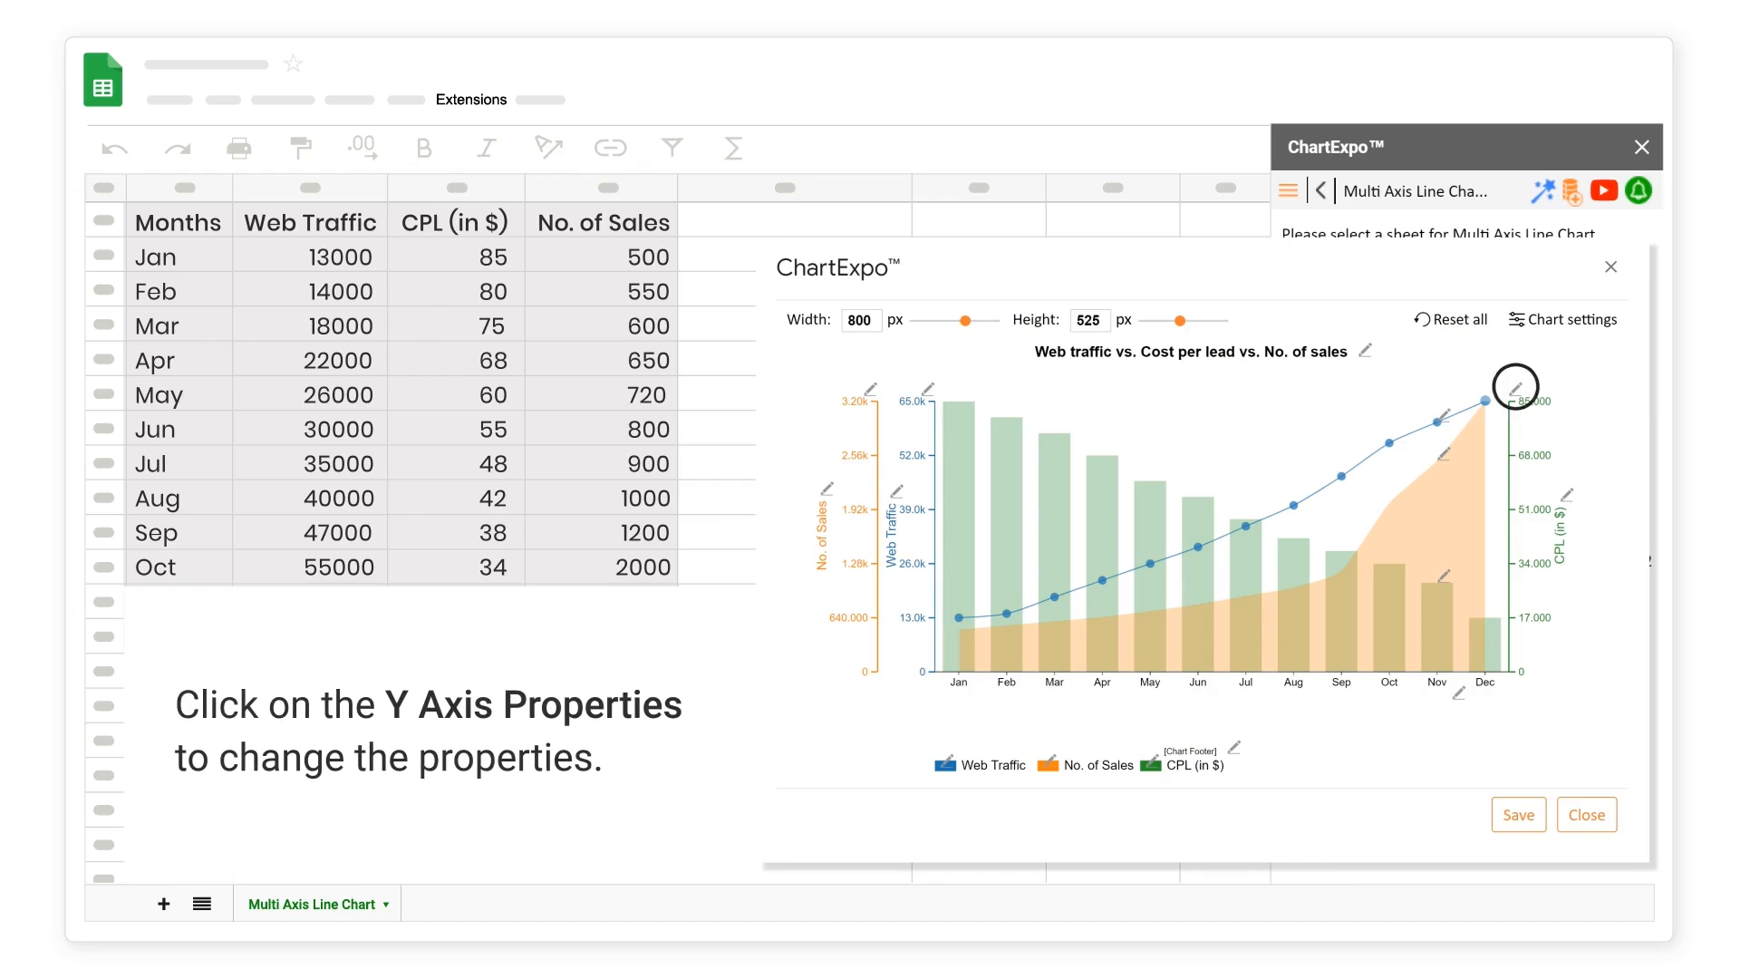
- Set the CPL axis tick precision to 0 and add a '$' label prefix
left_click(1535, 386)
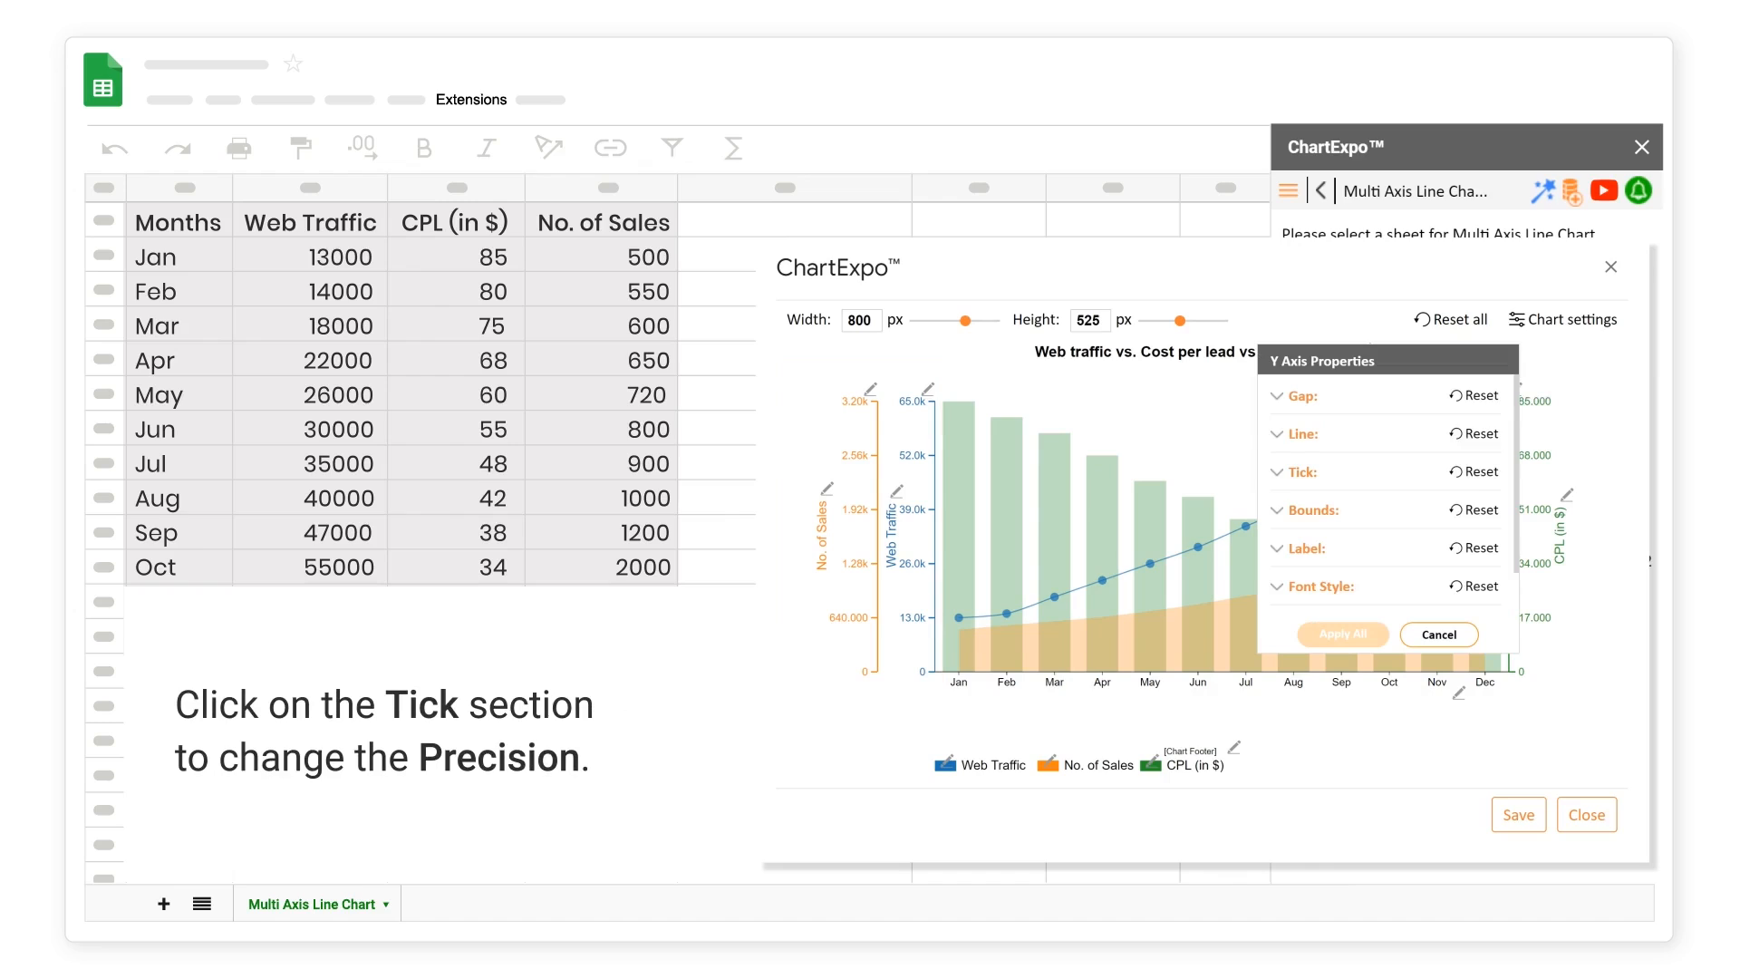
left_click(1294, 471)
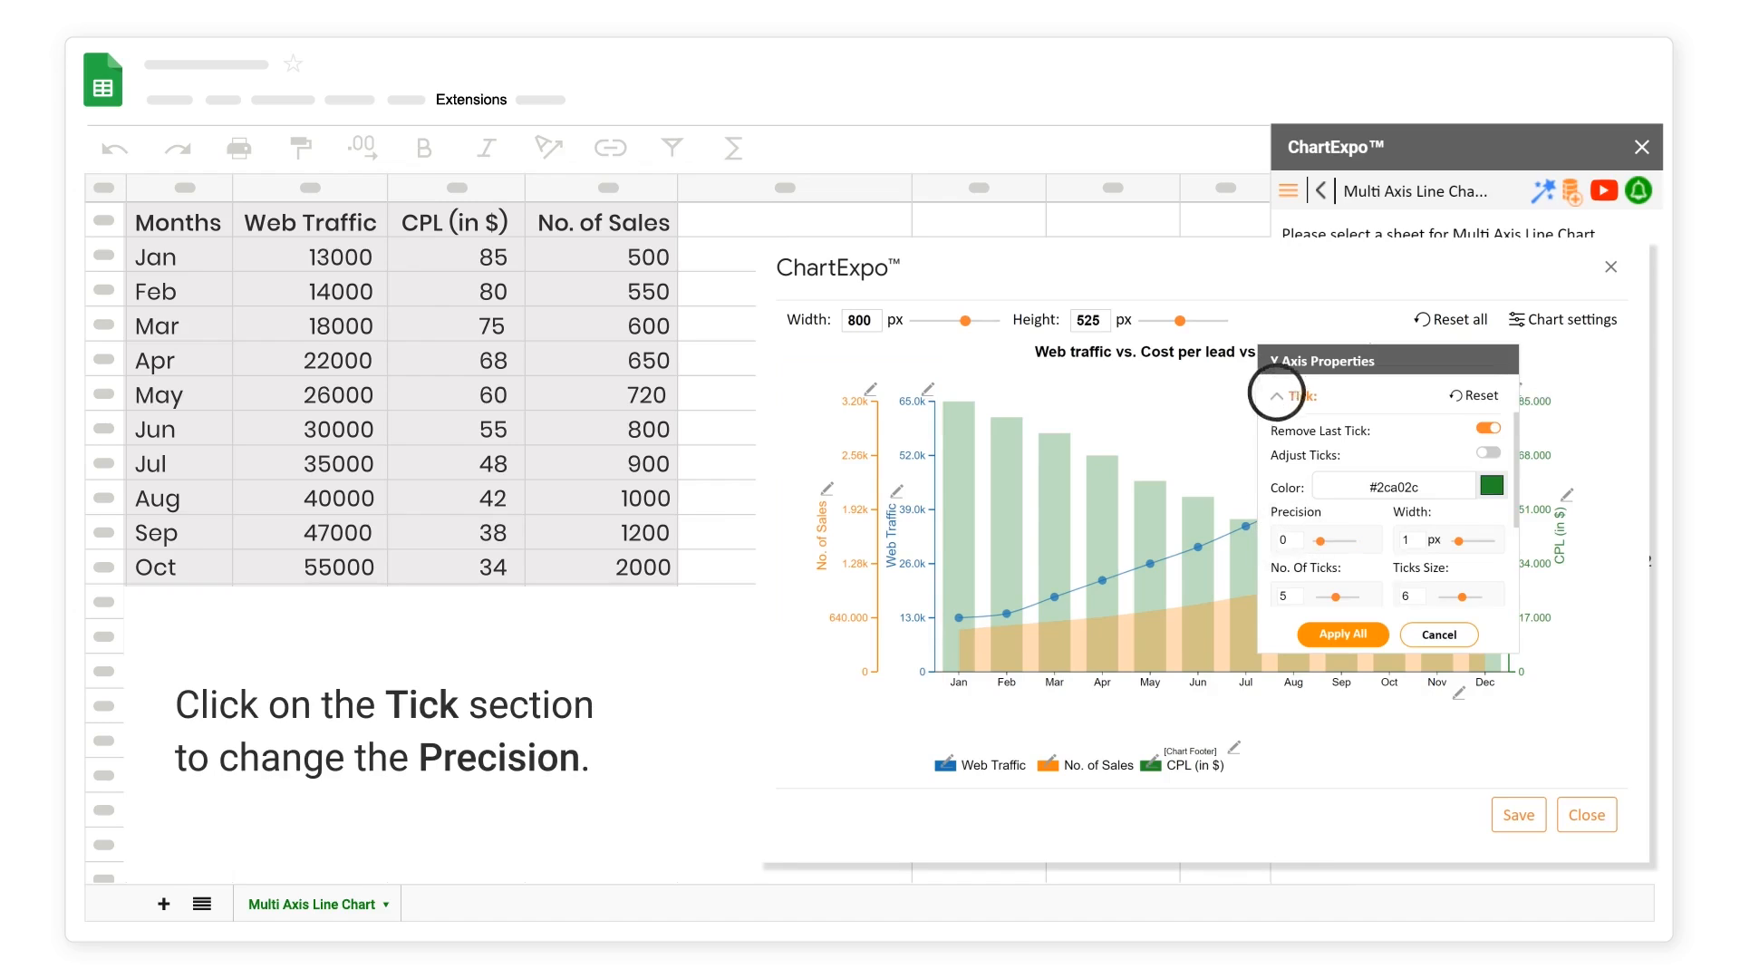
left_click(1284, 395)
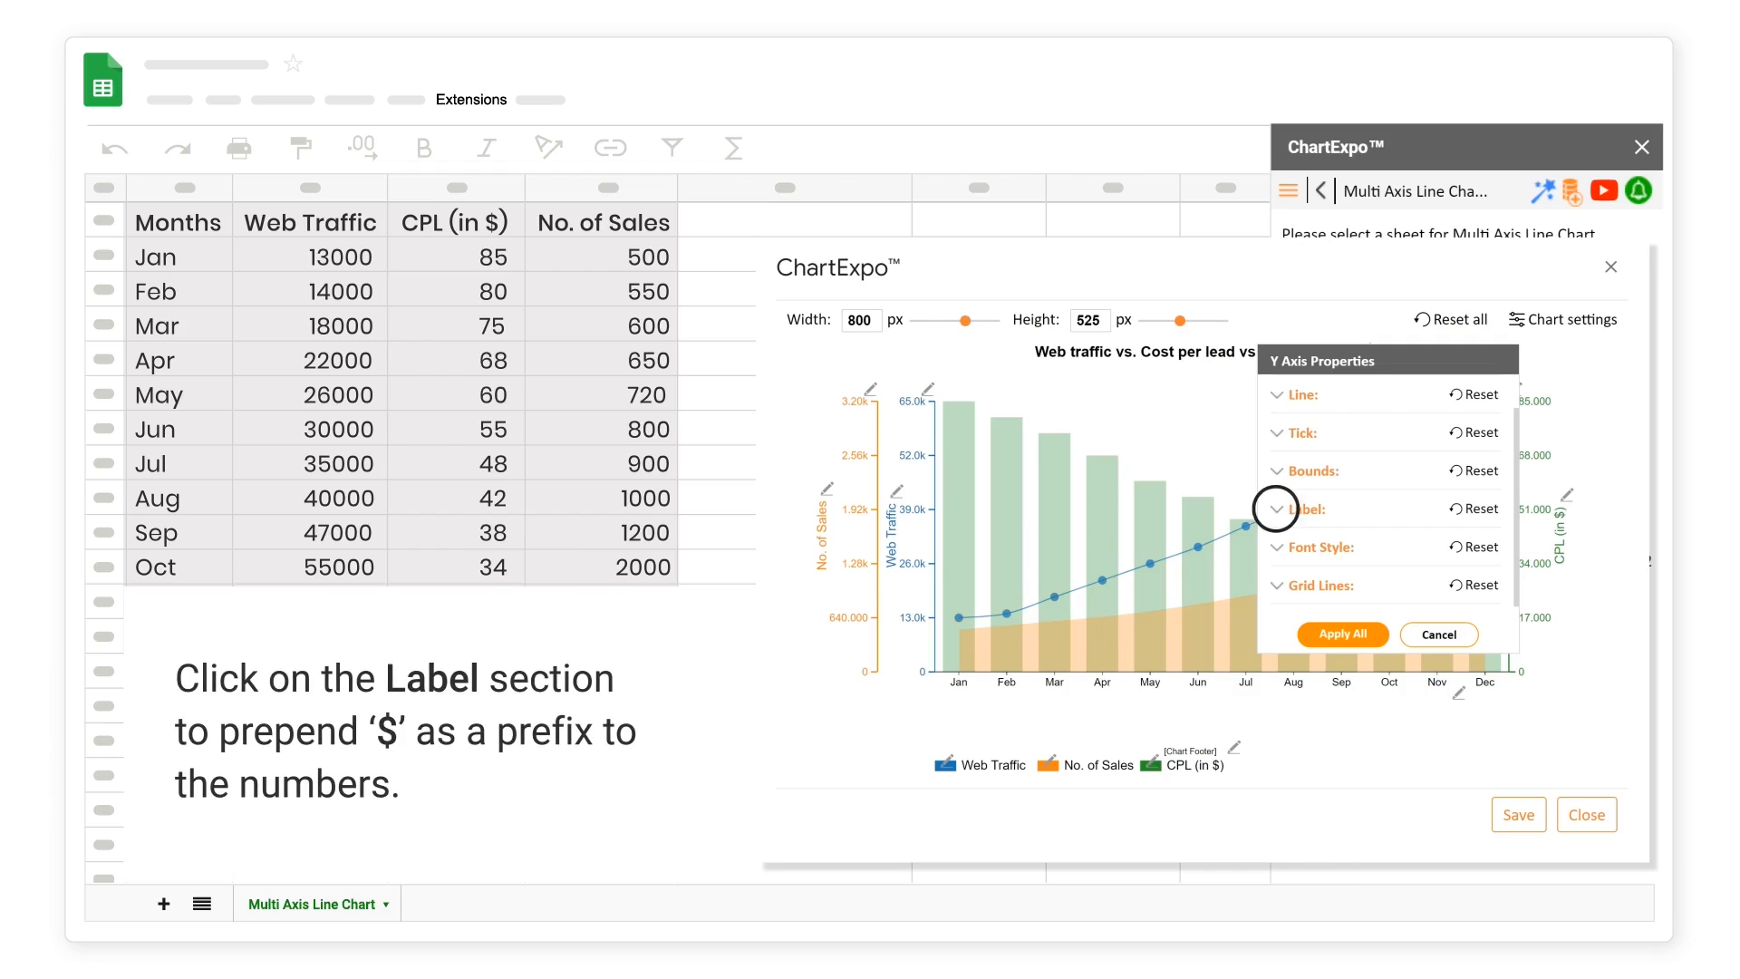
left_click(1294, 508)
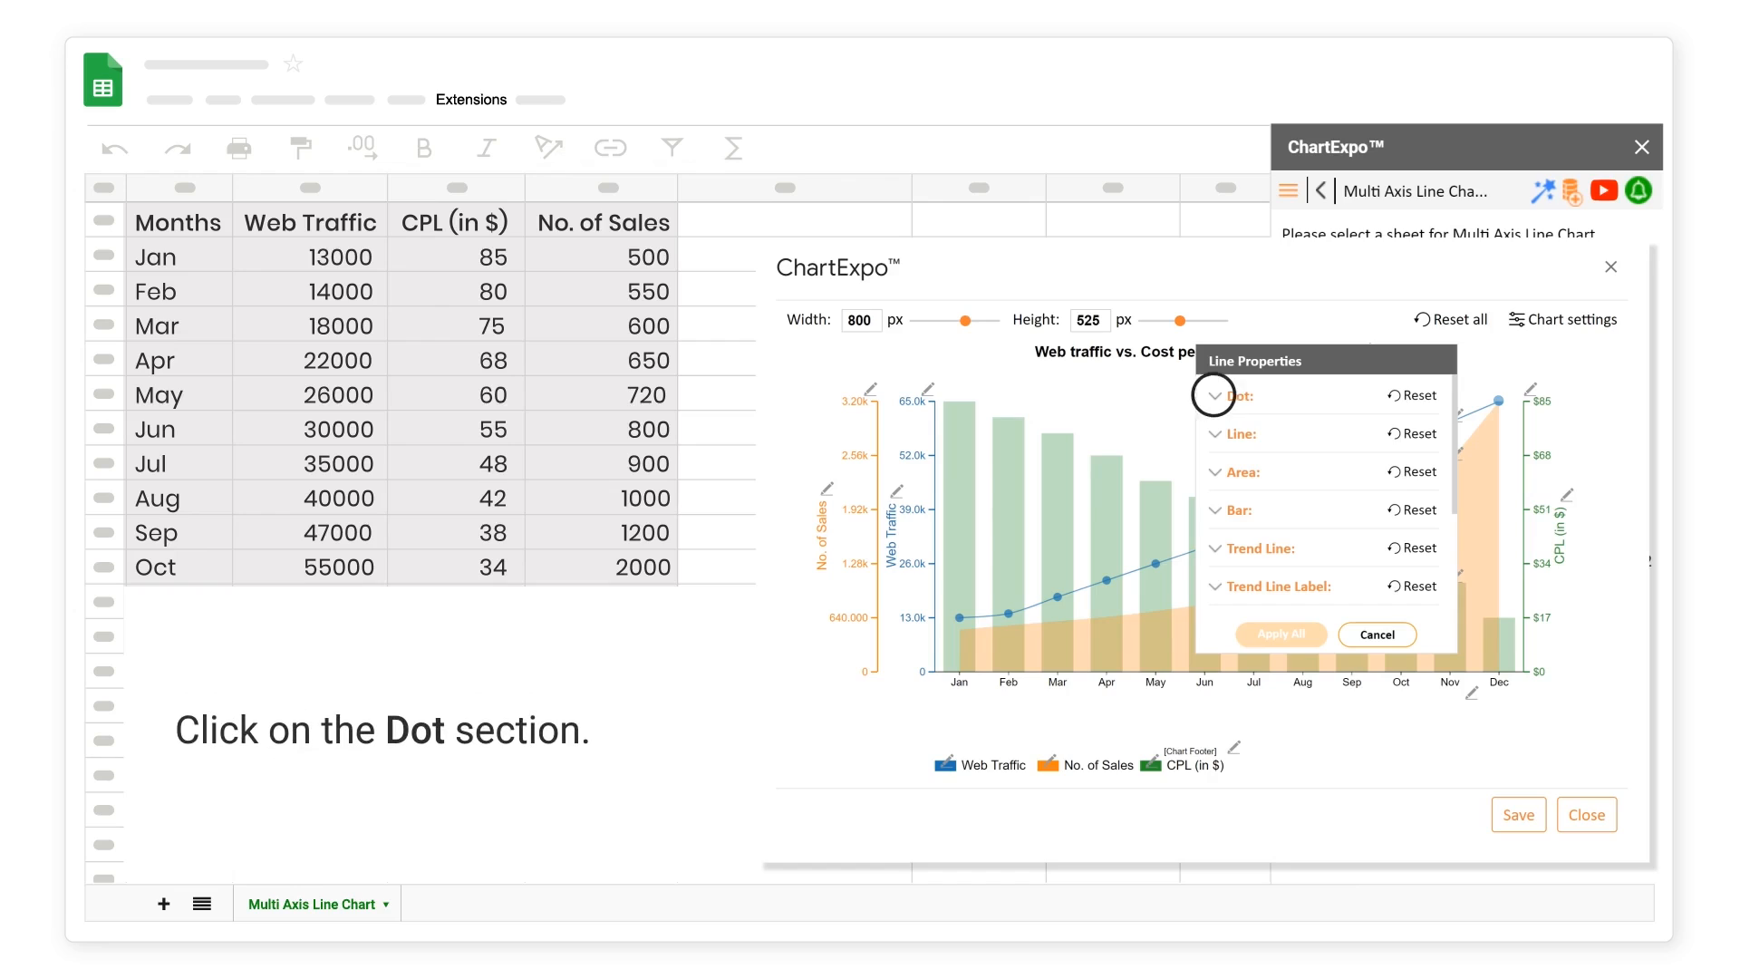
- Set the Web Traffic line to a cardinal curve of width 2 and apply all line settings
left_click(1227, 395)
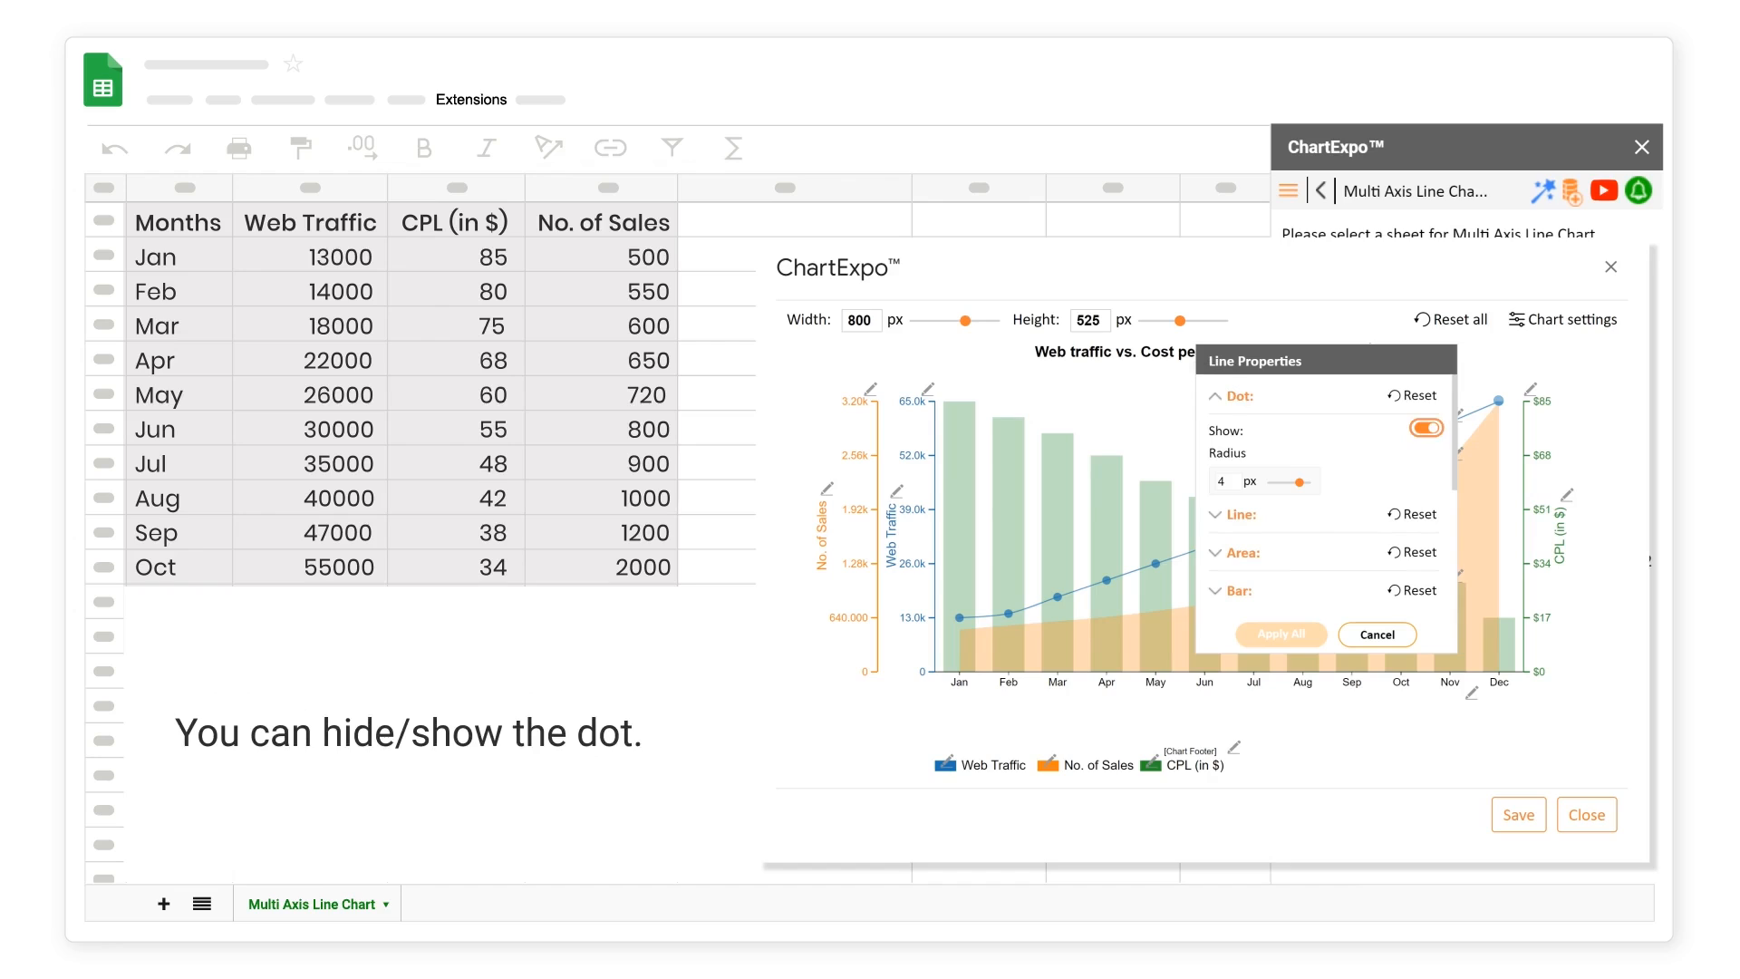
left_click(1229, 397)
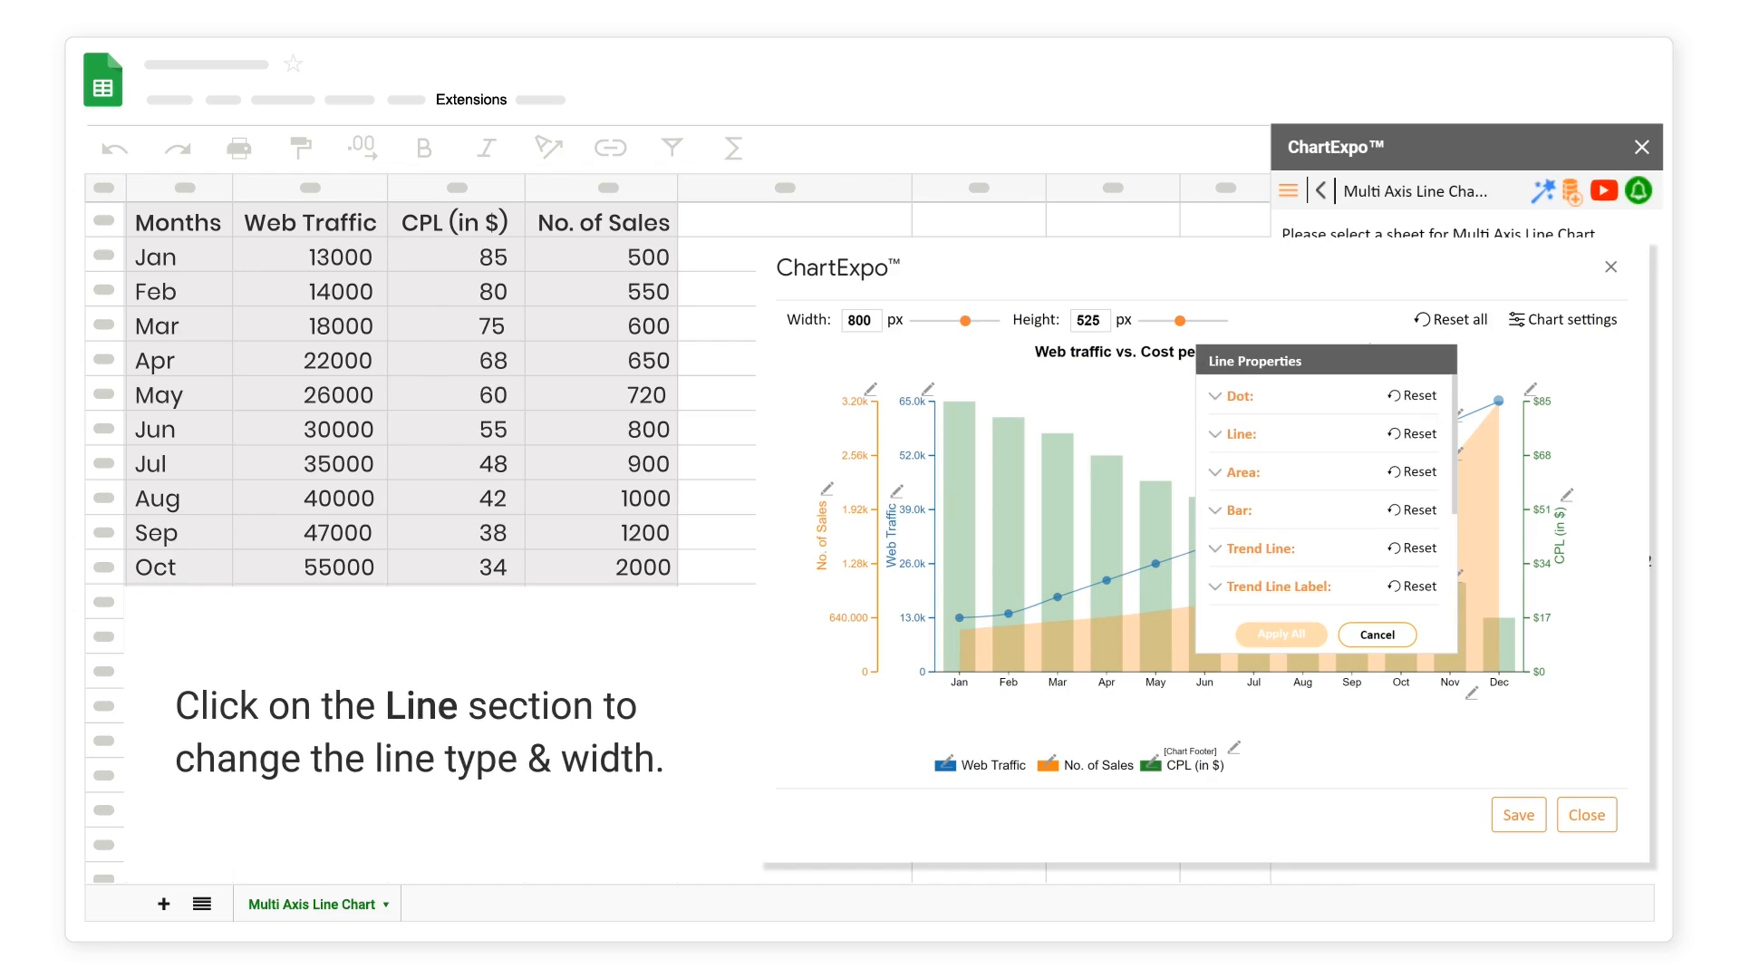
left_click(1229, 434)
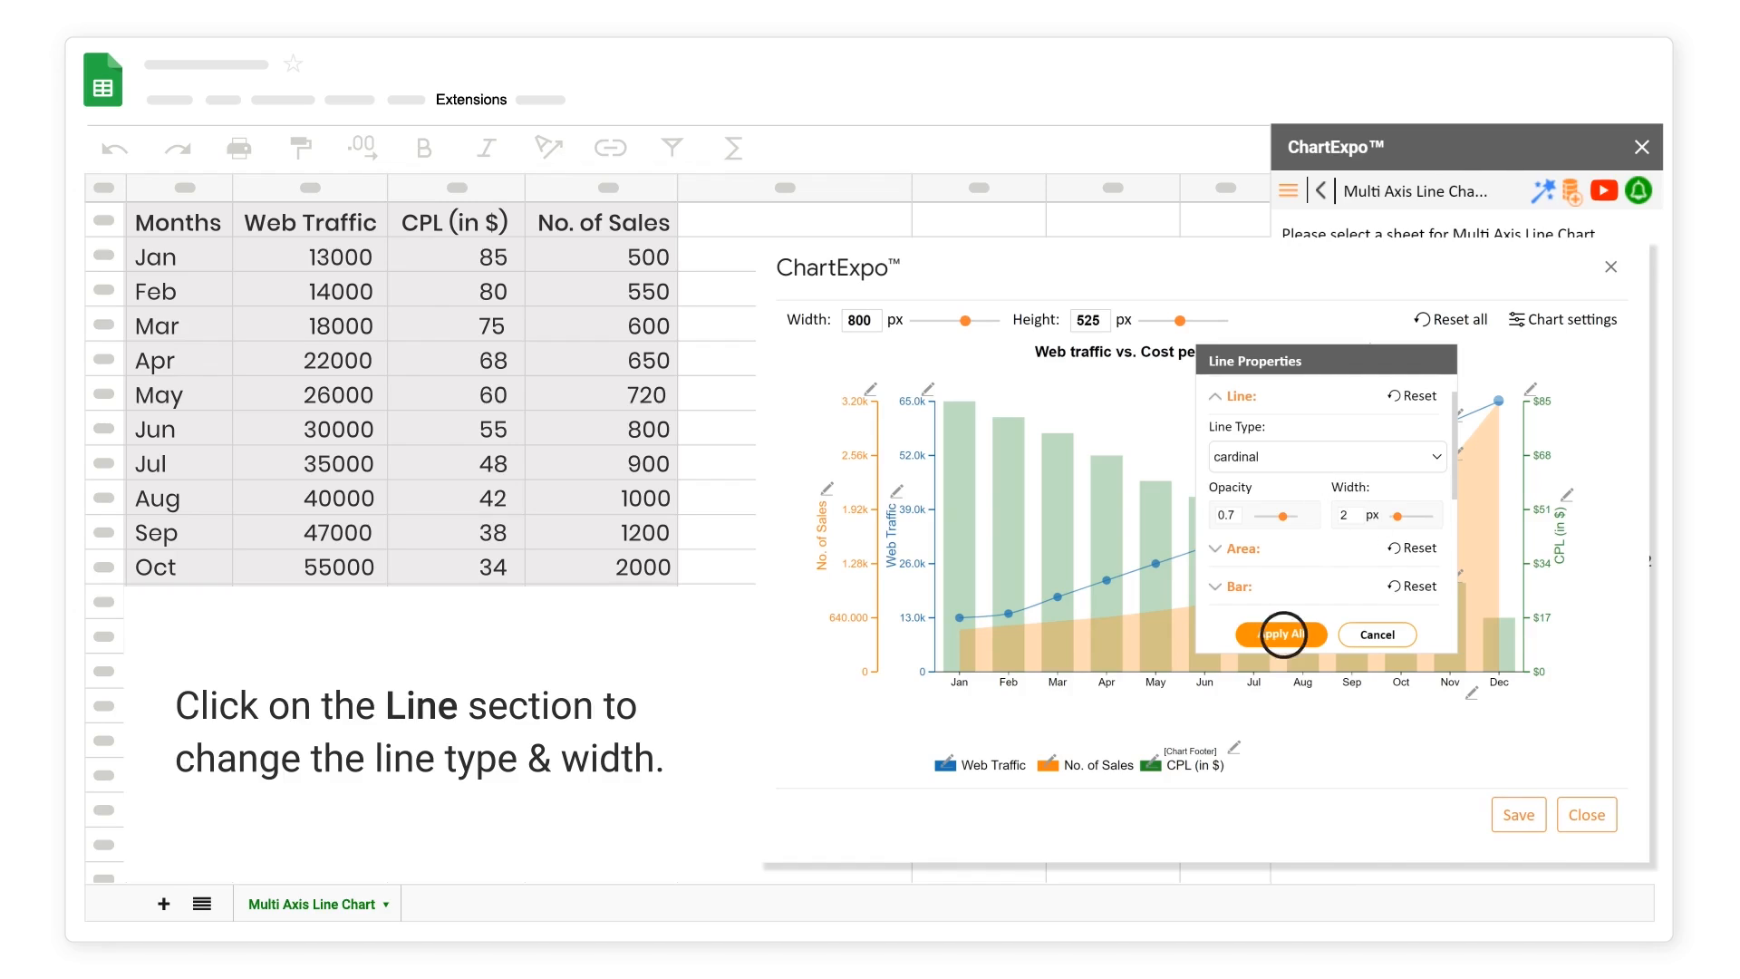
left_click(1280, 635)
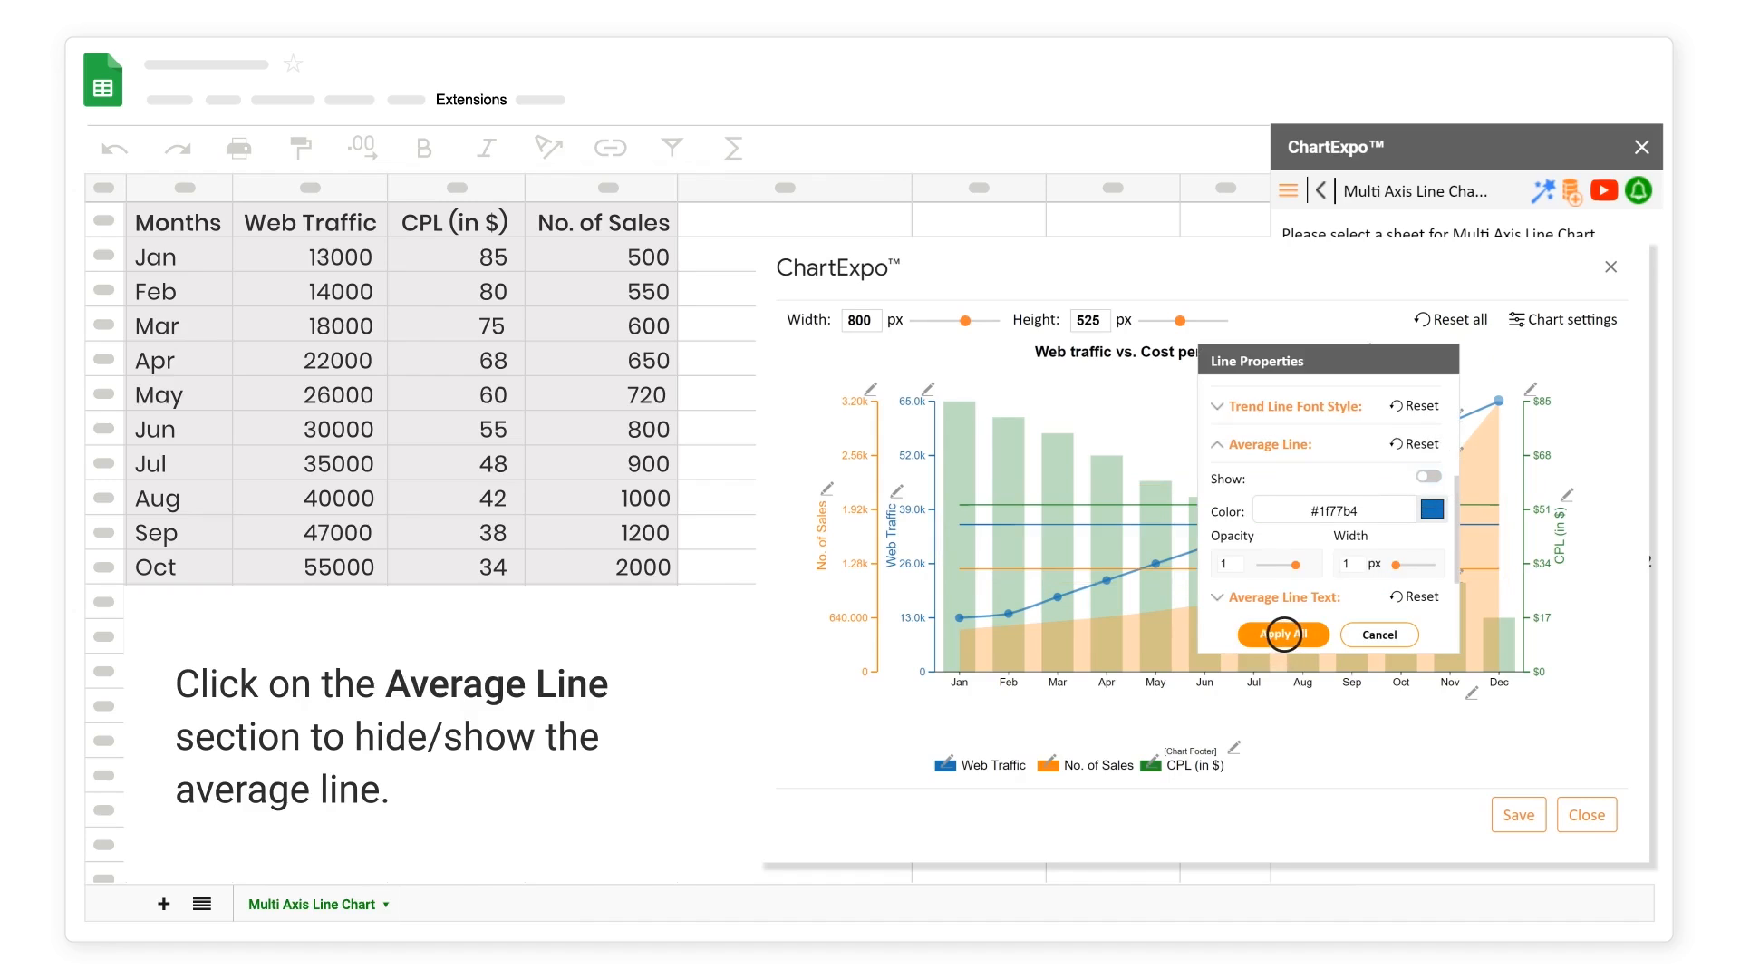
left_click(1283, 635)
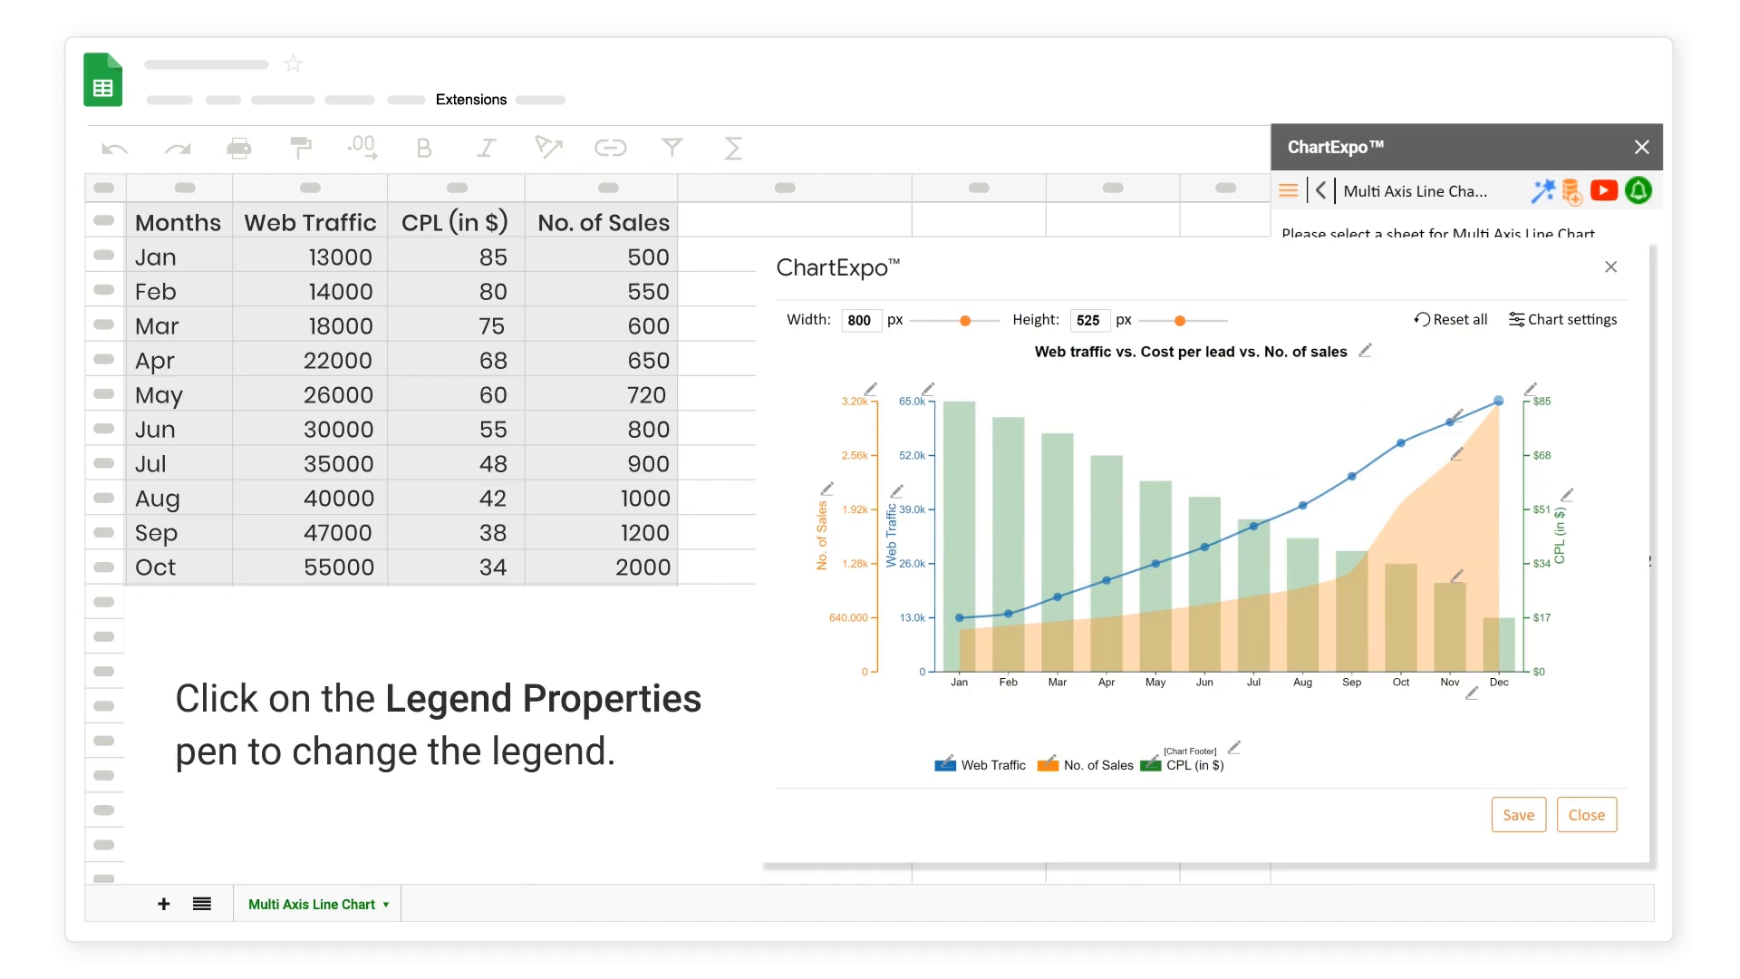
- Turn on the chart legend in Legend Properties
left_click(1234, 745)
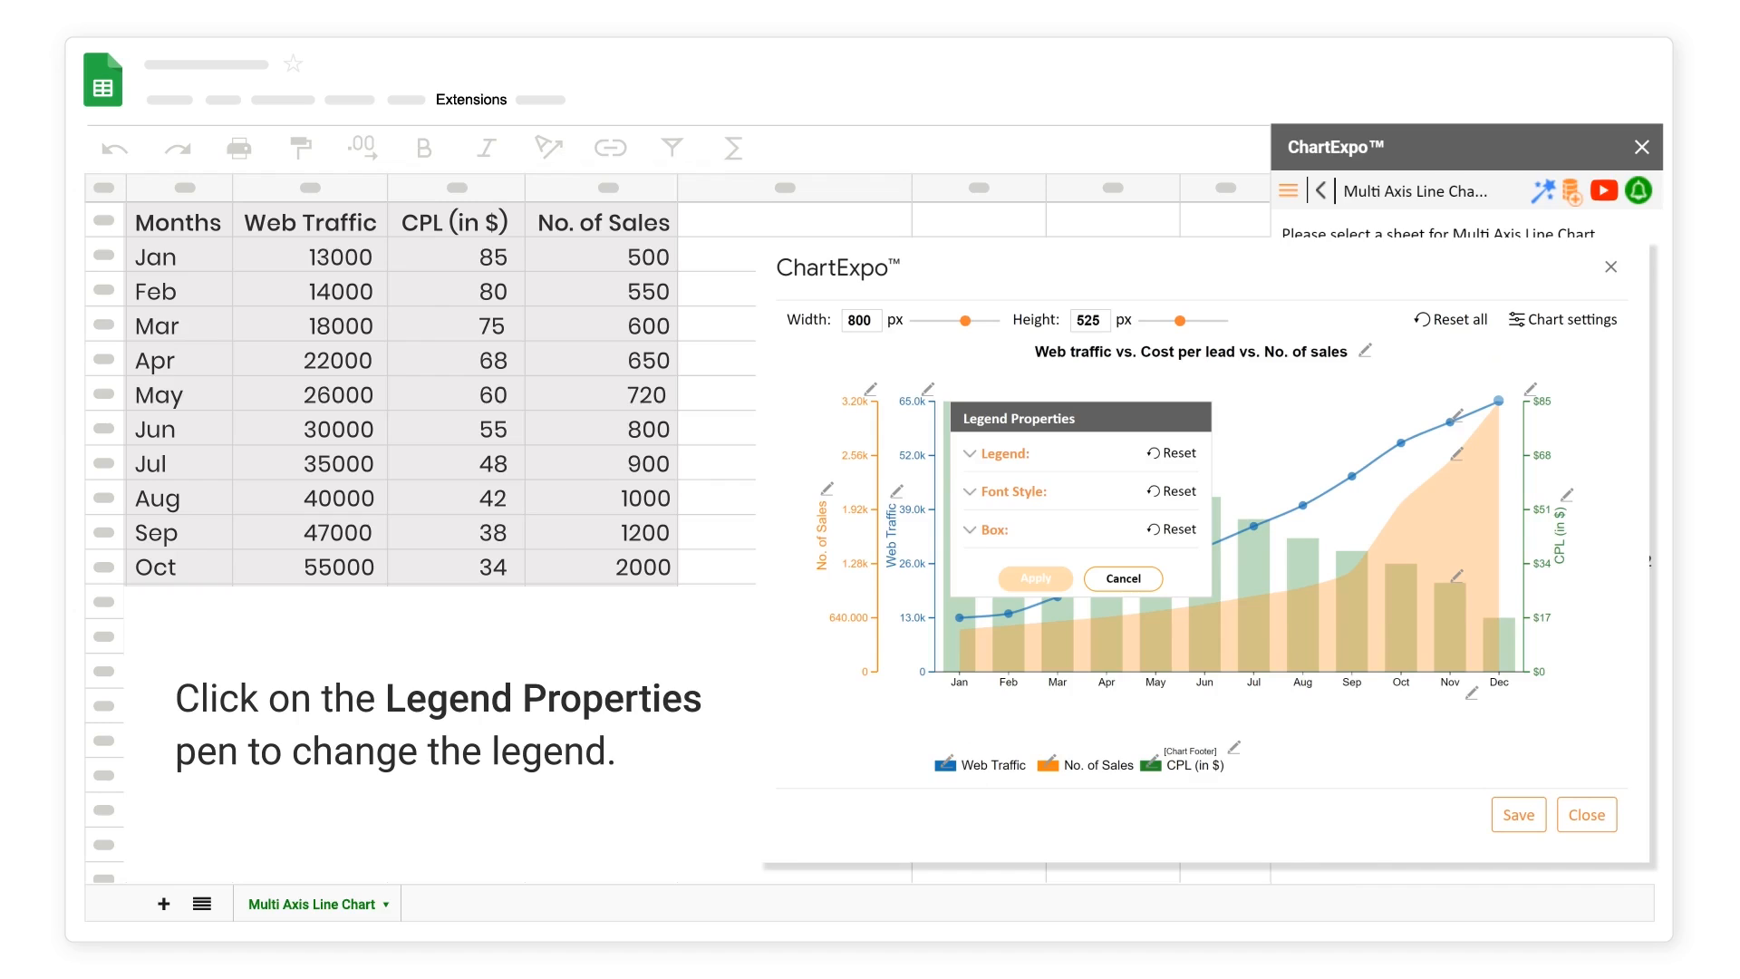
left_click(1001, 453)
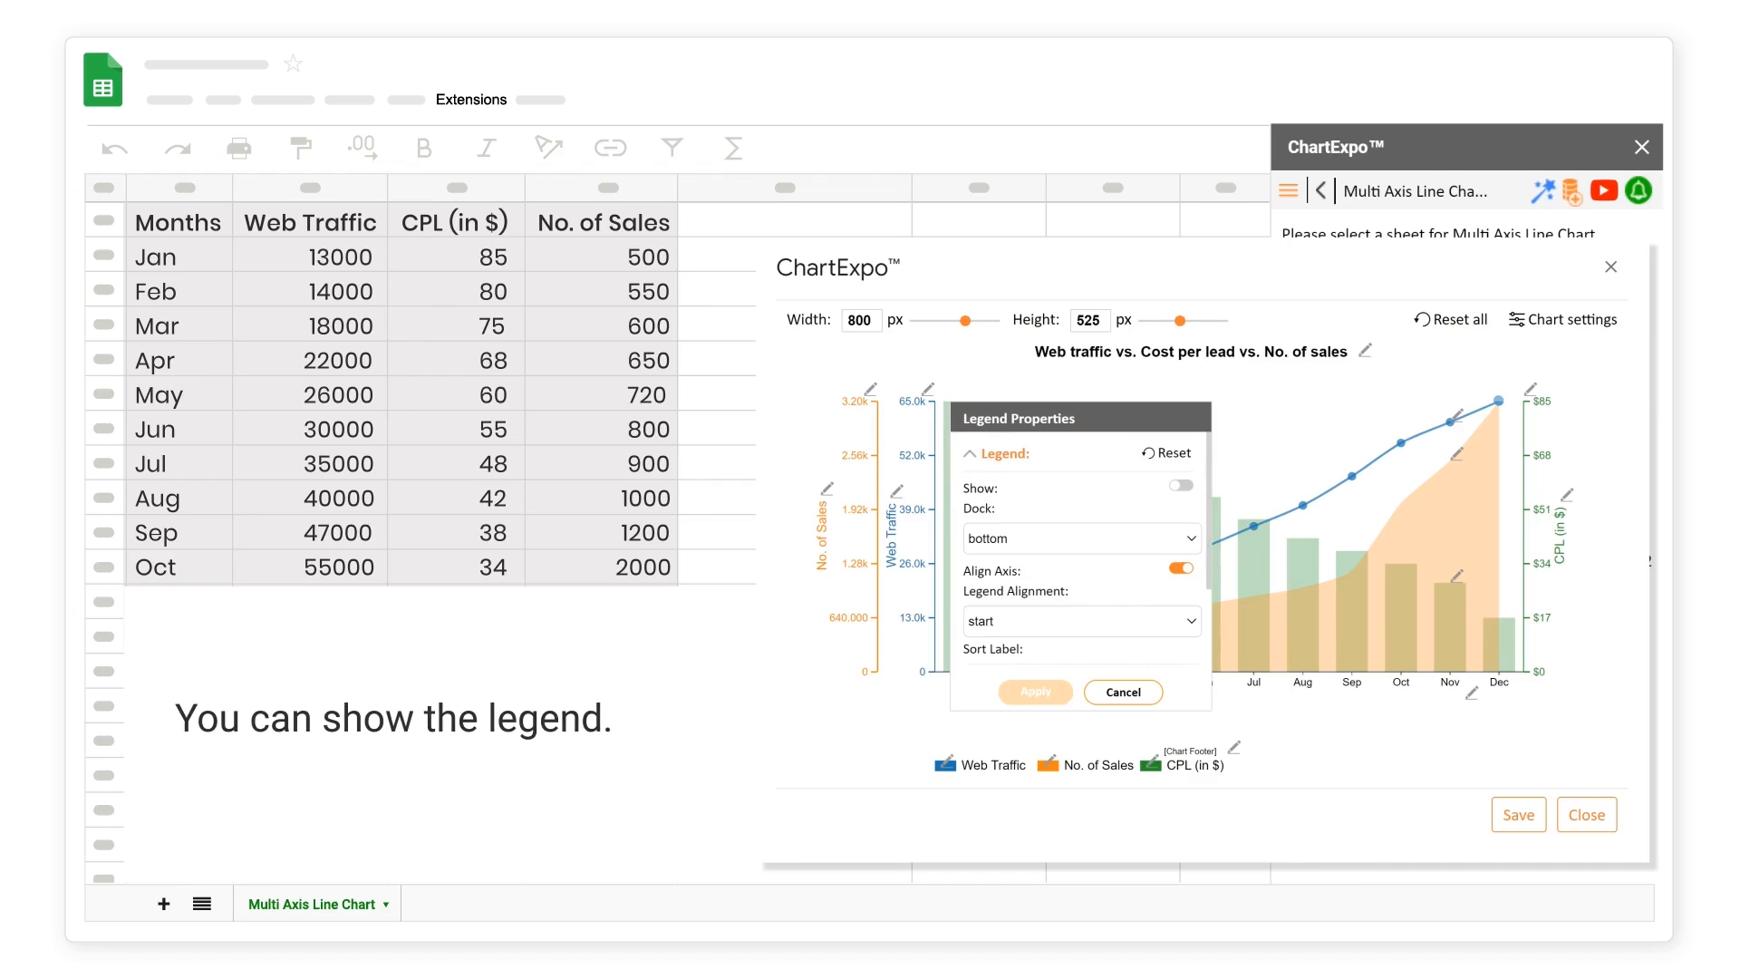
left_click(1180, 485)
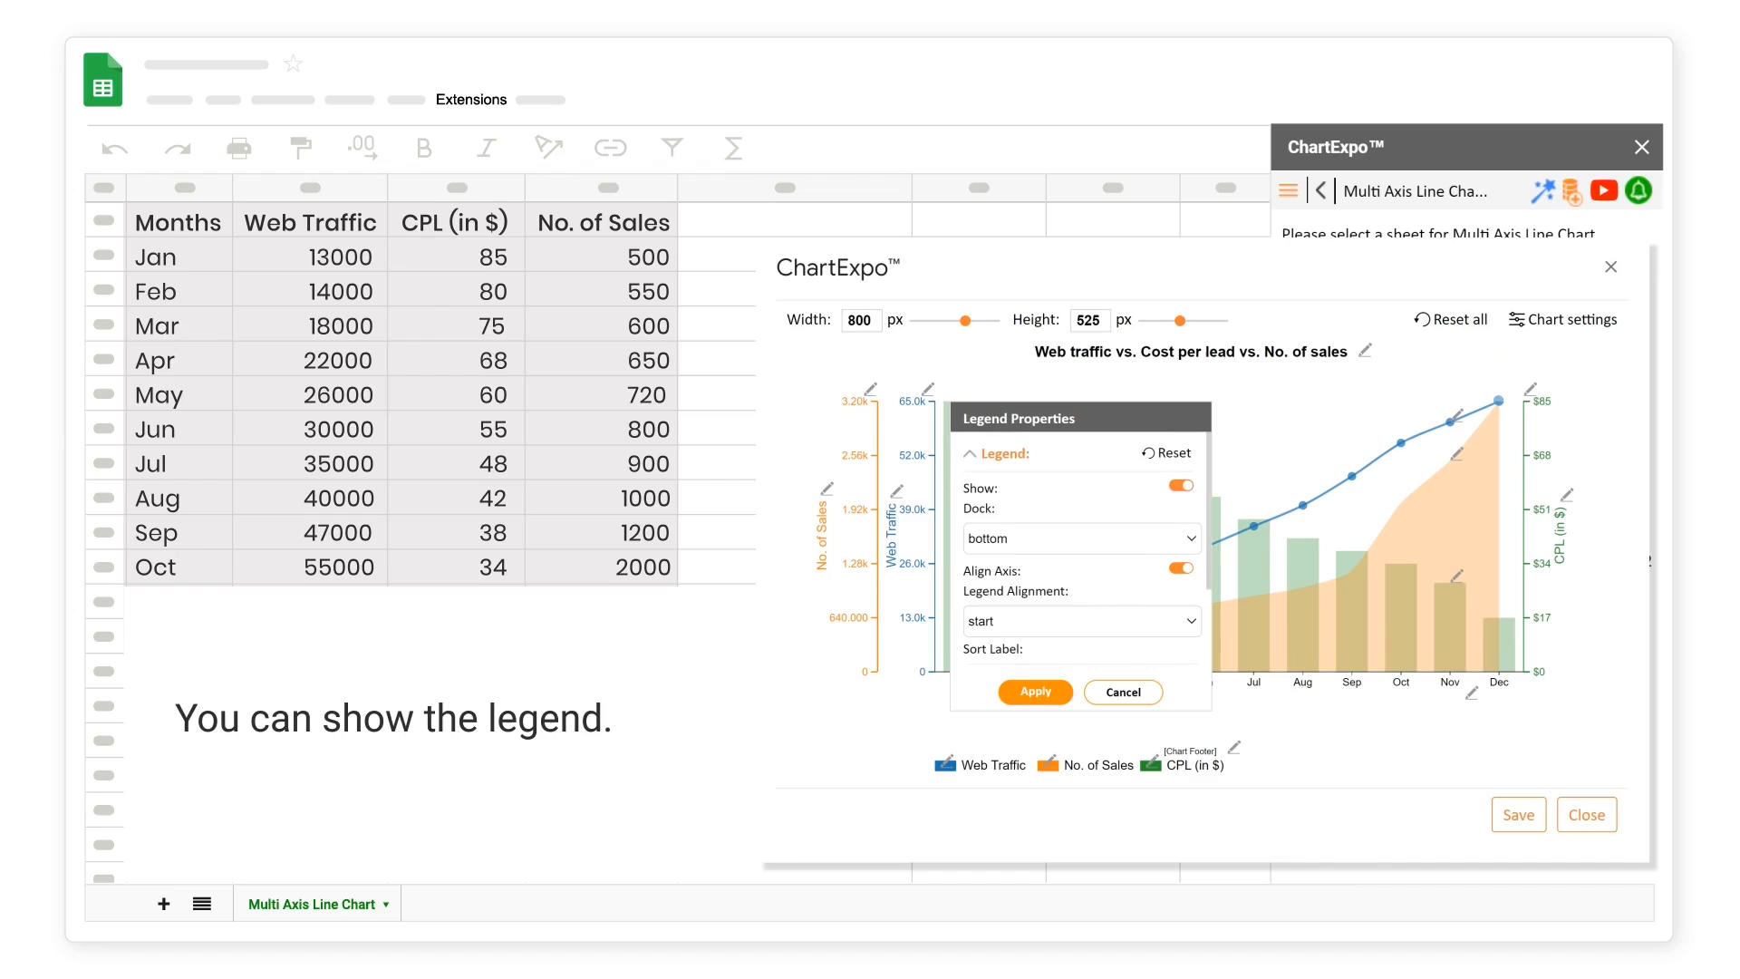
left_click(968, 453)
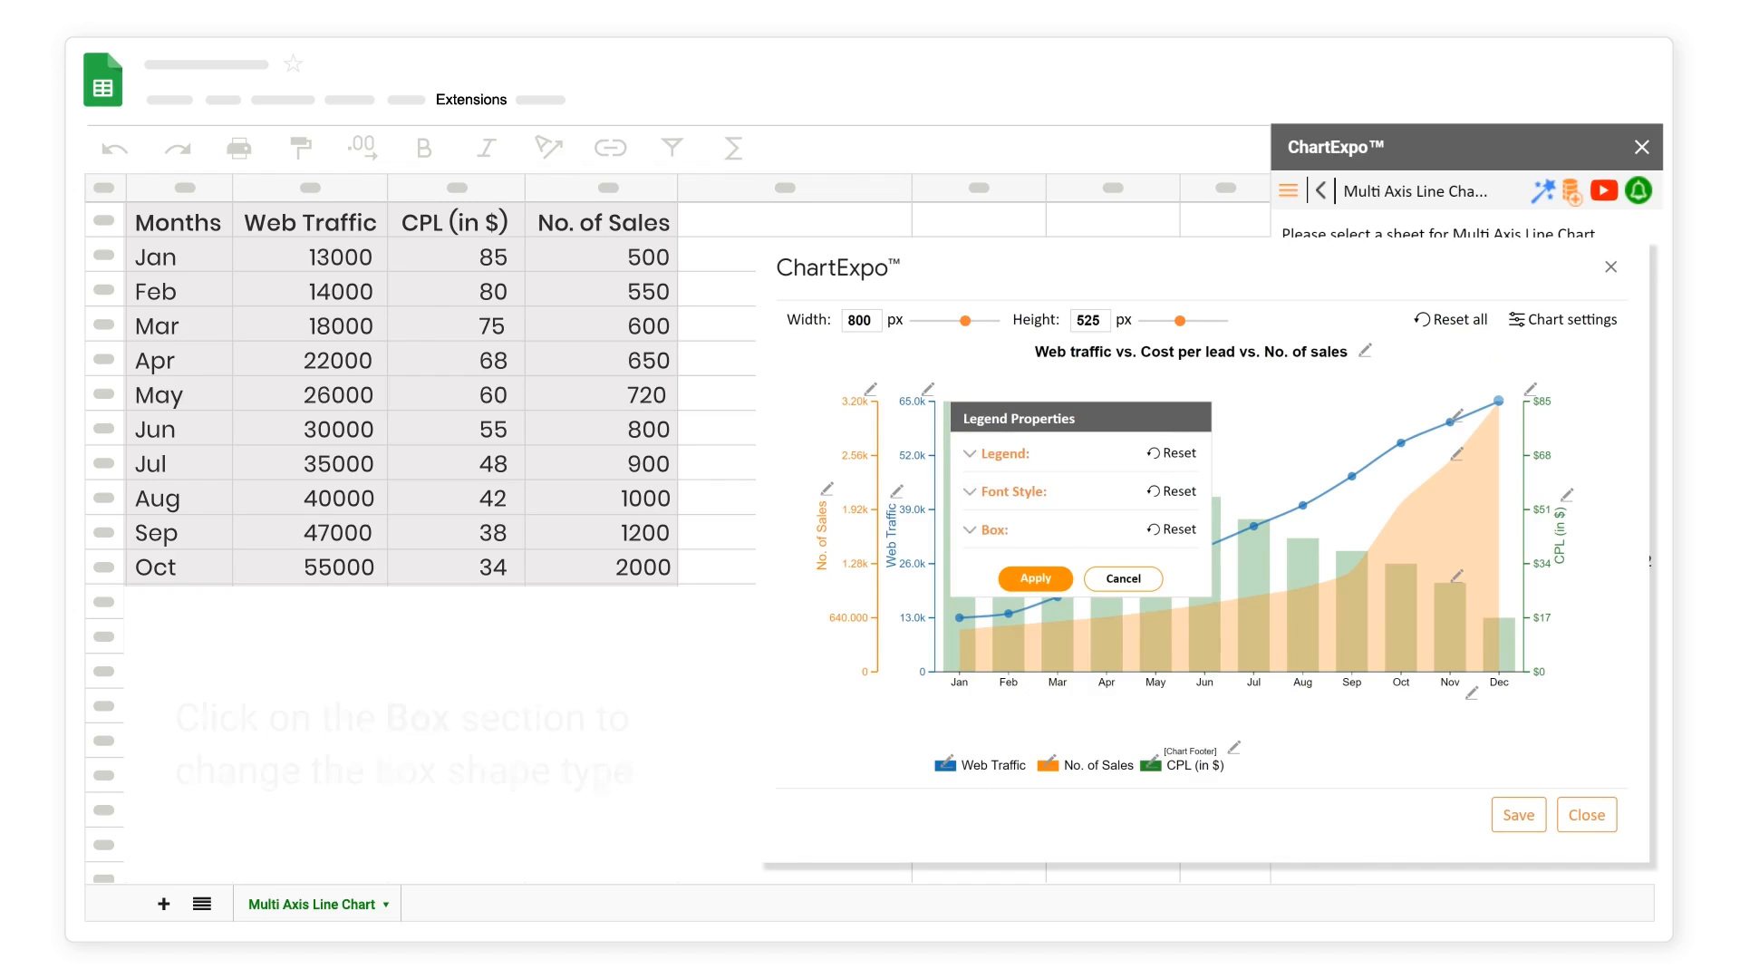
- Set the Web Traffic legend marker shape to Line and Circle and apply
left_click(988, 531)
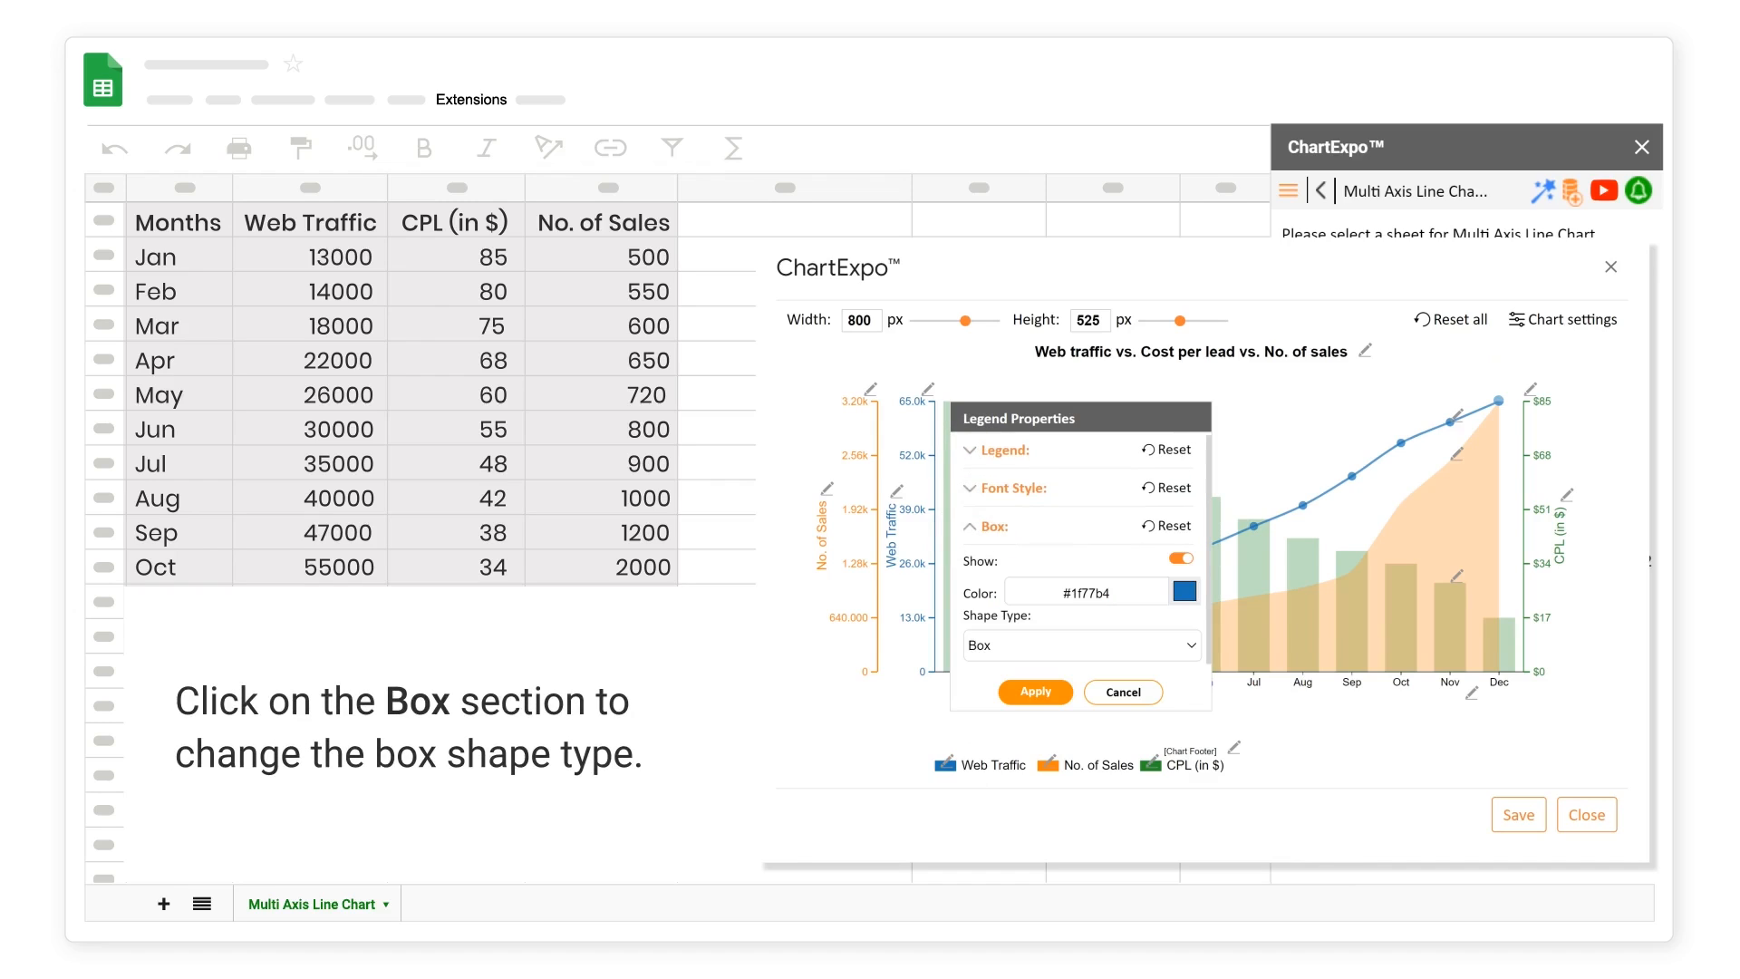
left_click(1081, 646)
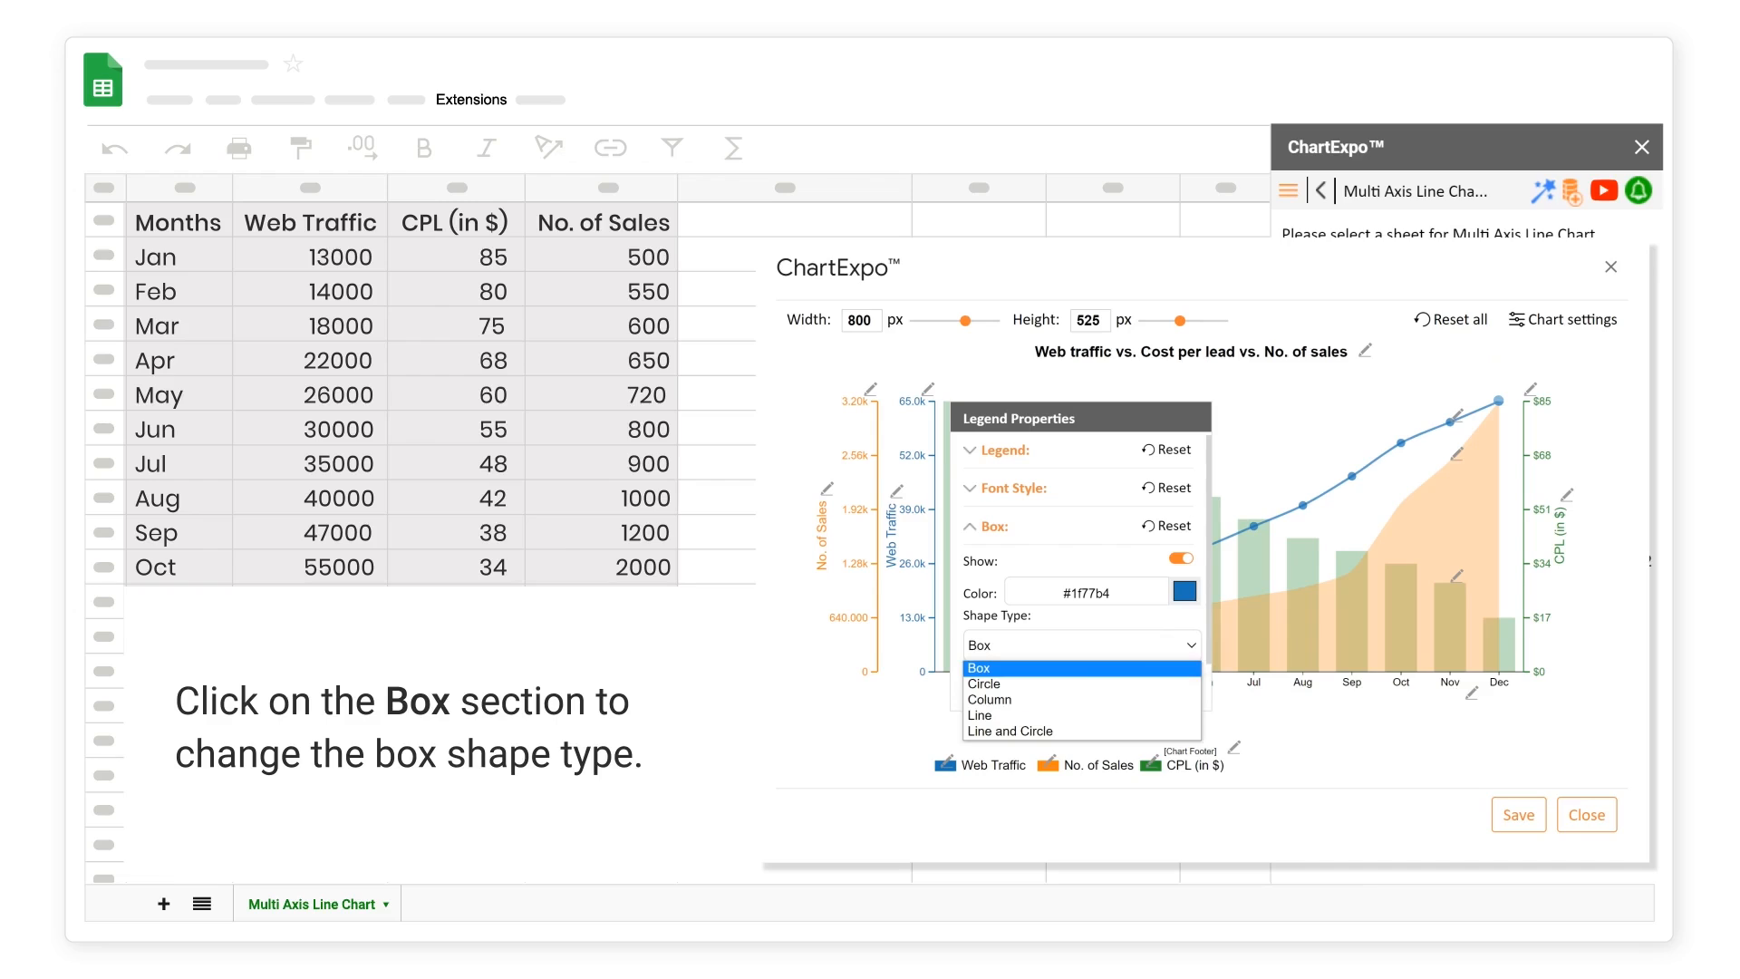
left_click(1009, 731)
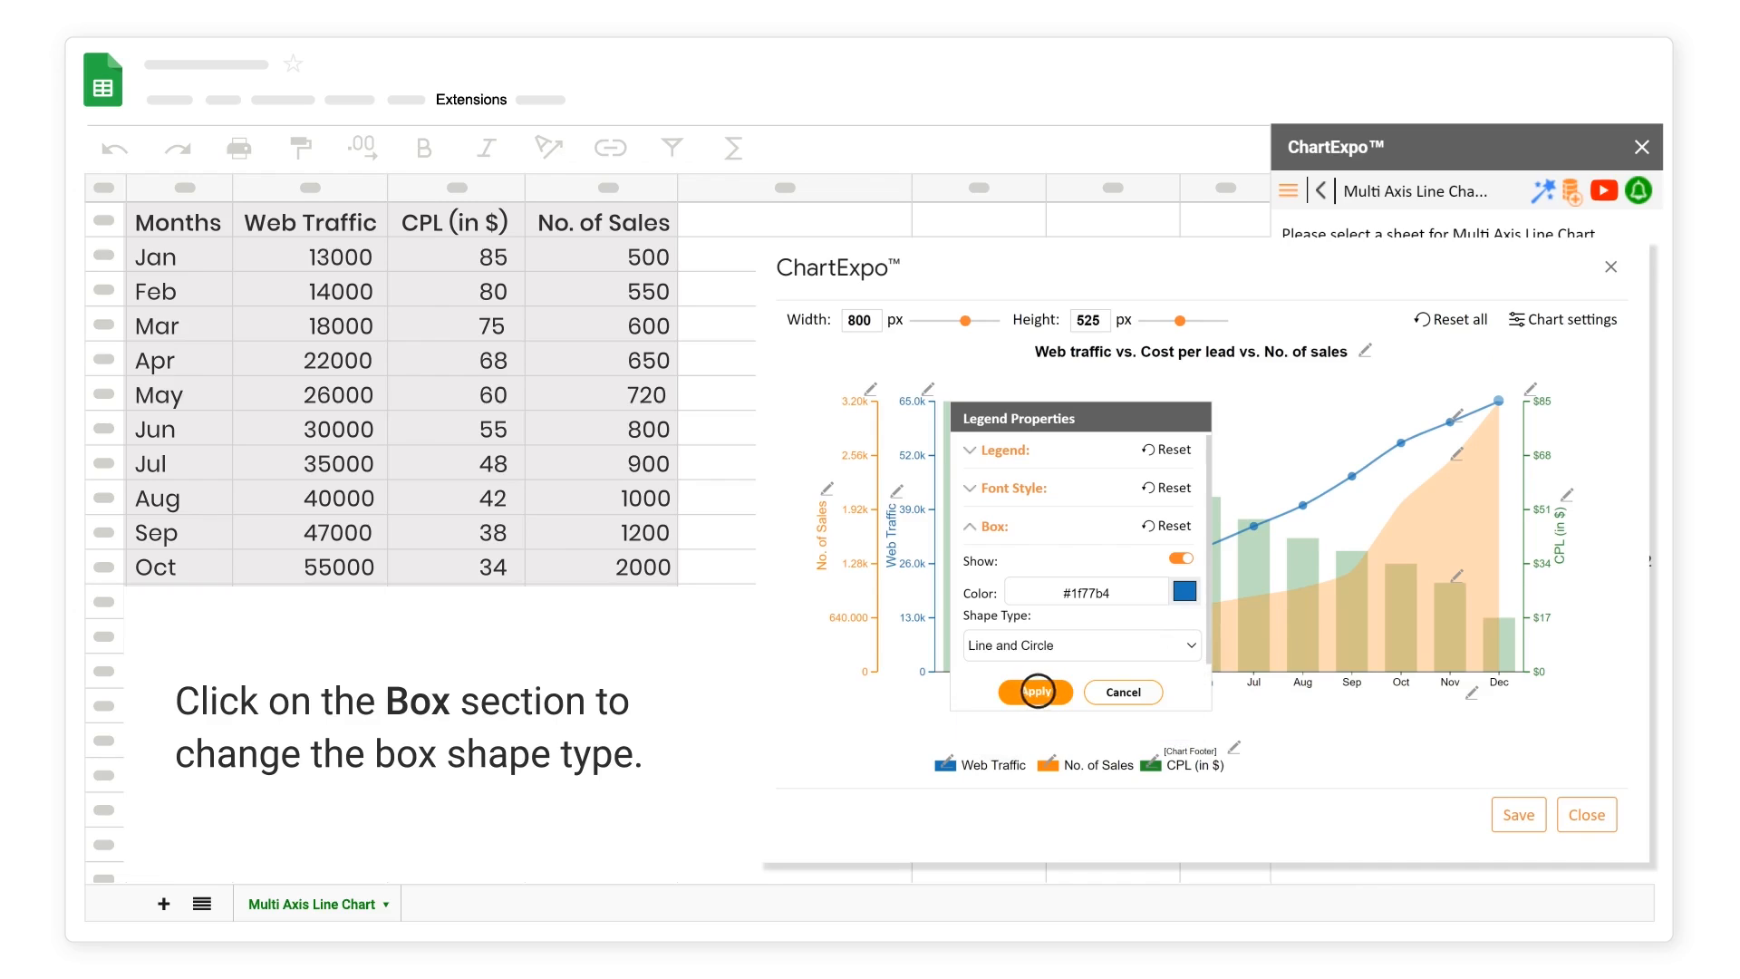
left_click(1035, 690)
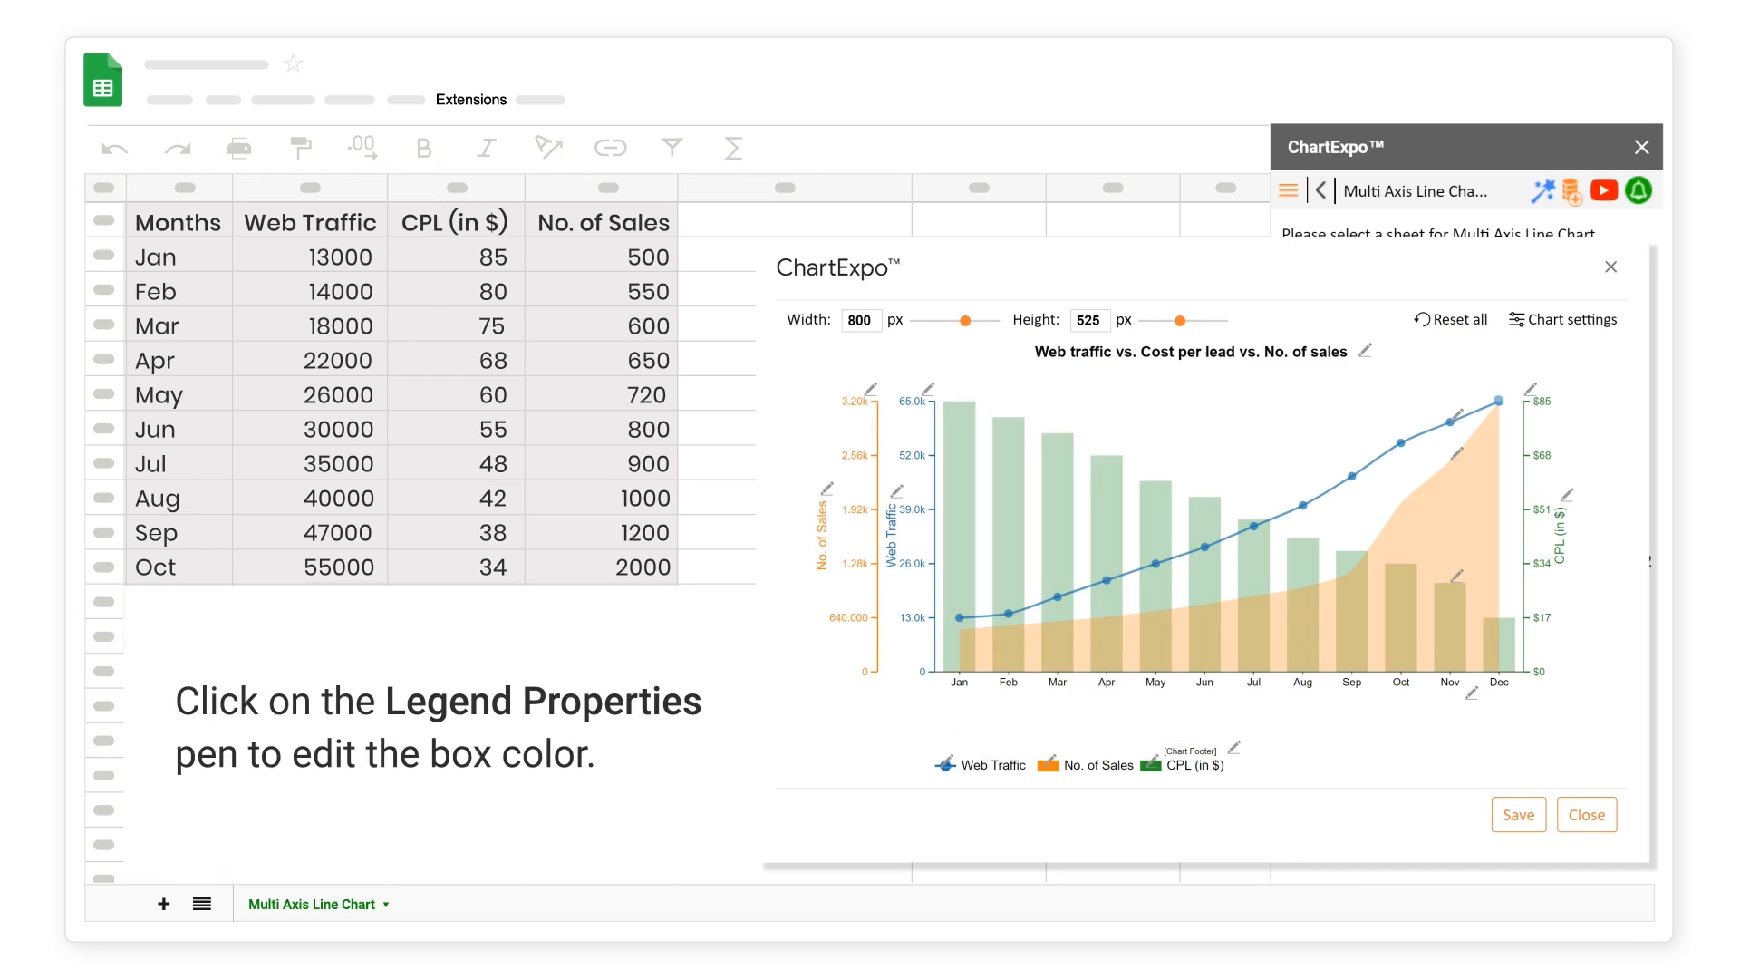
- Colour the No. of Sales legend box and series purple and apply
left_click(1232, 746)
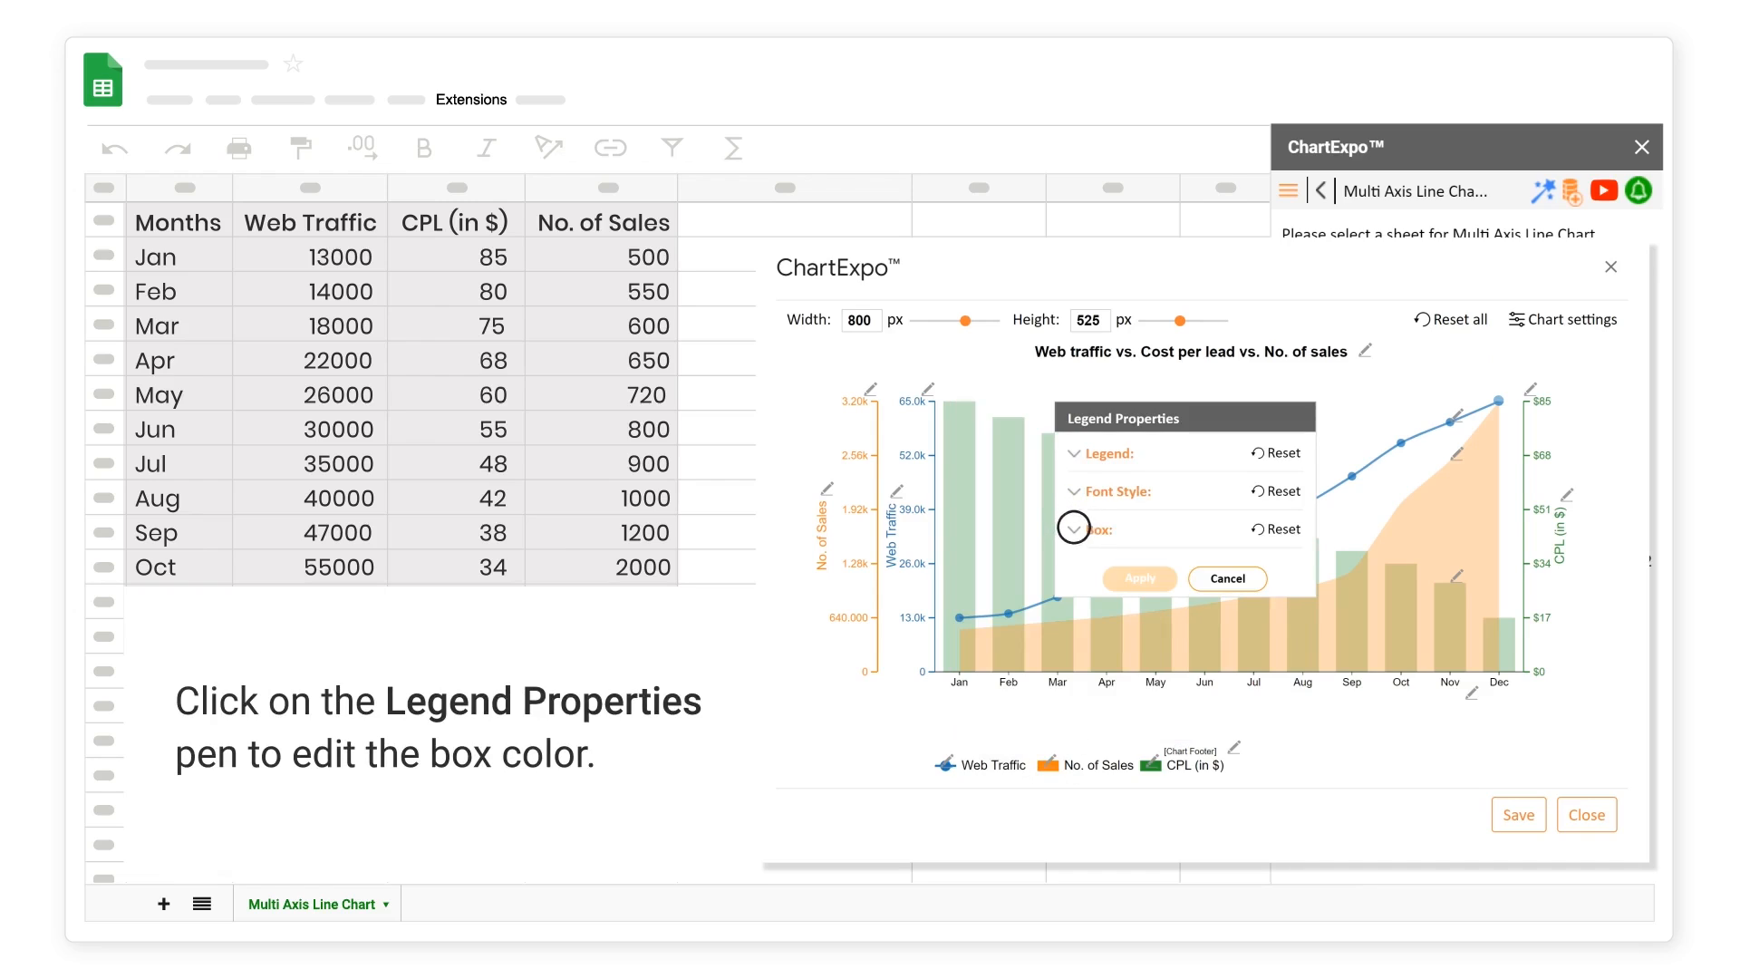
left_click(1071, 528)
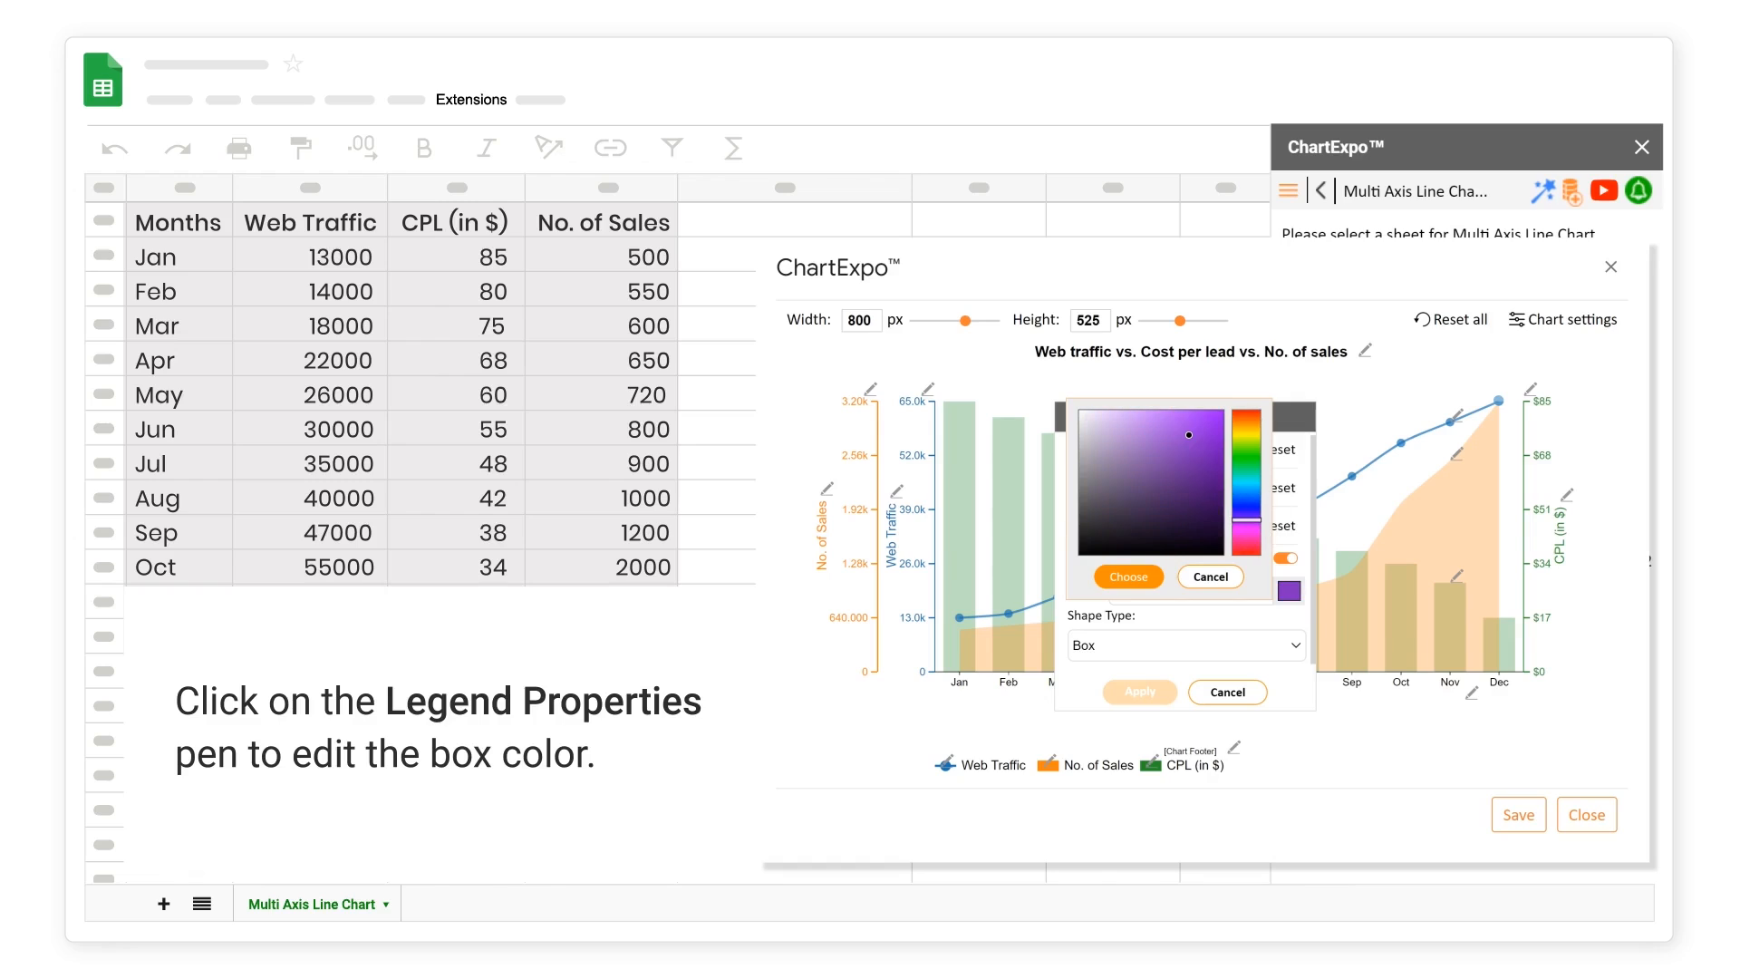
left_click(1127, 576)
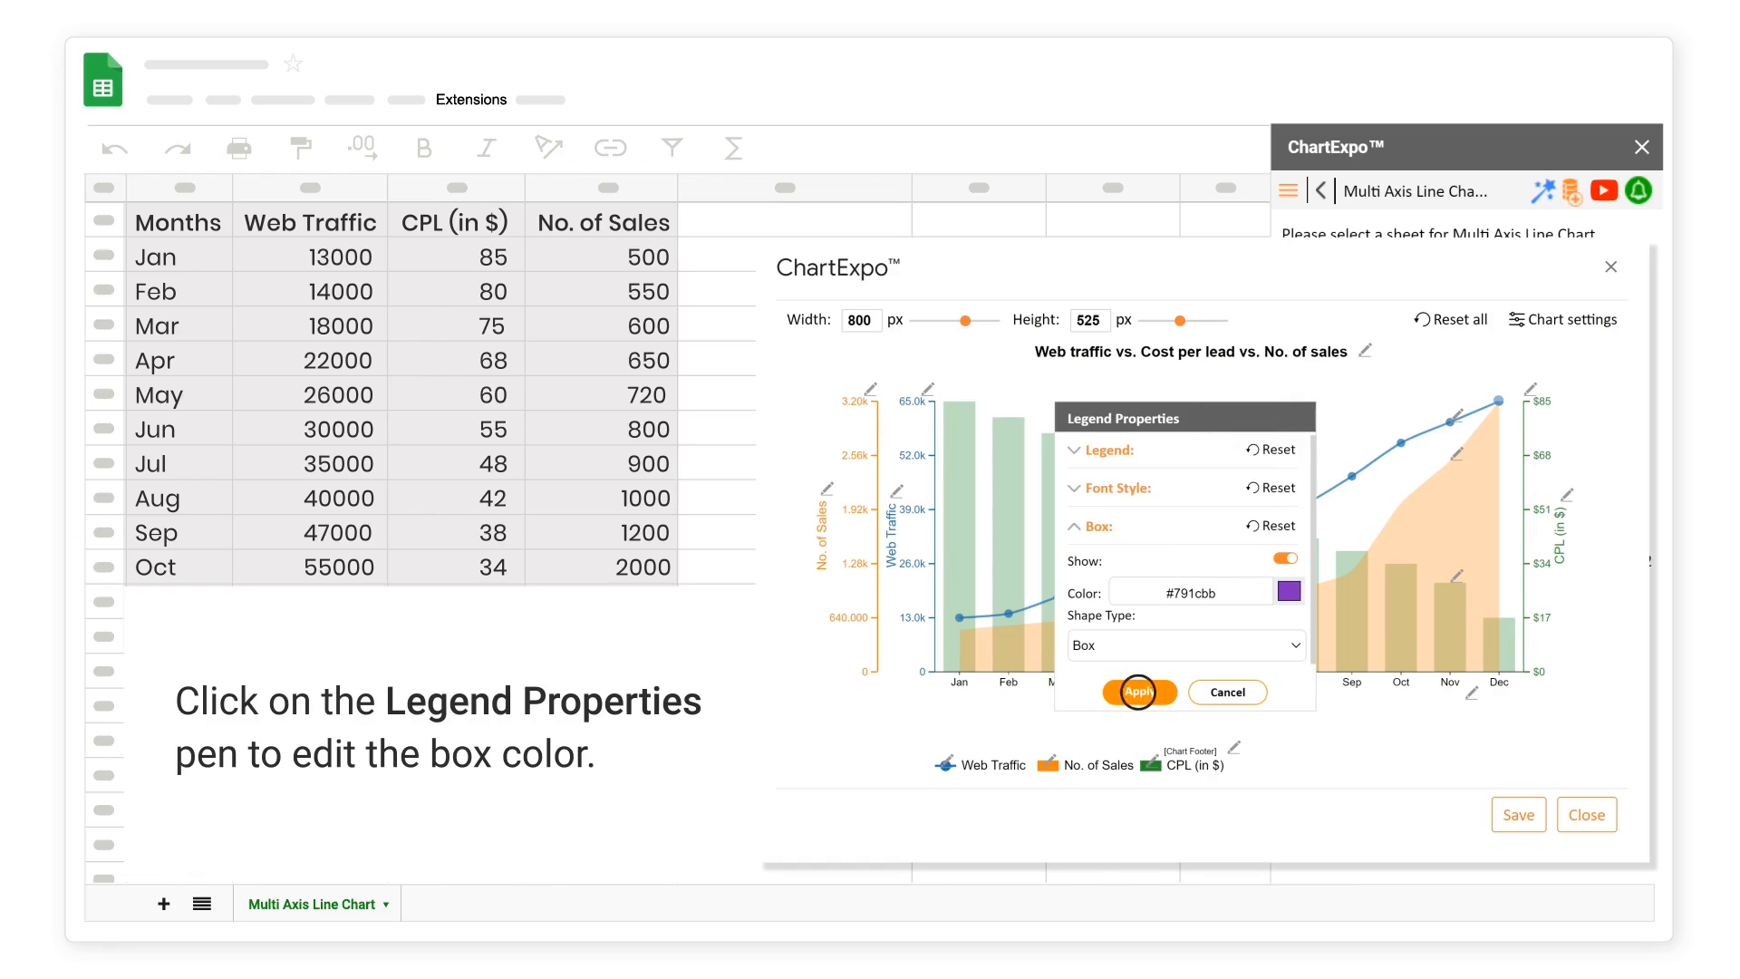
left_click(1138, 691)
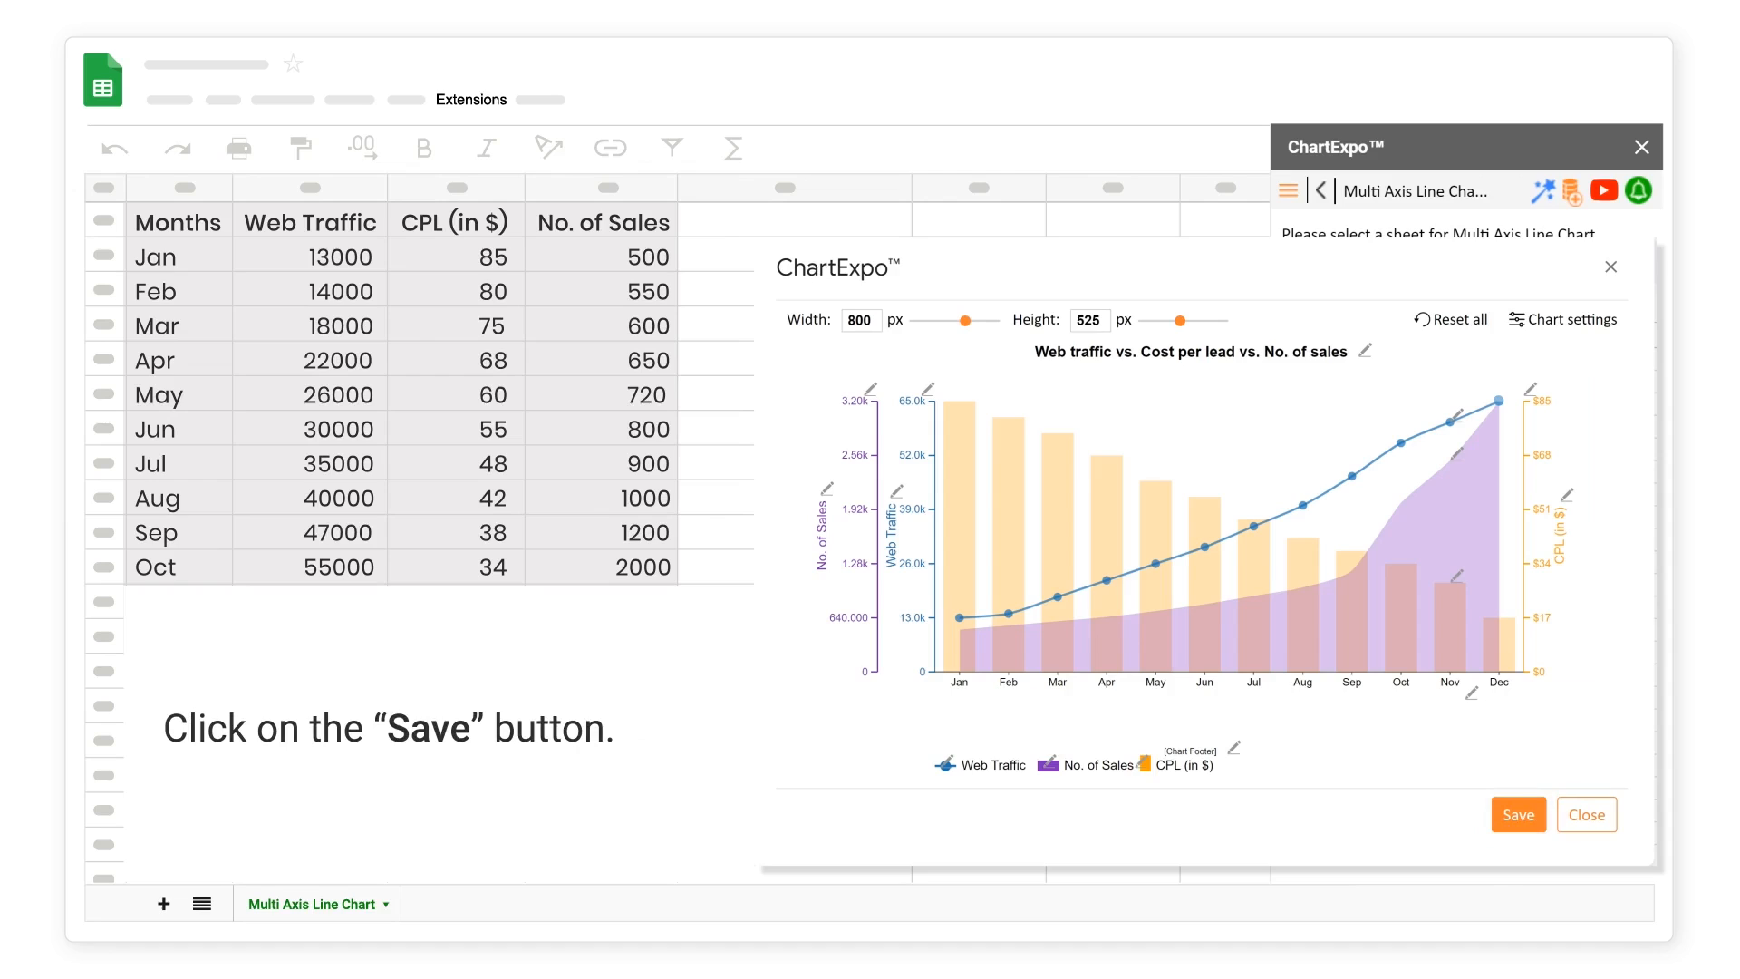
- Save the customised ChartExpo chart and add it as an image to the Multi Axis Line Chart sheet
left_click(1517, 813)
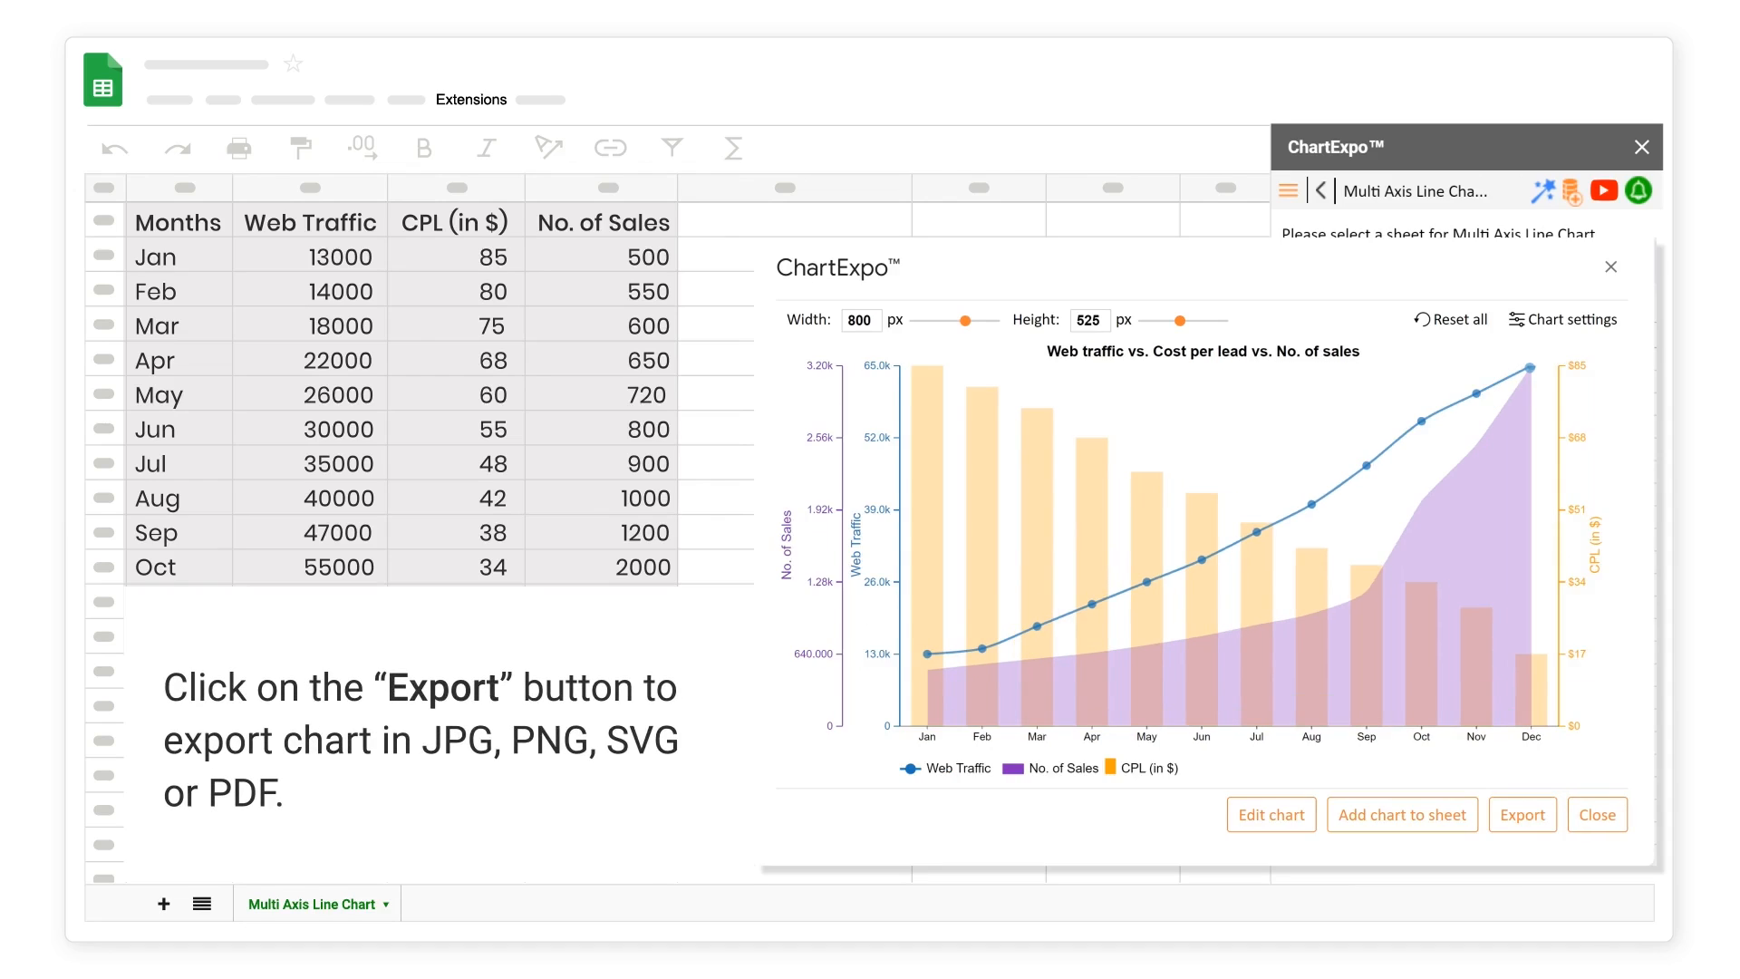
left_click(1521, 813)
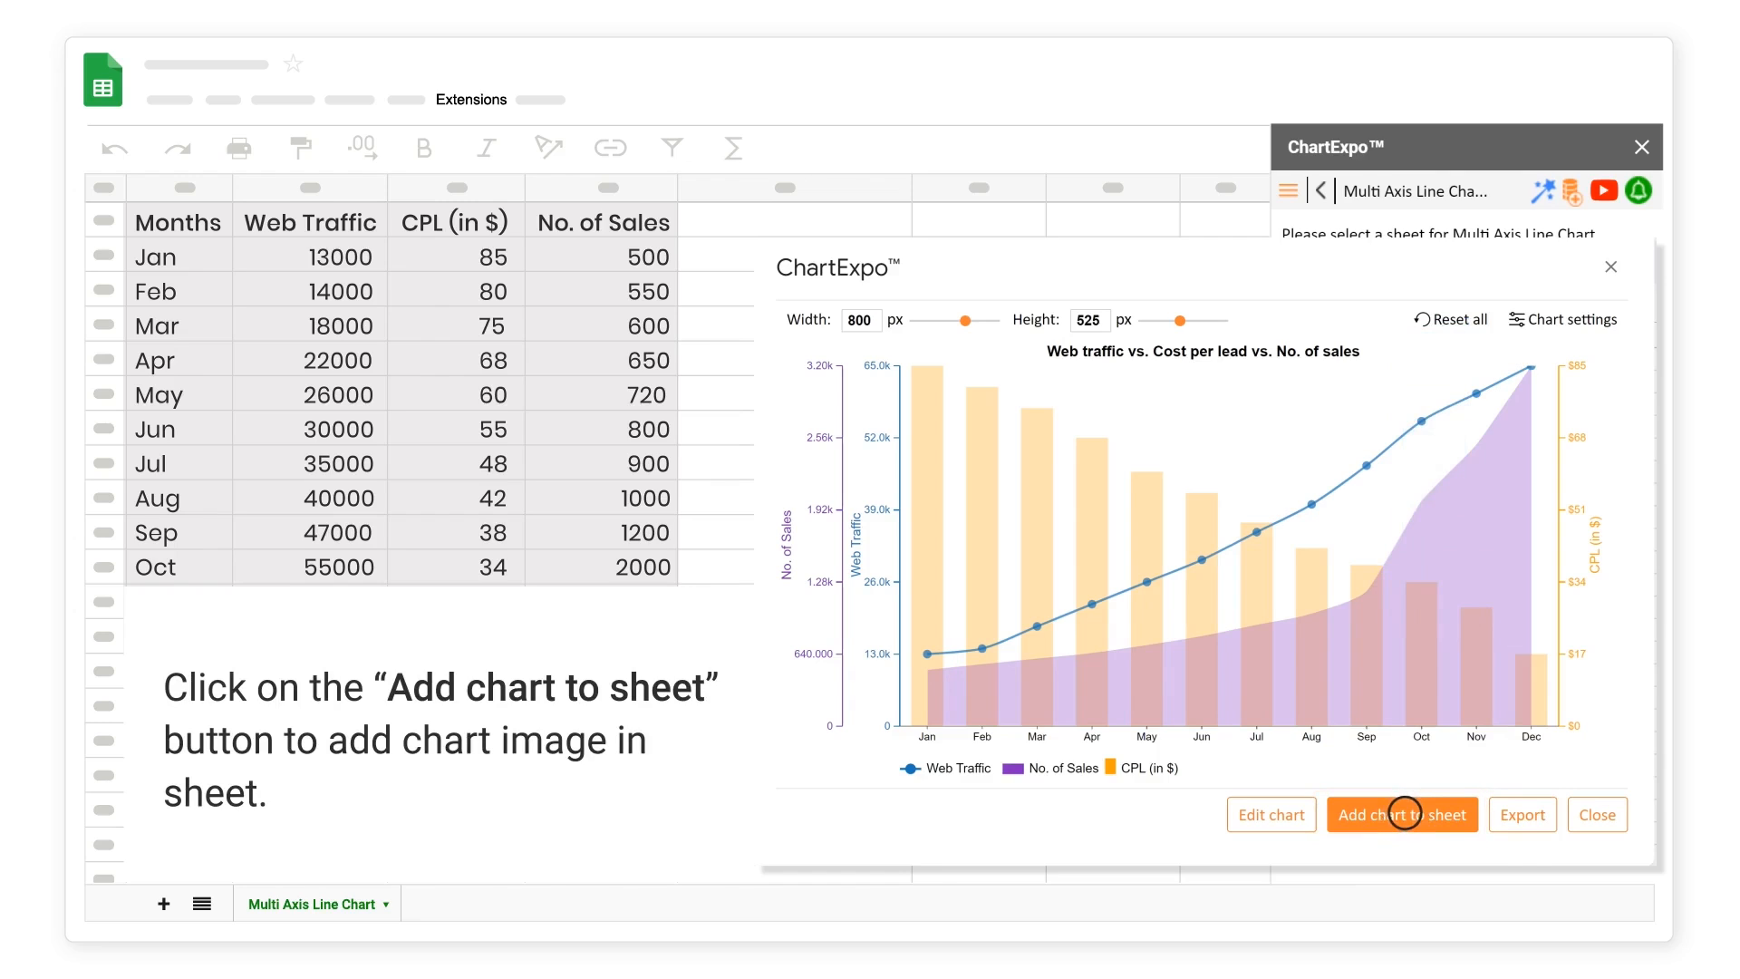
left_click(1402, 814)
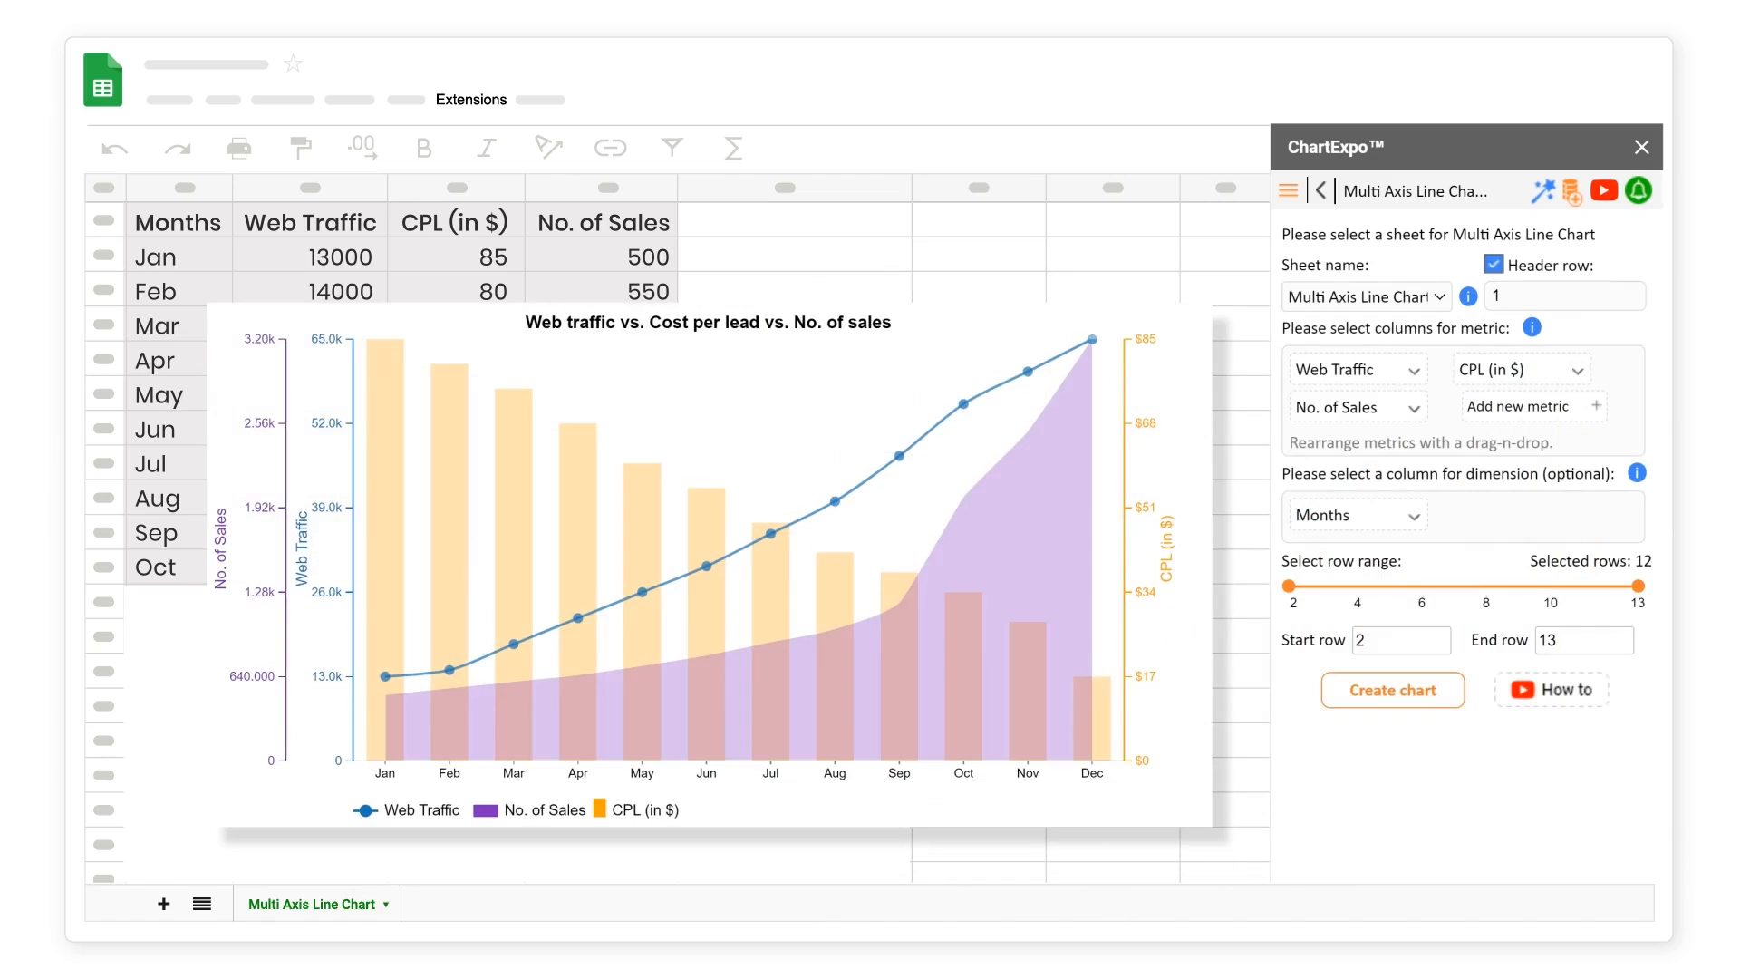